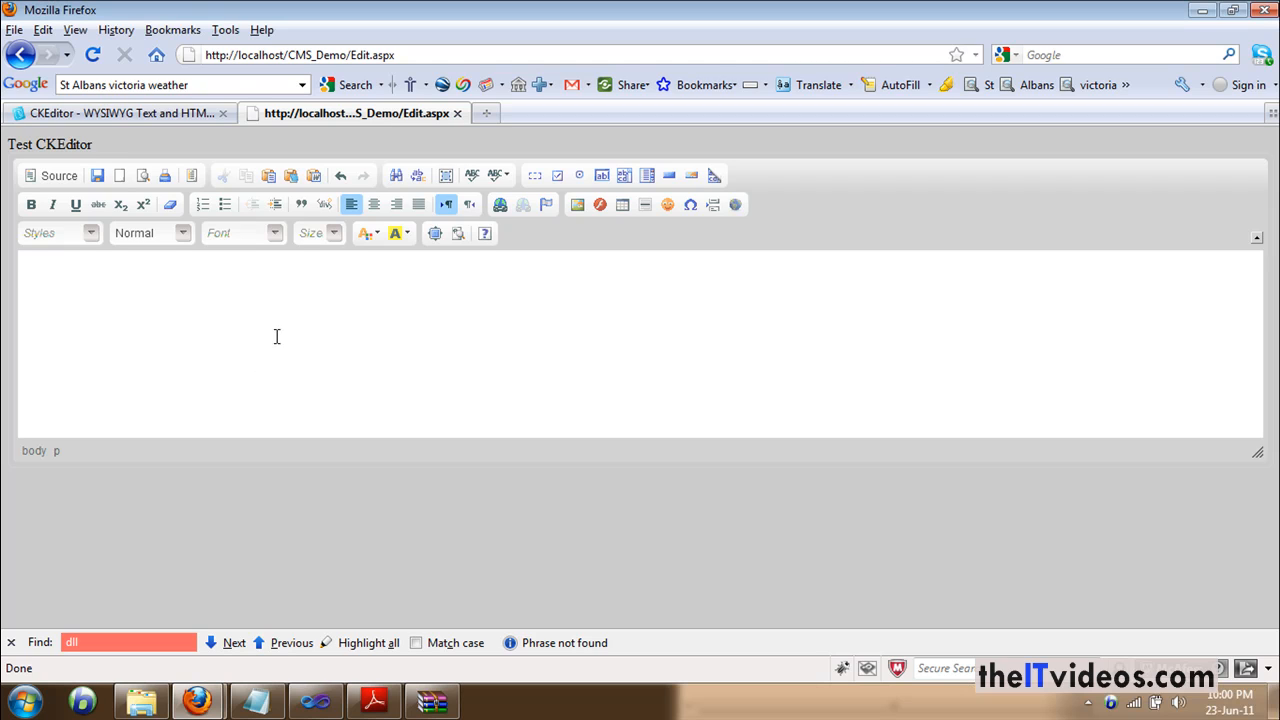
{"action": "mouse_move", "coordinate": [271, 423]}
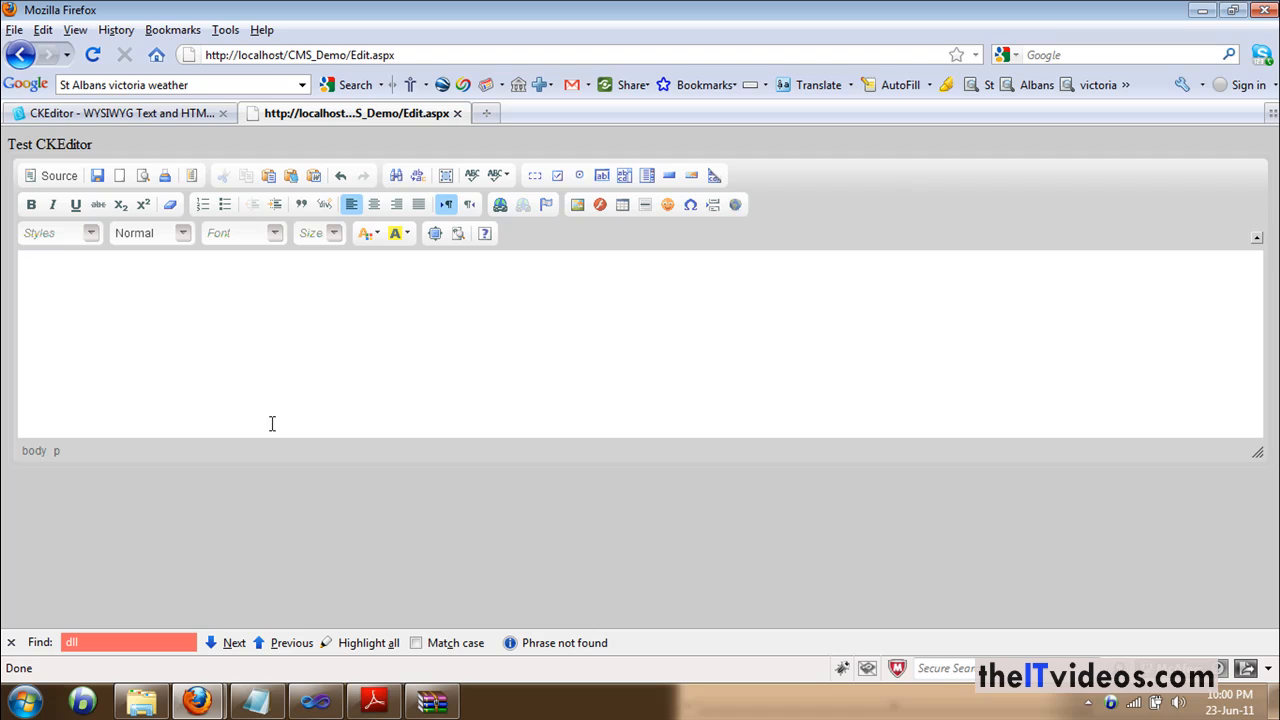
{"action": "mouse_move", "coordinate": [110, 292]}
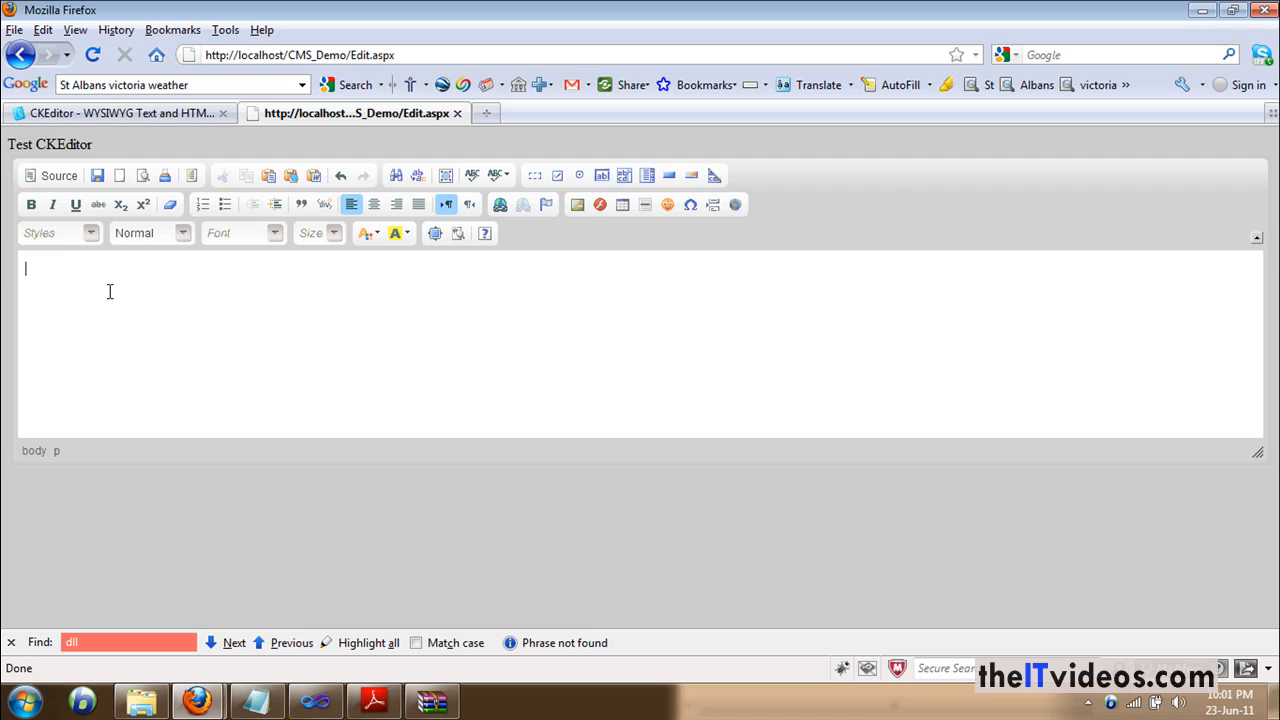
{"action": "mouse_move", "coordinate": [133, 292]}
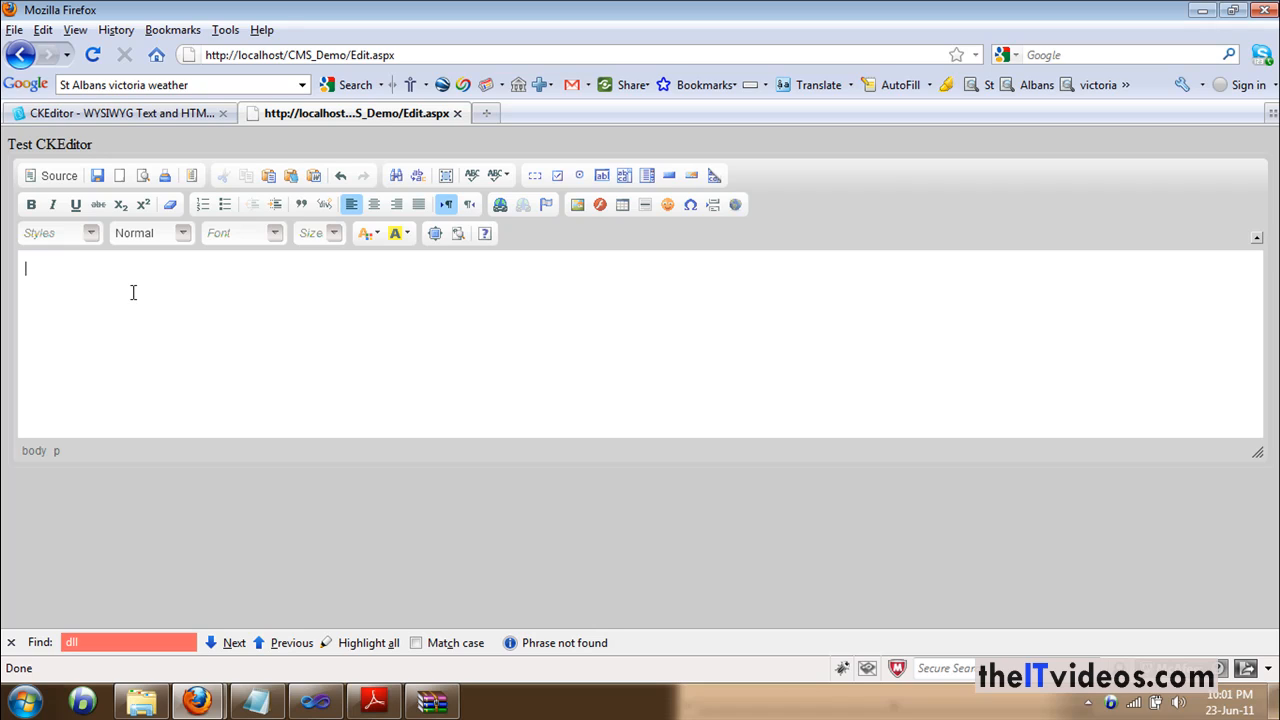
{"action": "mouse_move", "coordinate": [217, 378]}
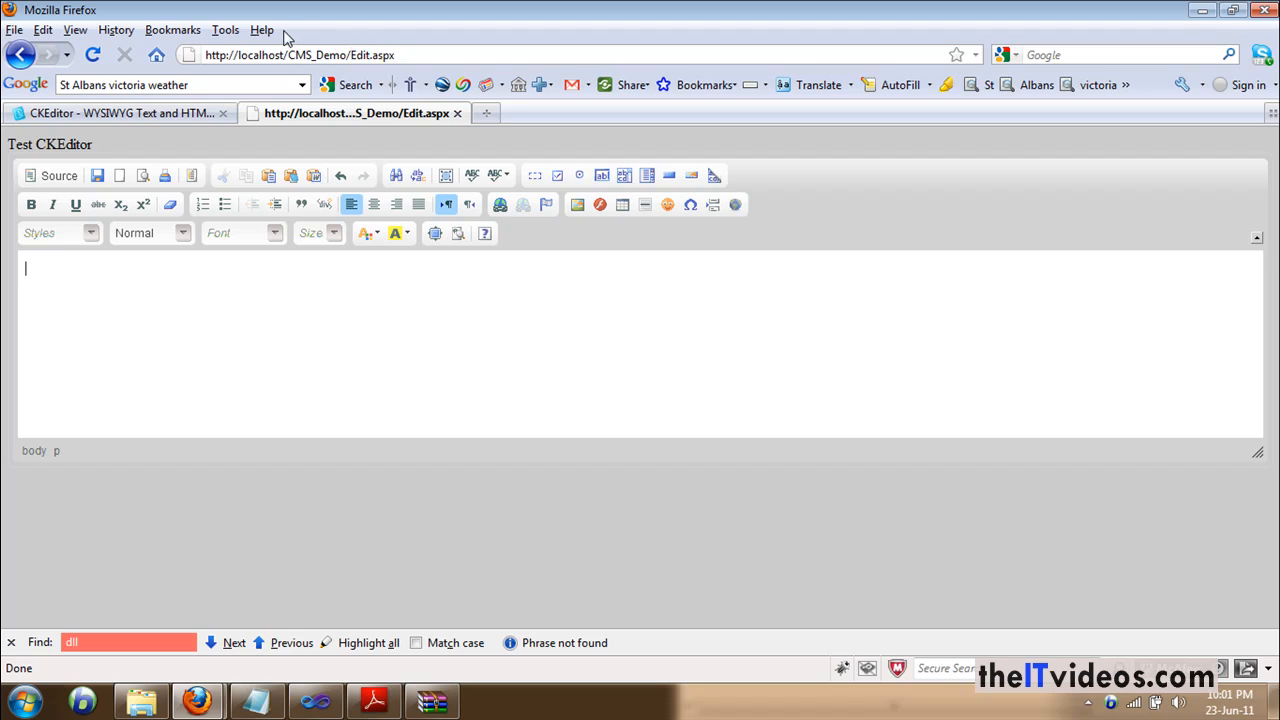
{"action": "mouse_move", "coordinate": [437, 362]}
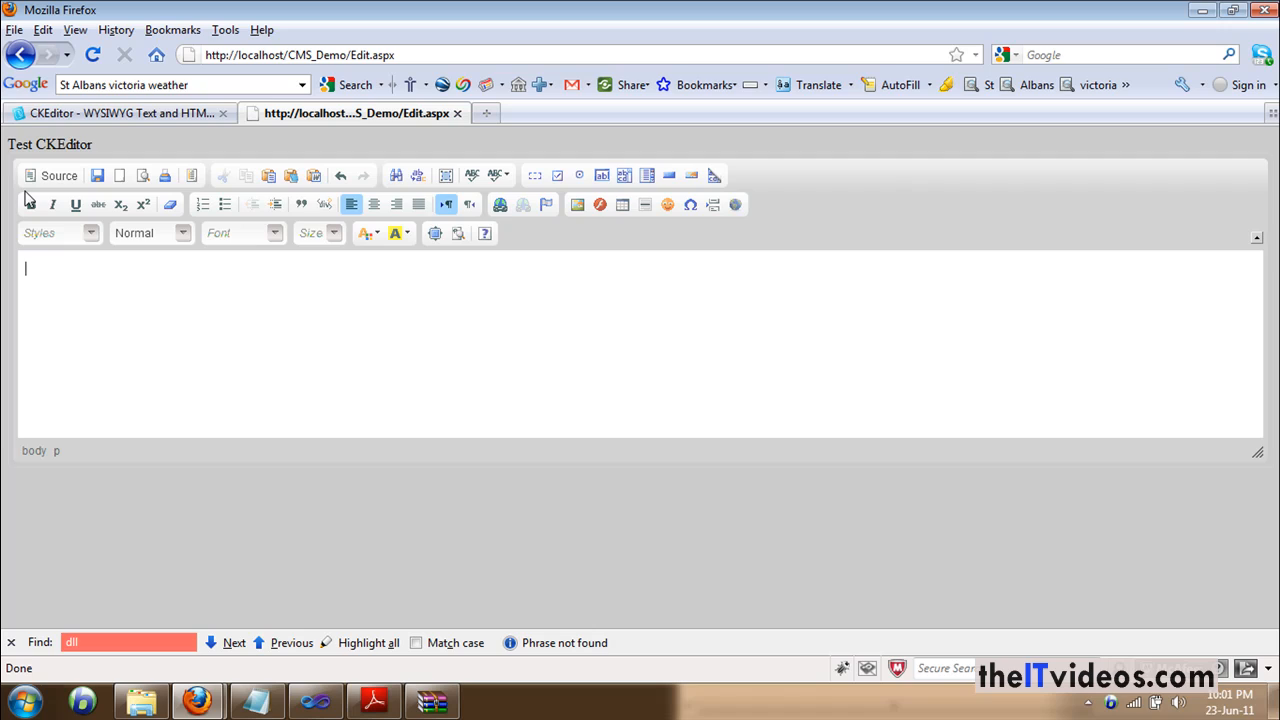
{"action": "mouse_move", "coordinate": [413, 347]}
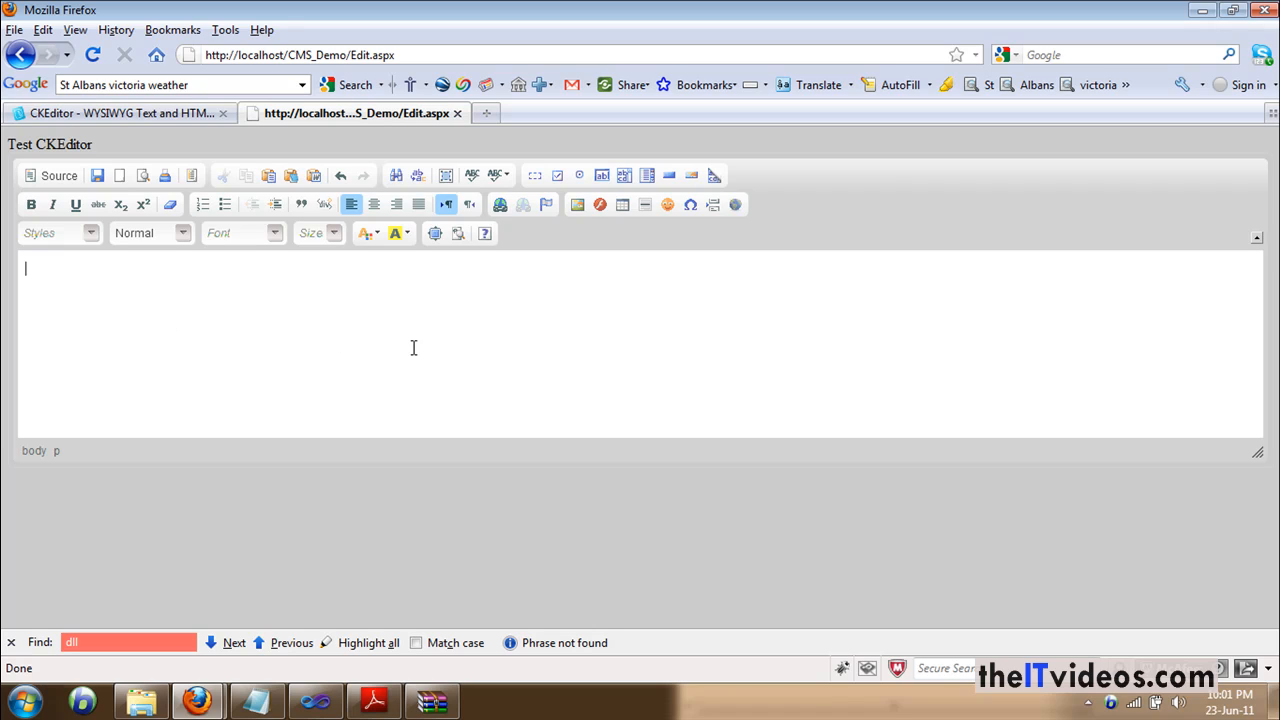
{"action": "mouse_move", "coordinate": [311, 368]}
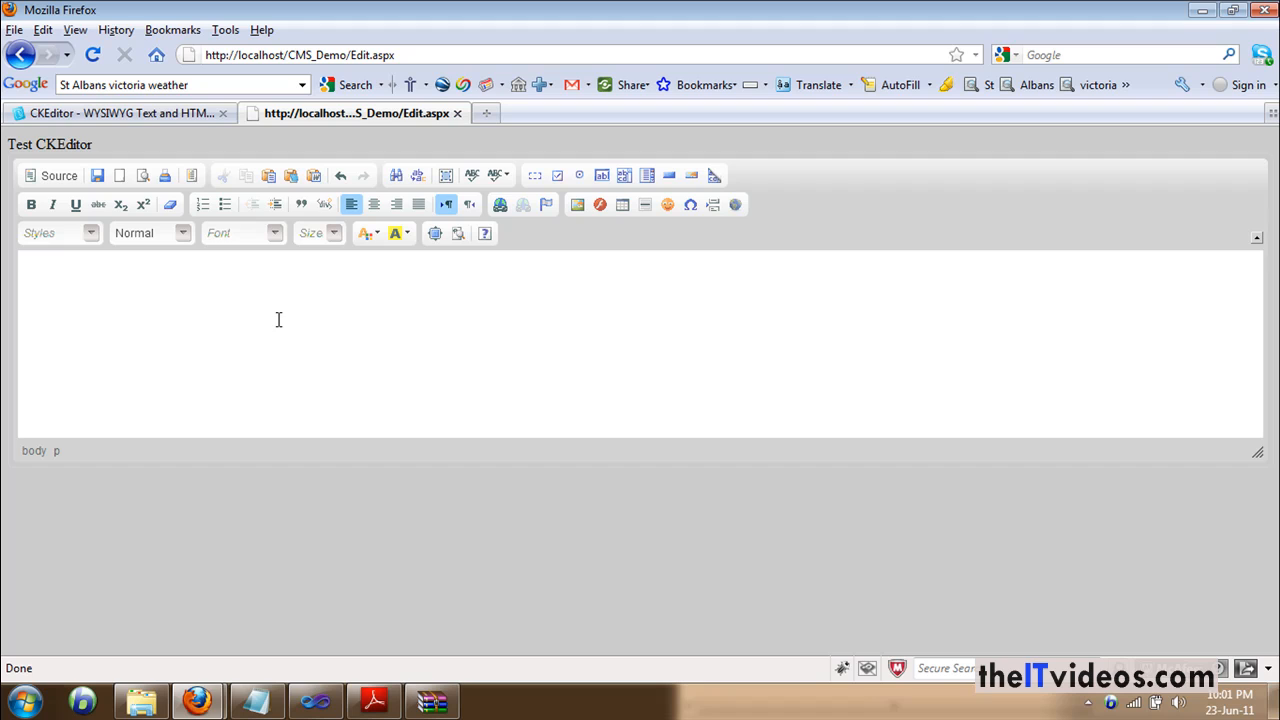
Step: Resize the editor box slightly narrower and type 'This is a simple text'
{"action": "left_click_drag", "start_coordinate": [1258, 451], "coordinate": [817, 399]}
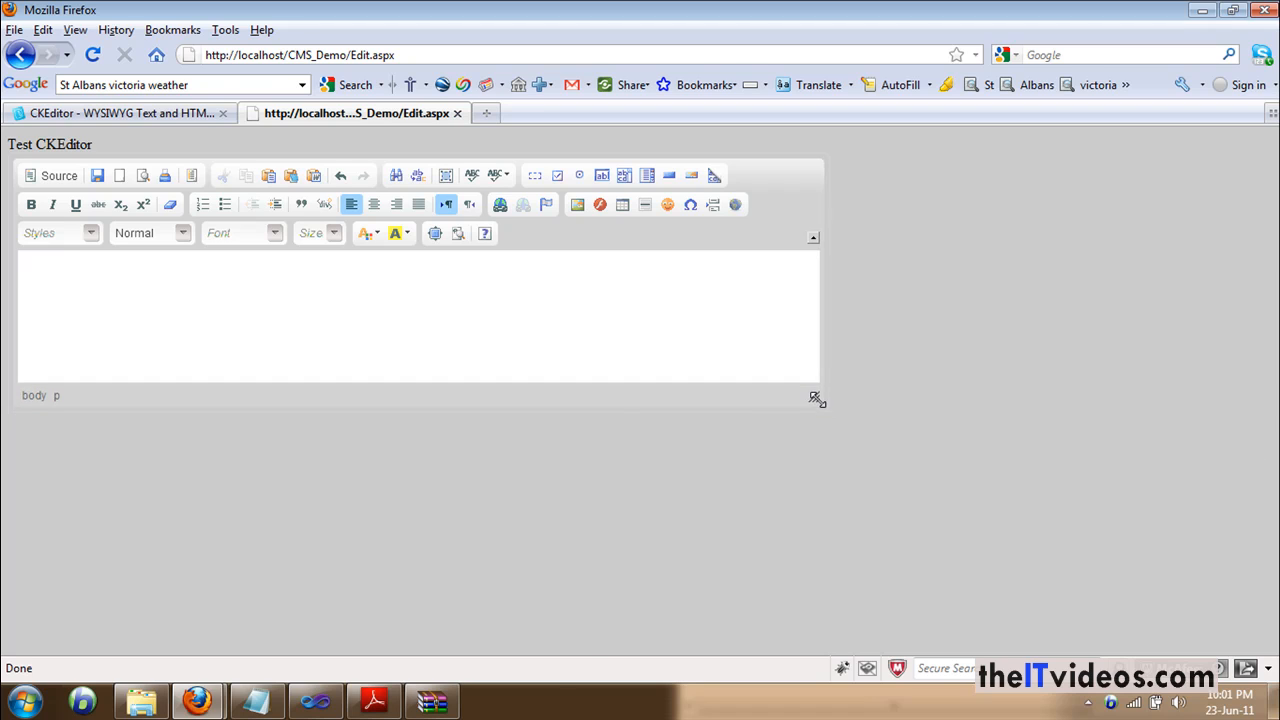
{"action": "left_click_drag", "start_coordinate": [815, 398], "coordinate": [1068, 450]}
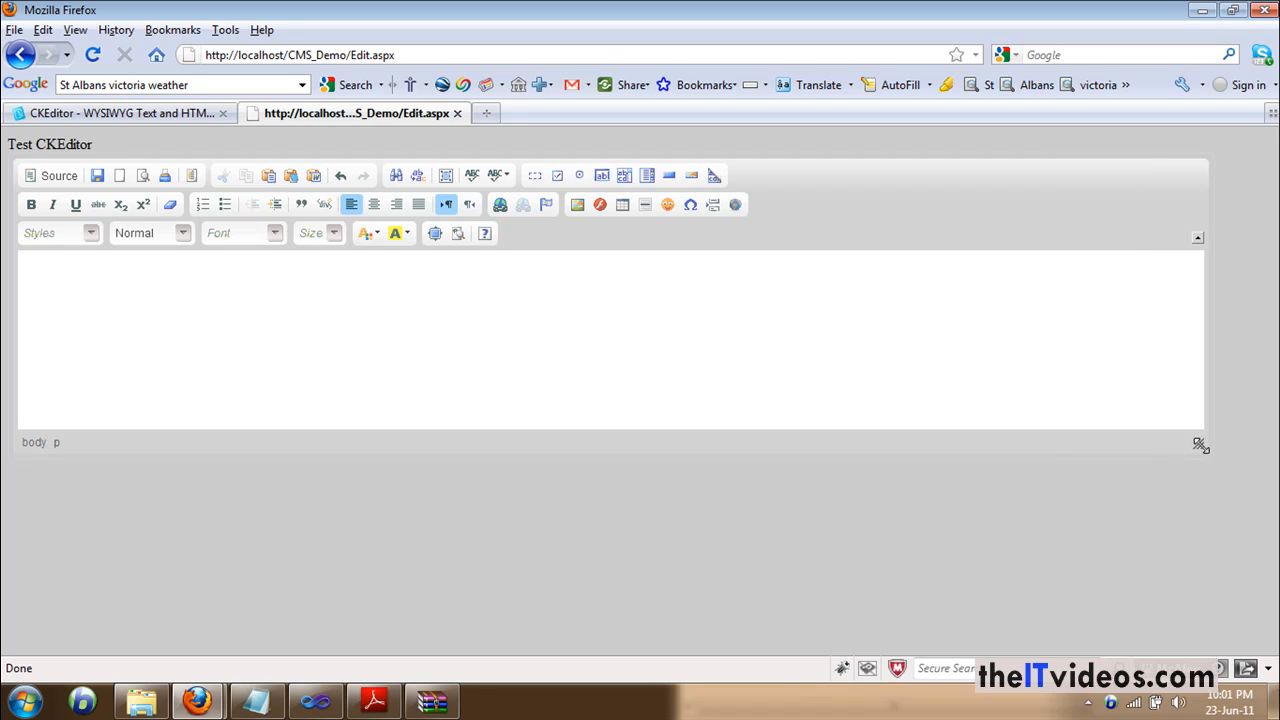
{"action": "left_click", "coordinate": [268, 305]}
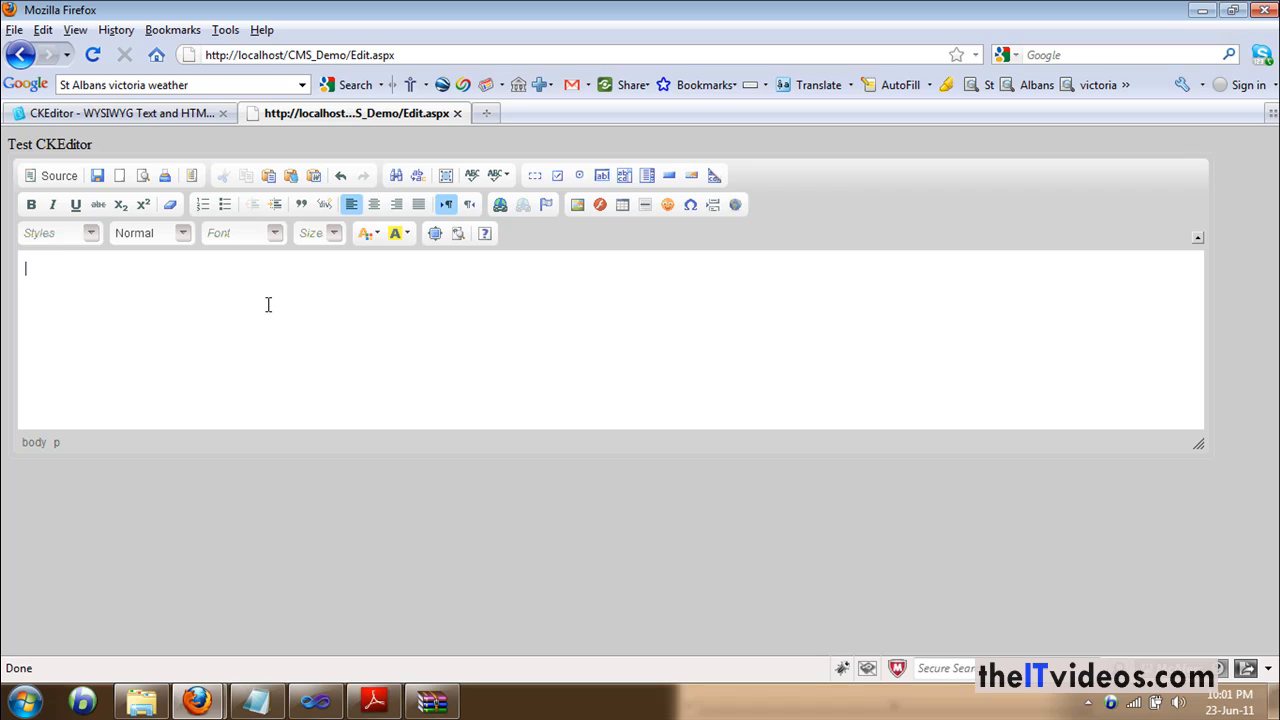
{"action": "type", "text": "This is a simple"}
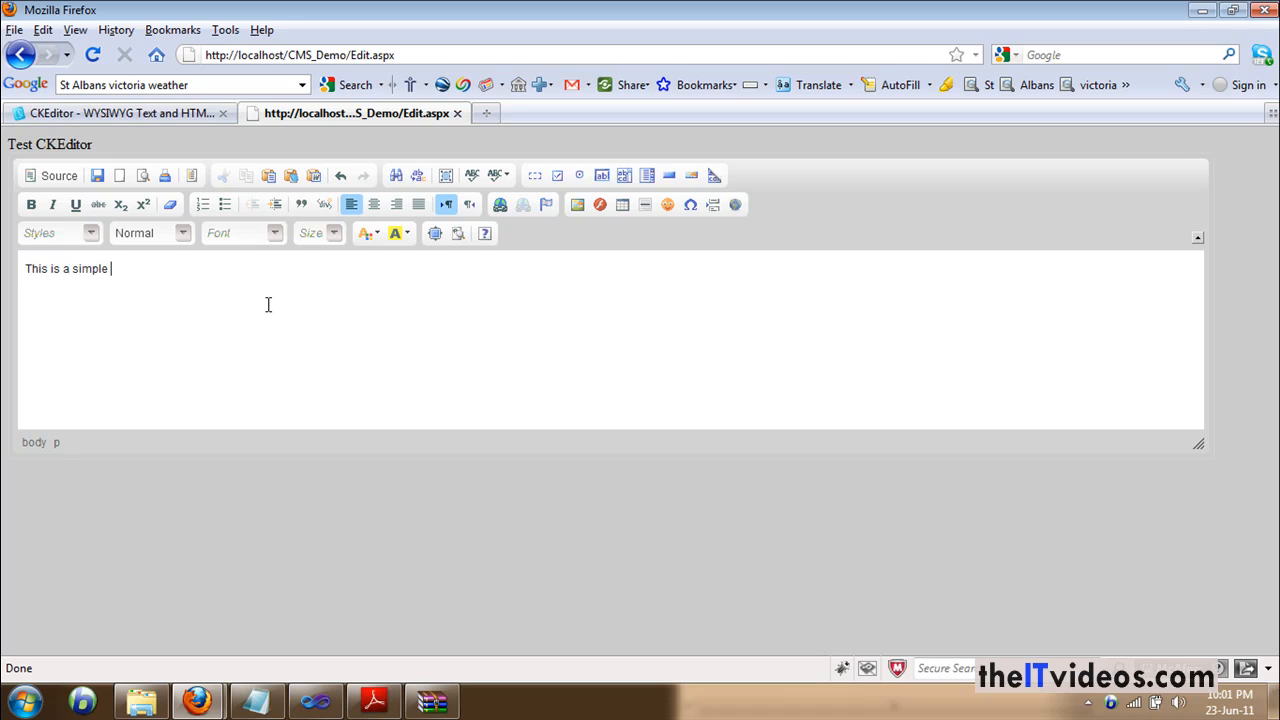
{"action": "type", "text": "text"}
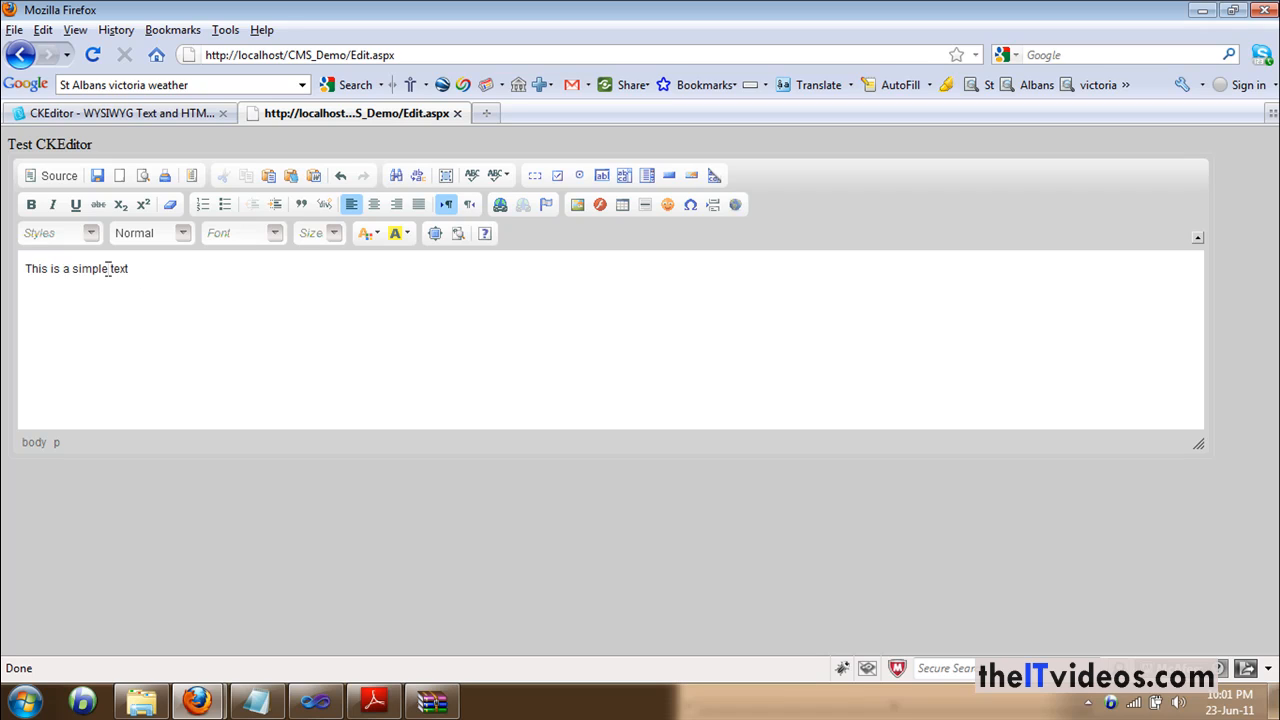
Step: Make the whole sentence italic and bold, and centre it
{"action": "key", "text": "ctrl+a"}
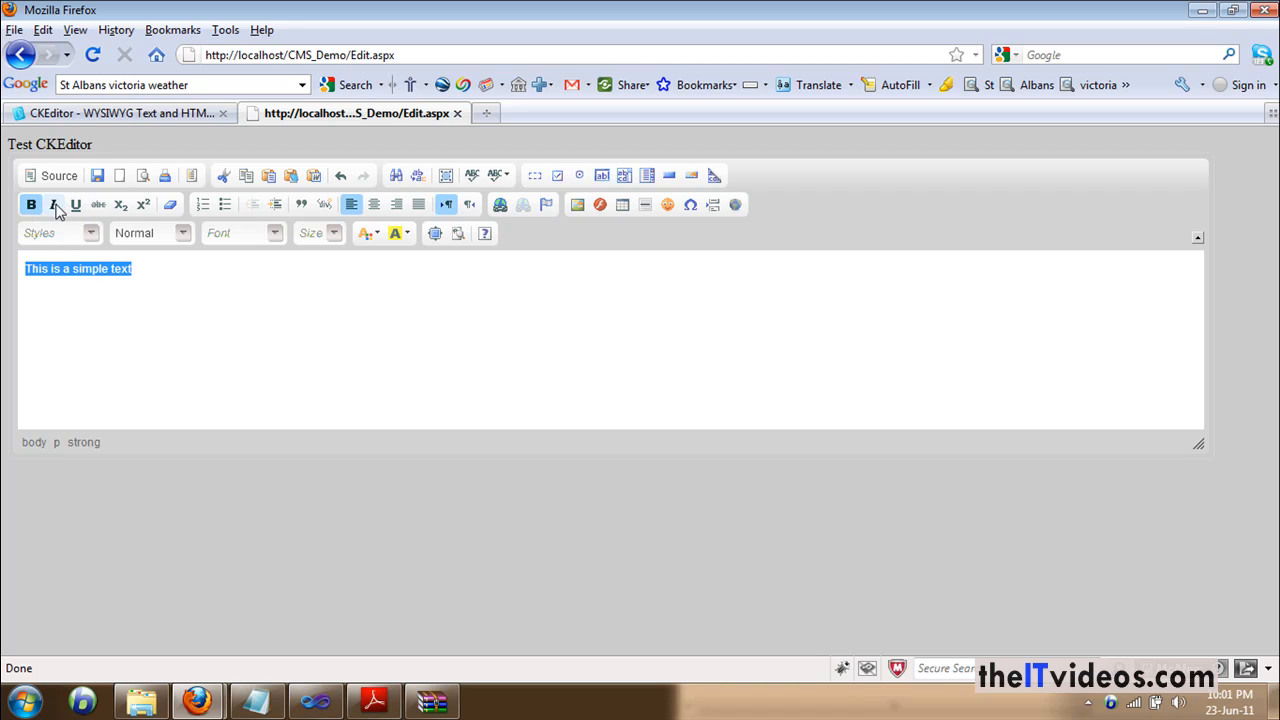
{"action": "left_click", "coordinate": [52, 204]}
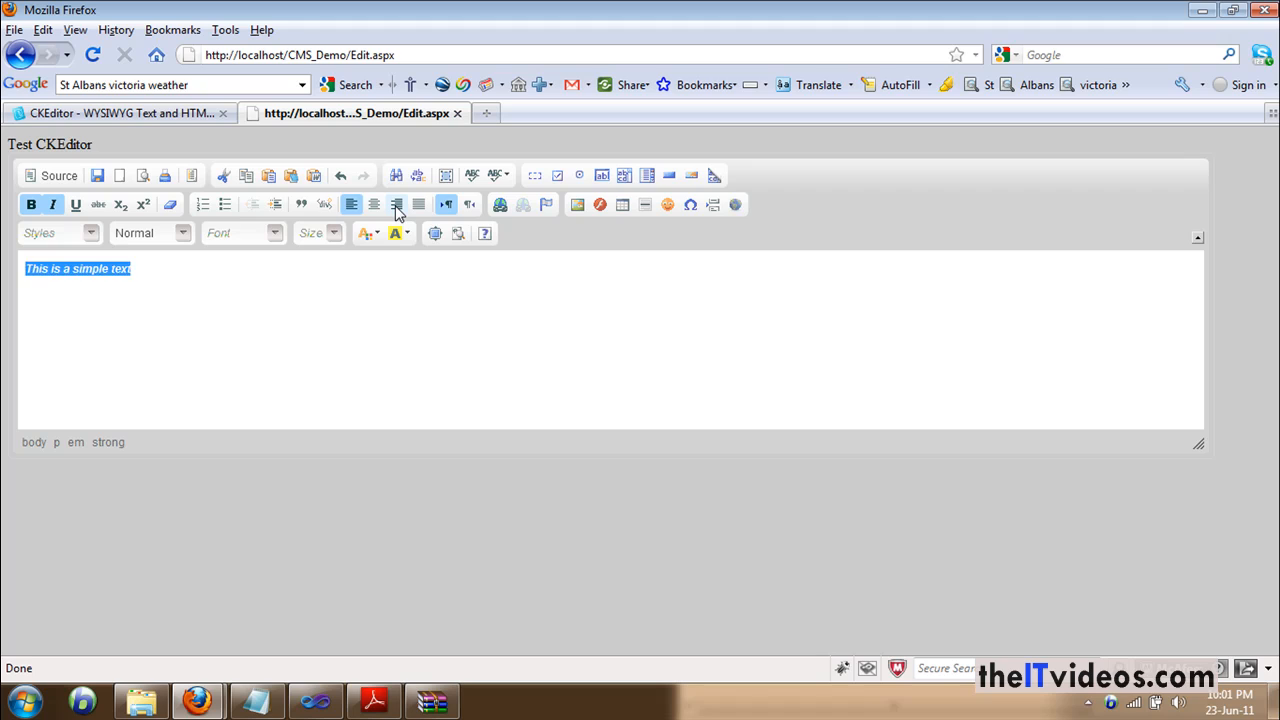
{"action": "left_click", "coordinate": [373, 204]}
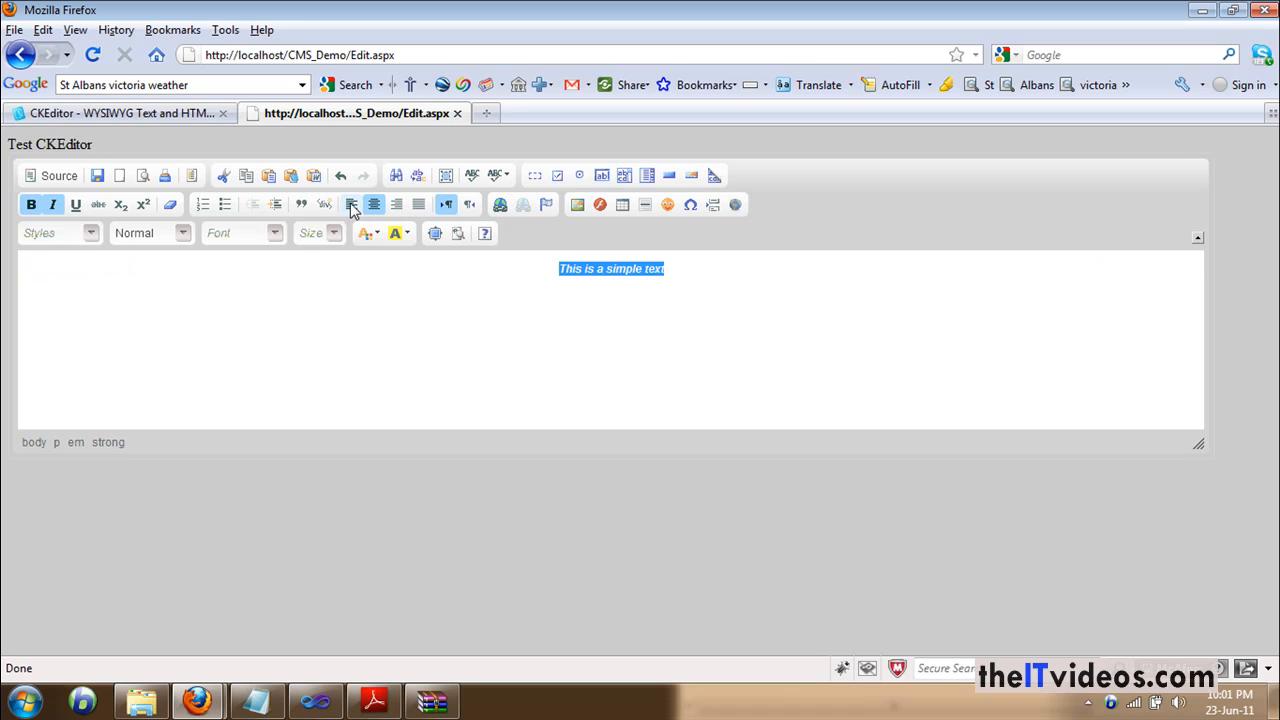
{"action": "left_click", "coordinate": [395, 204]}
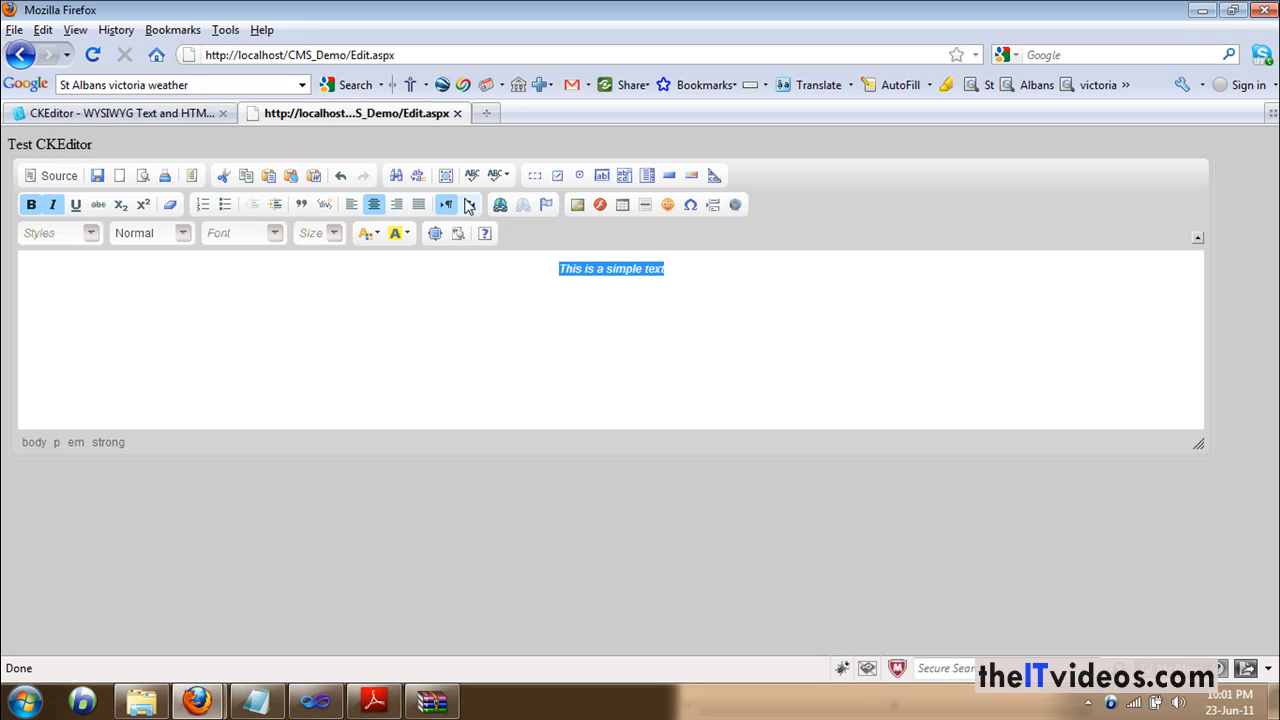
Step: Find 'simpl' in the editor text with Find and Replace, then close the dialog
{"action": "left_click", "coordinate": [396, 175]}
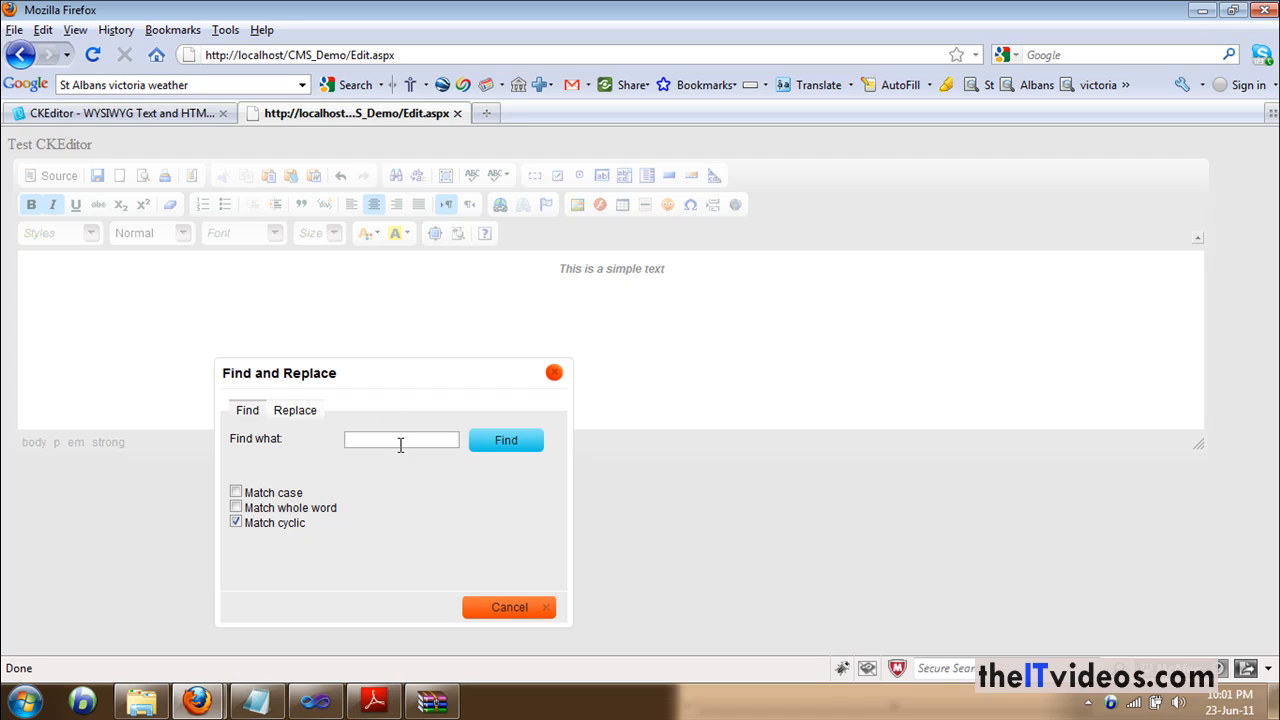
{"action": "type", "text": "simpl"}
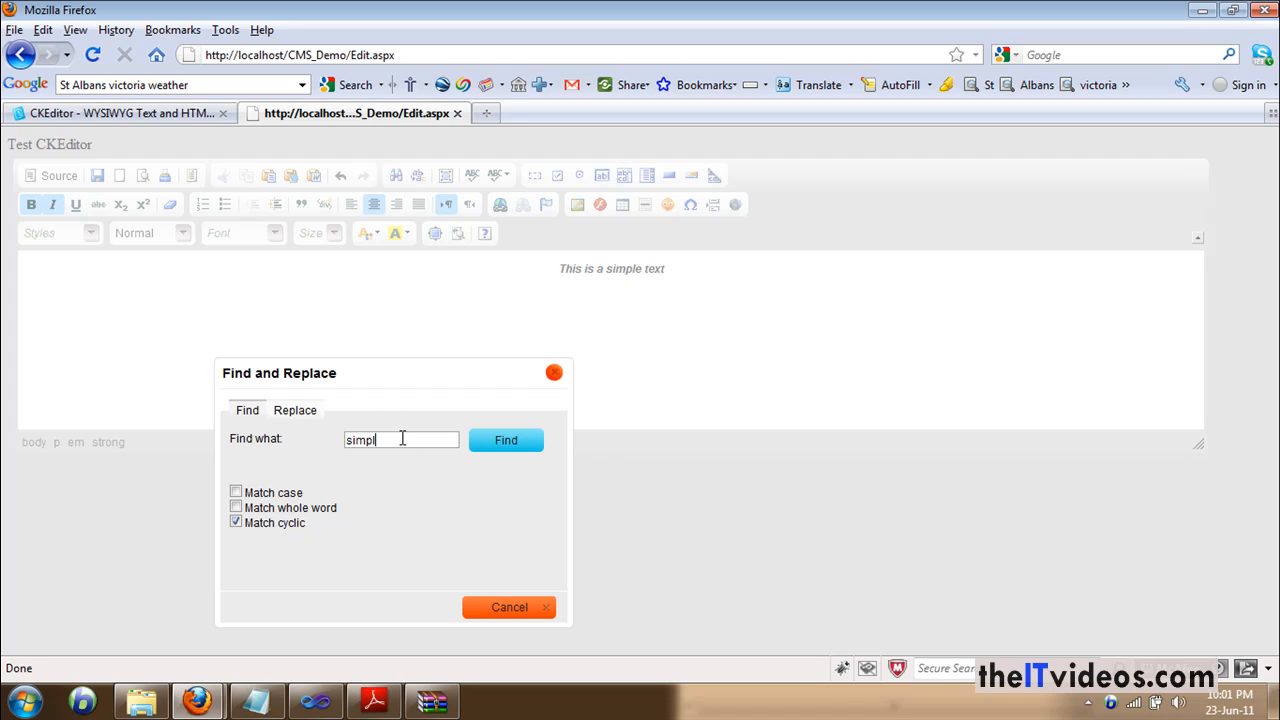
{"action": "left_click", "coordinate": [505, 440]}
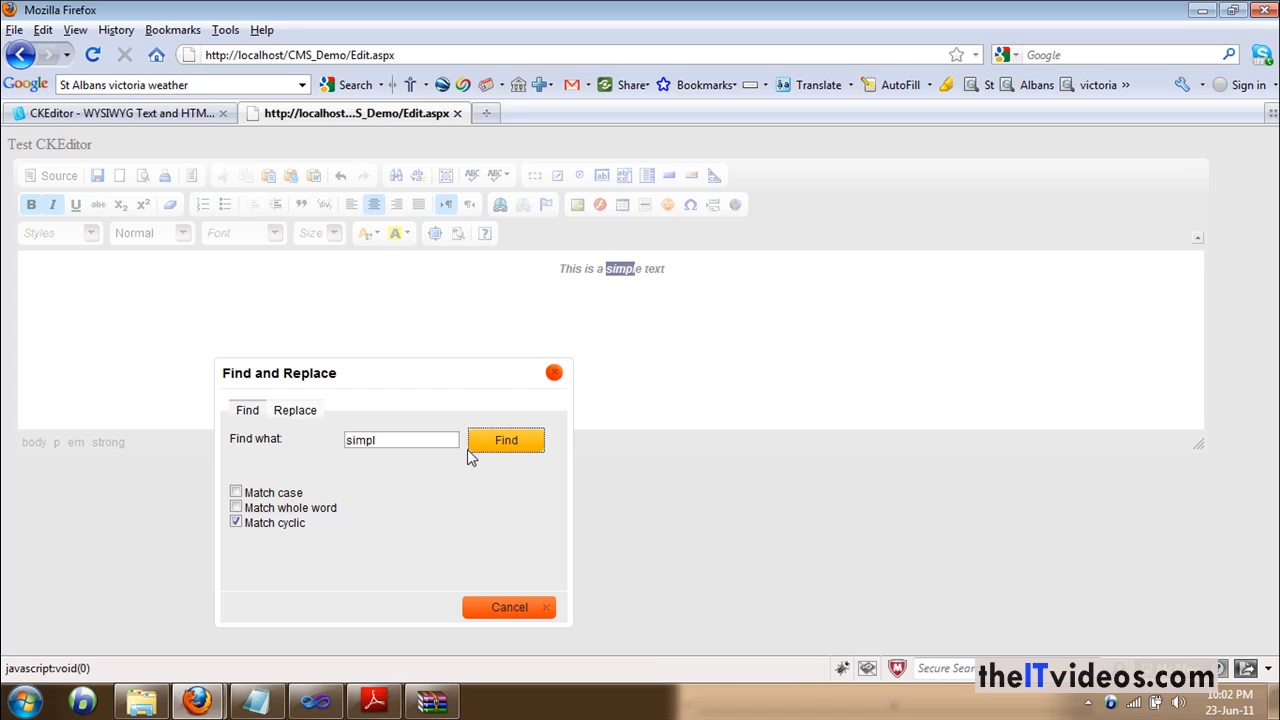
{"action": "mouse_move", "coordinate": [555, 373]}
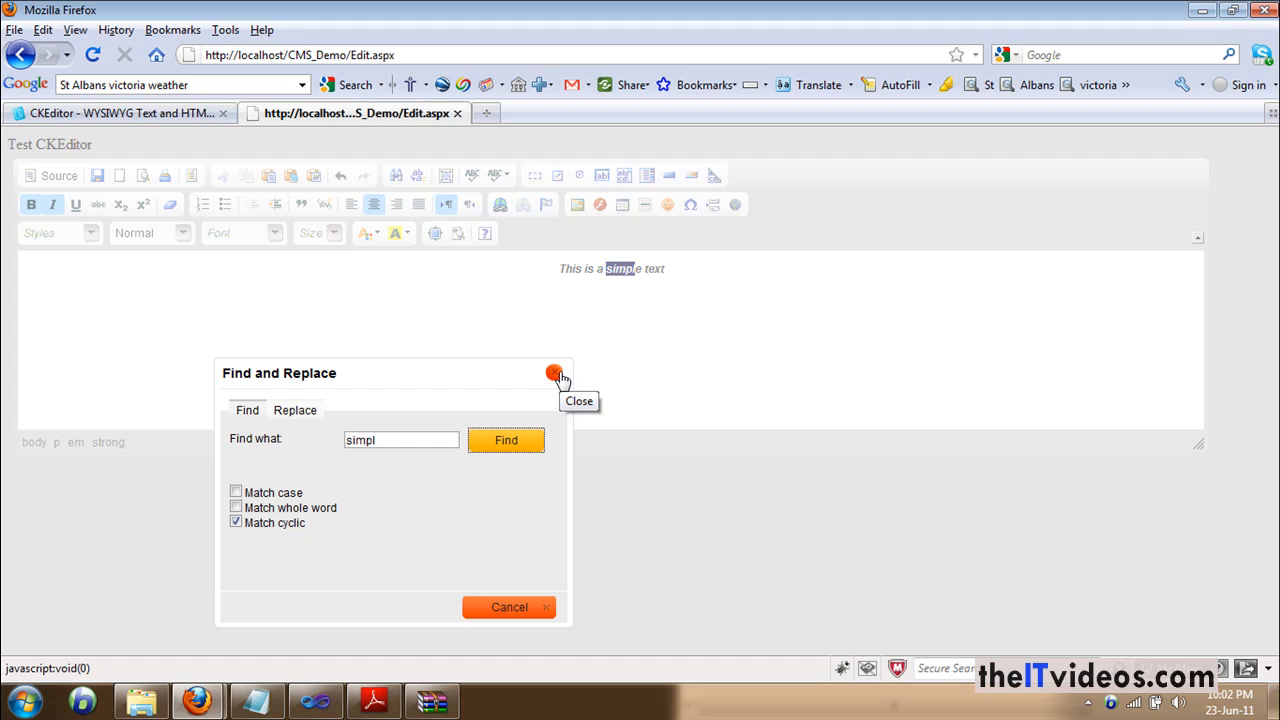
{"action": "left_click", "coordinate": [556, 373]}
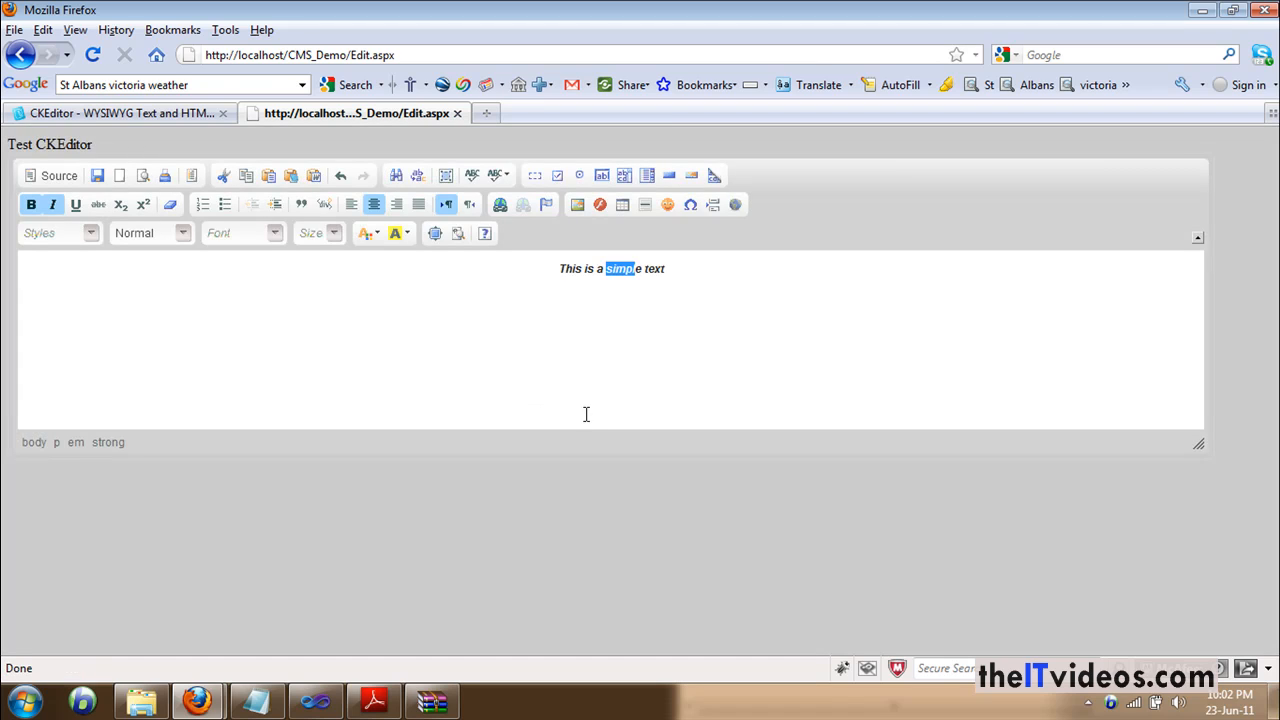
{"action": "mouse_move", "coordinate": [552, 326]}
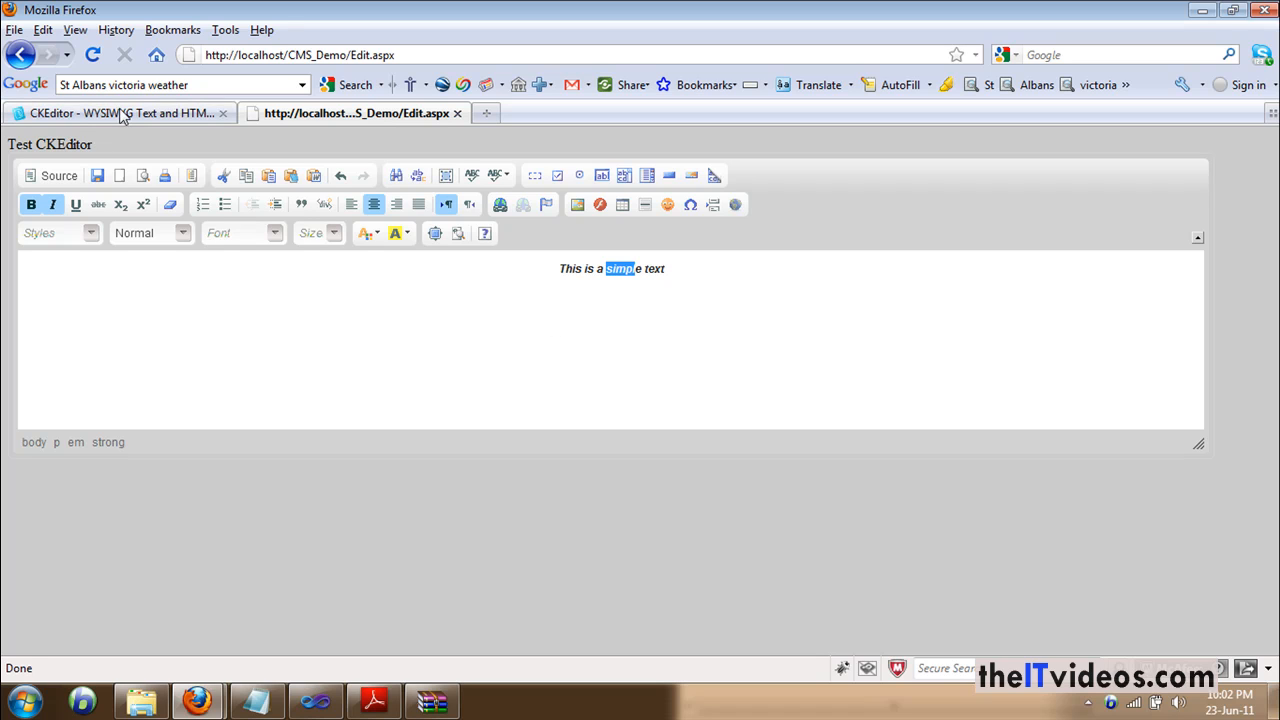
Step: Go to ckeditor.com's Download page and scroll to the ASP.NET package listings
{"action": "left_click", "coordinate": [110, 112]}
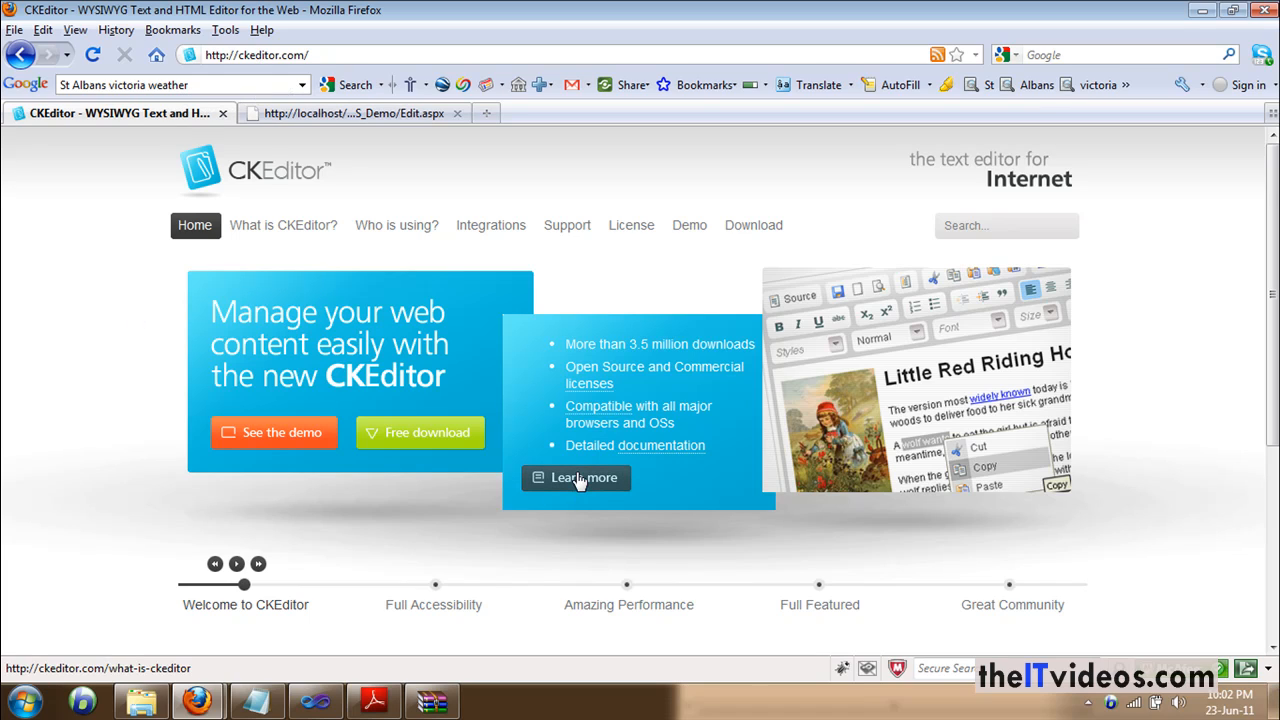
{"action": "left_click", "coordinate": [753, 225]}
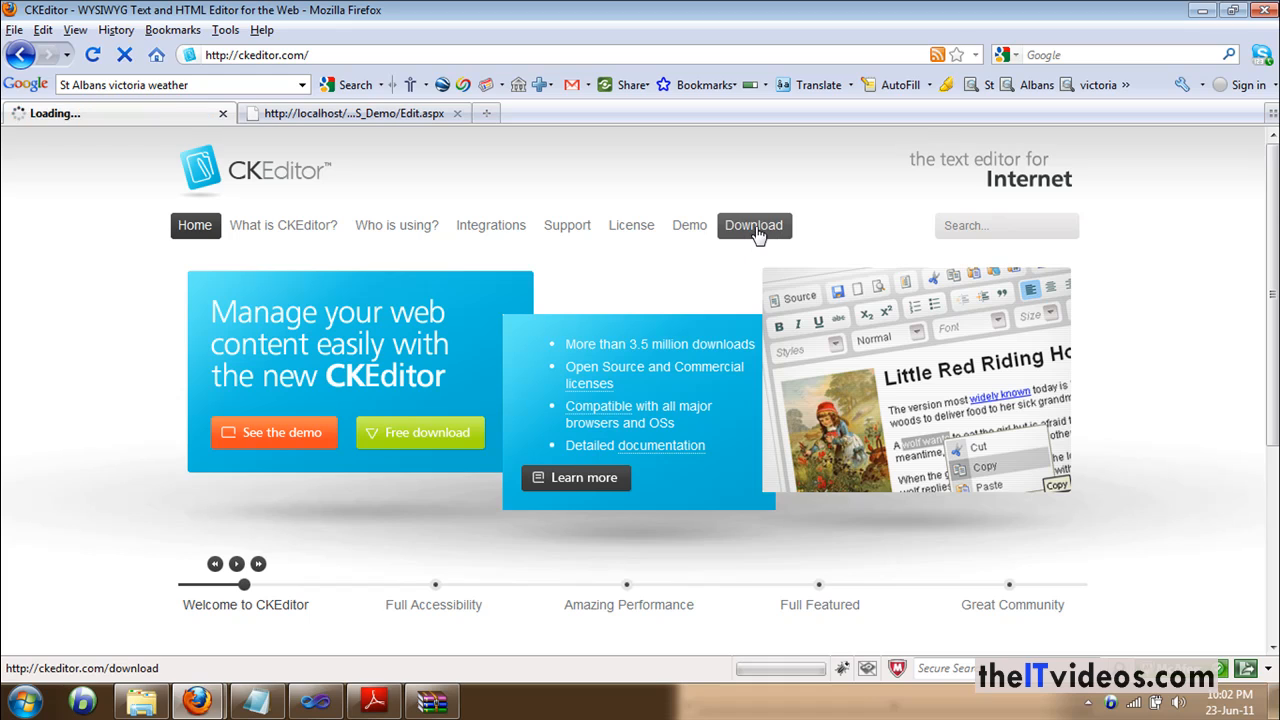
{"action": "left_click", "coordinate": [753, 225]}
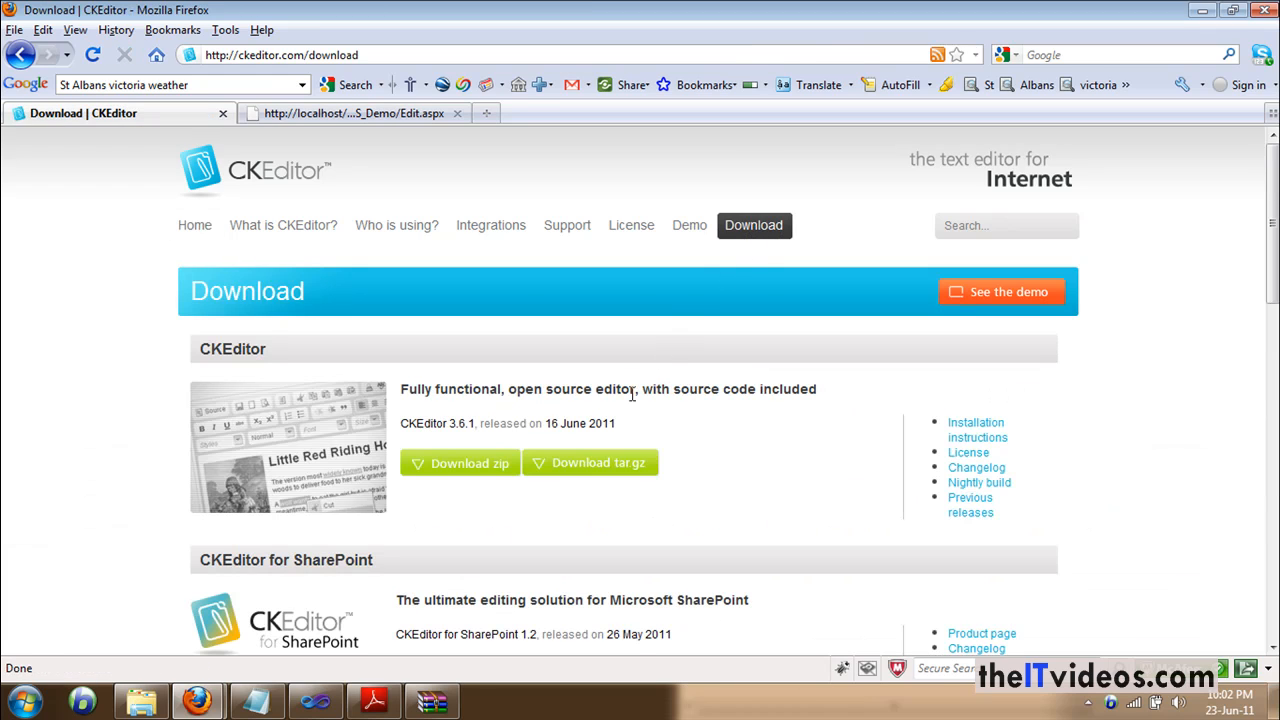
{"action": "scroll", "scroll_direction": "down", "scroll_amount": 3}
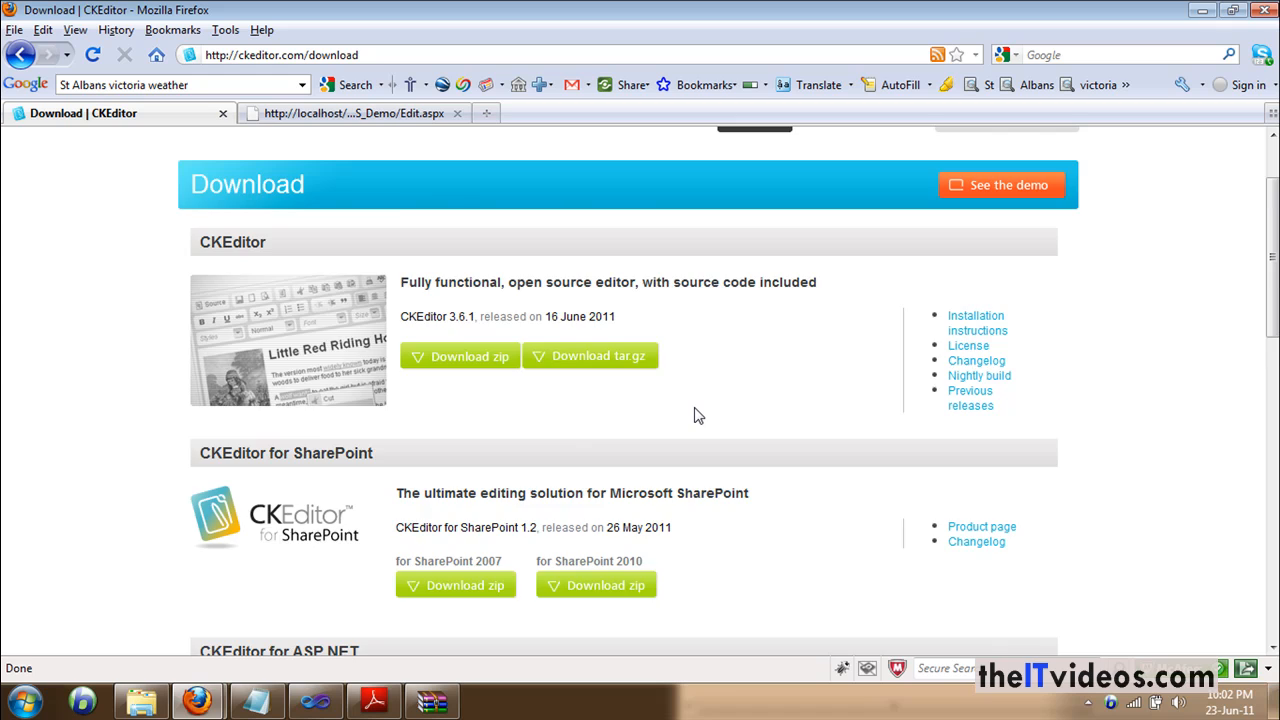
{"action": "scroll", "scroll_direction": "down", "scroll_amount": 3}
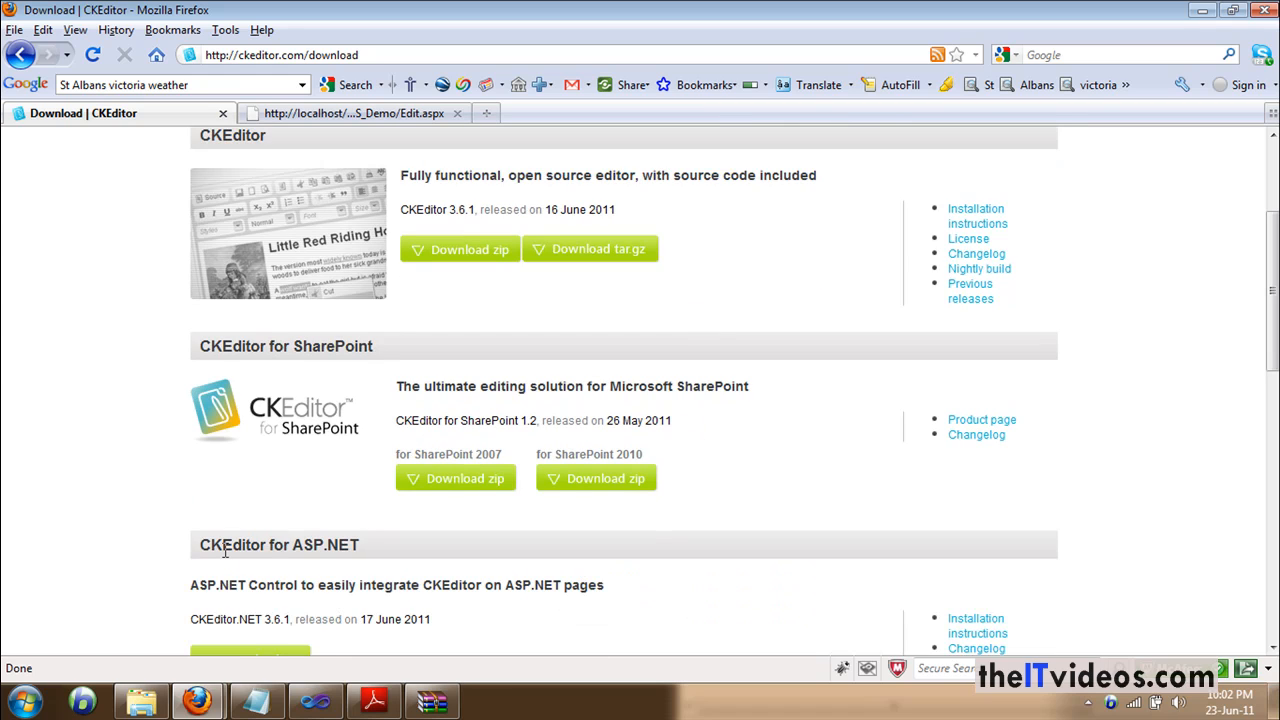
{"action": "scroll", "scroll_direction": "down", "scroll_amount": 3}
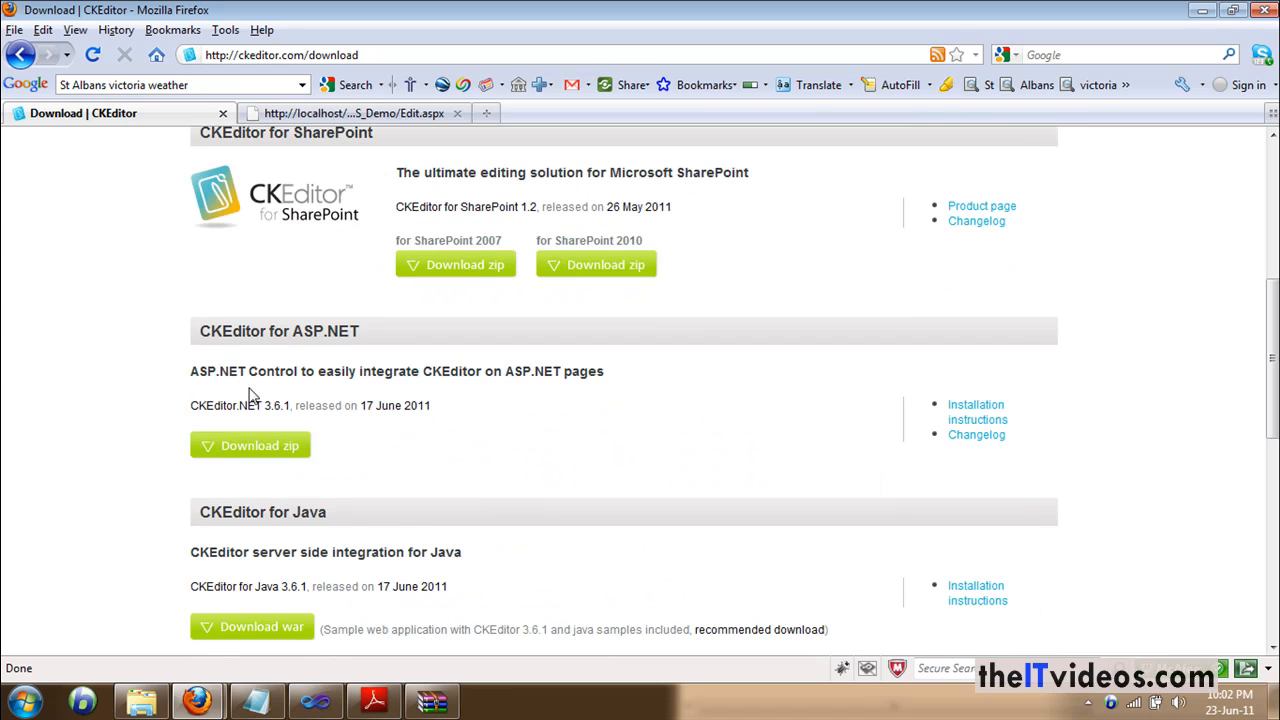
{"action": "mouse_move", "coordinate": [250, 445]}
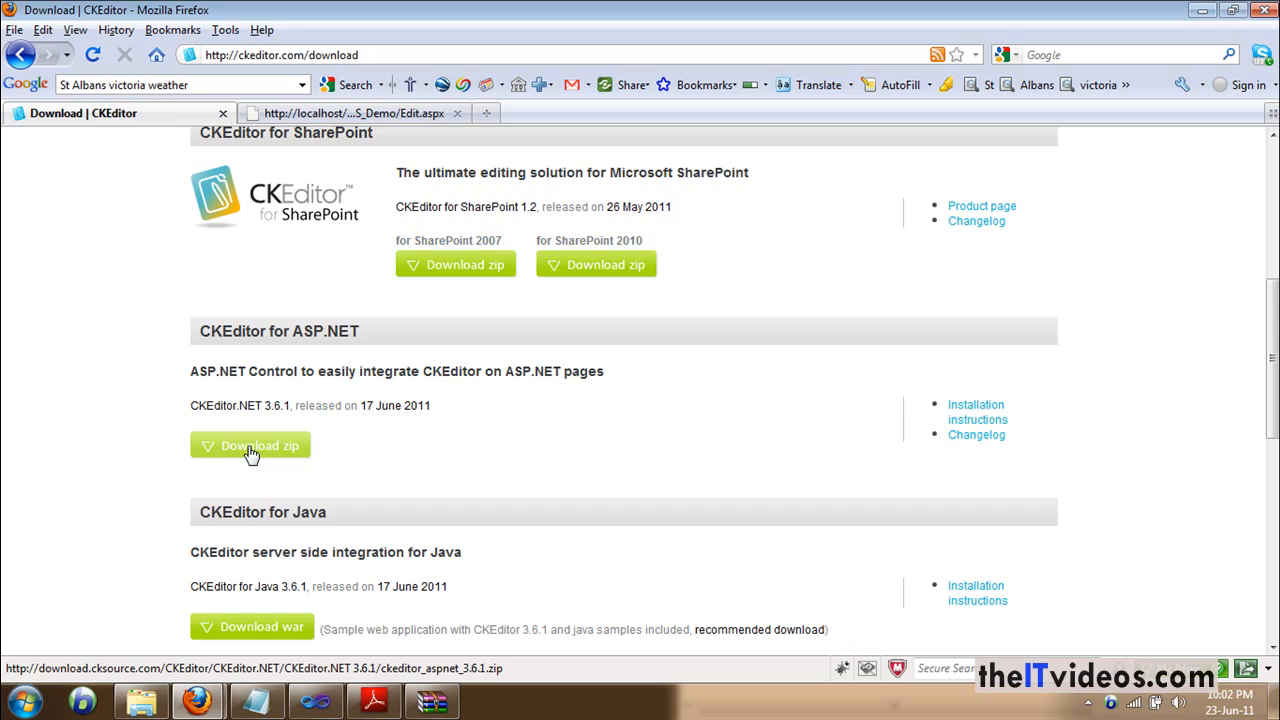
{"action": "mouse_move", "coordinate": [265, 448]}
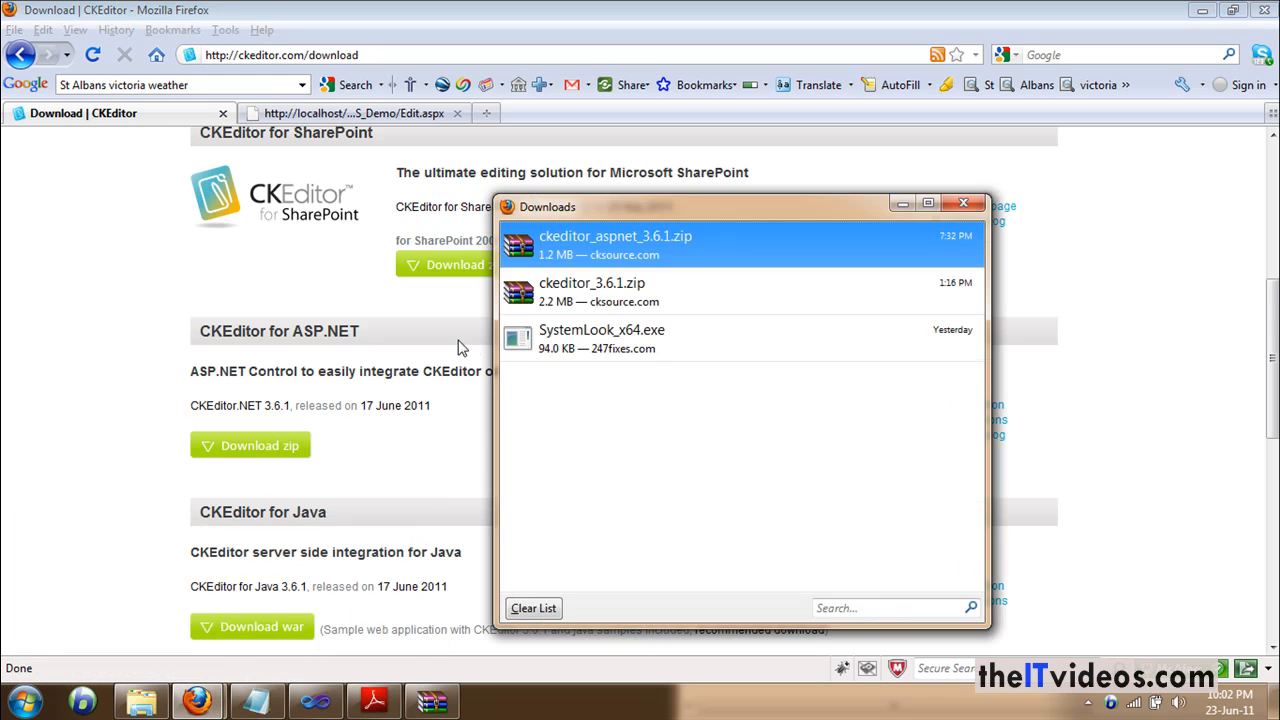
{"action": "left_click", "coordinate": [963, 204]}
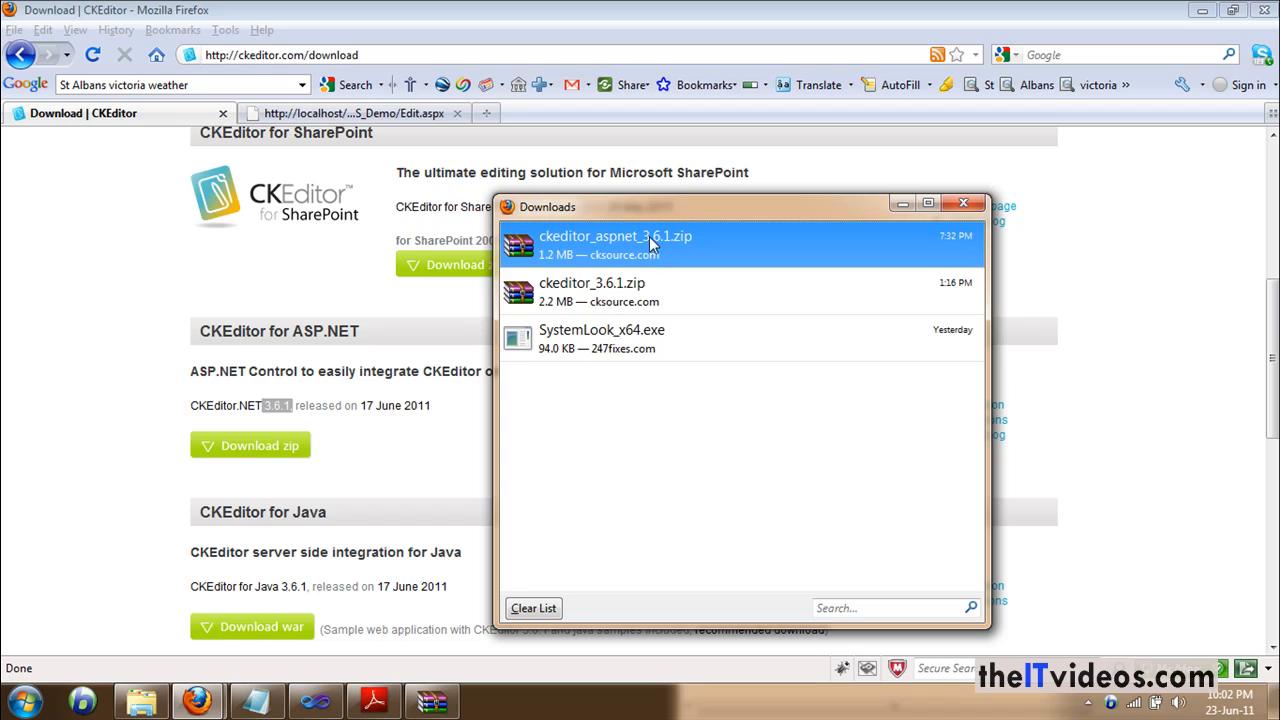
{"action": "mouse_move", "coordinate": [670, 256]}
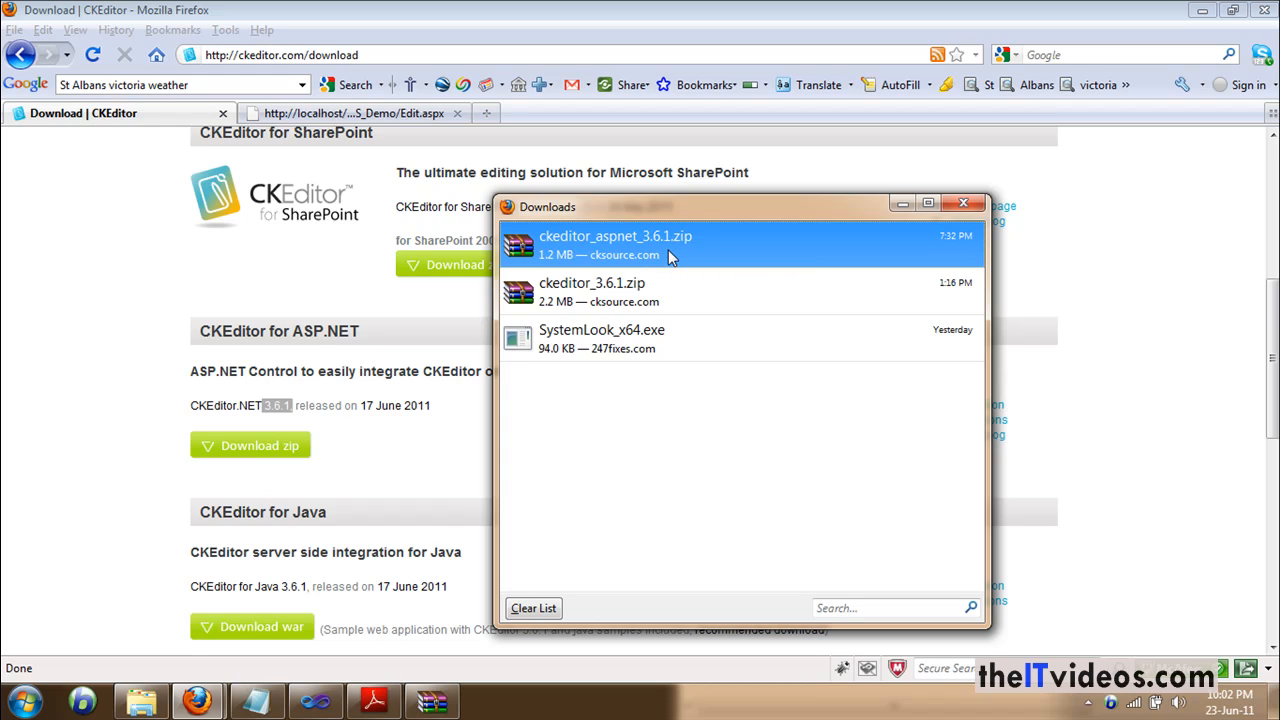
{"action": "mouse_move", "coordinate": [614, 253]}
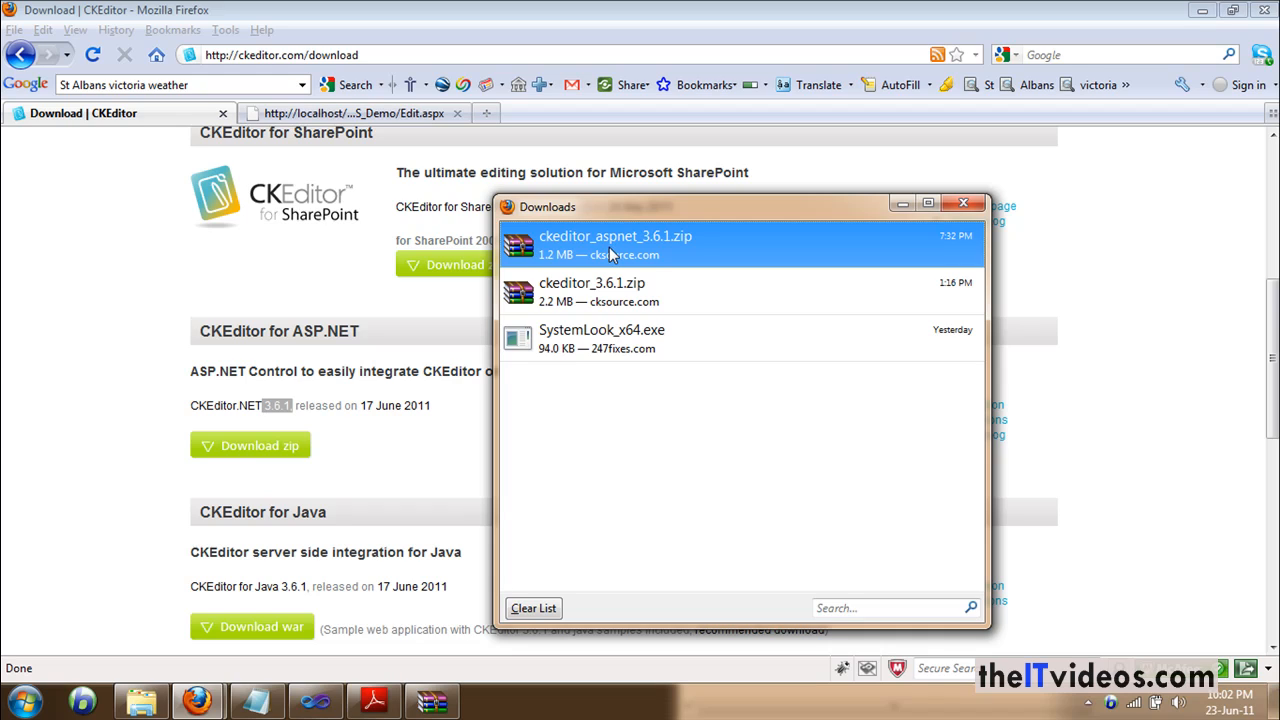
{"action": "mouse_move", "coordinate": [605, 245]}
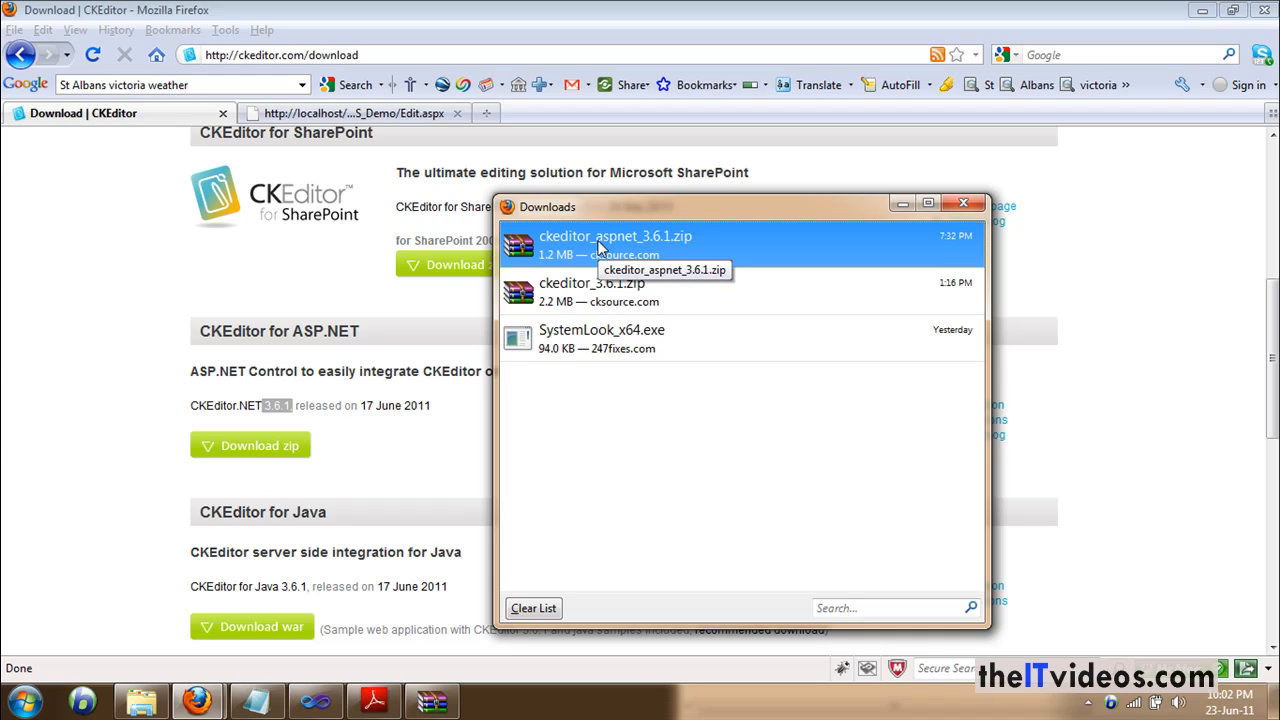
{"action": "mouse_move", "coordinate": [590, 250]}
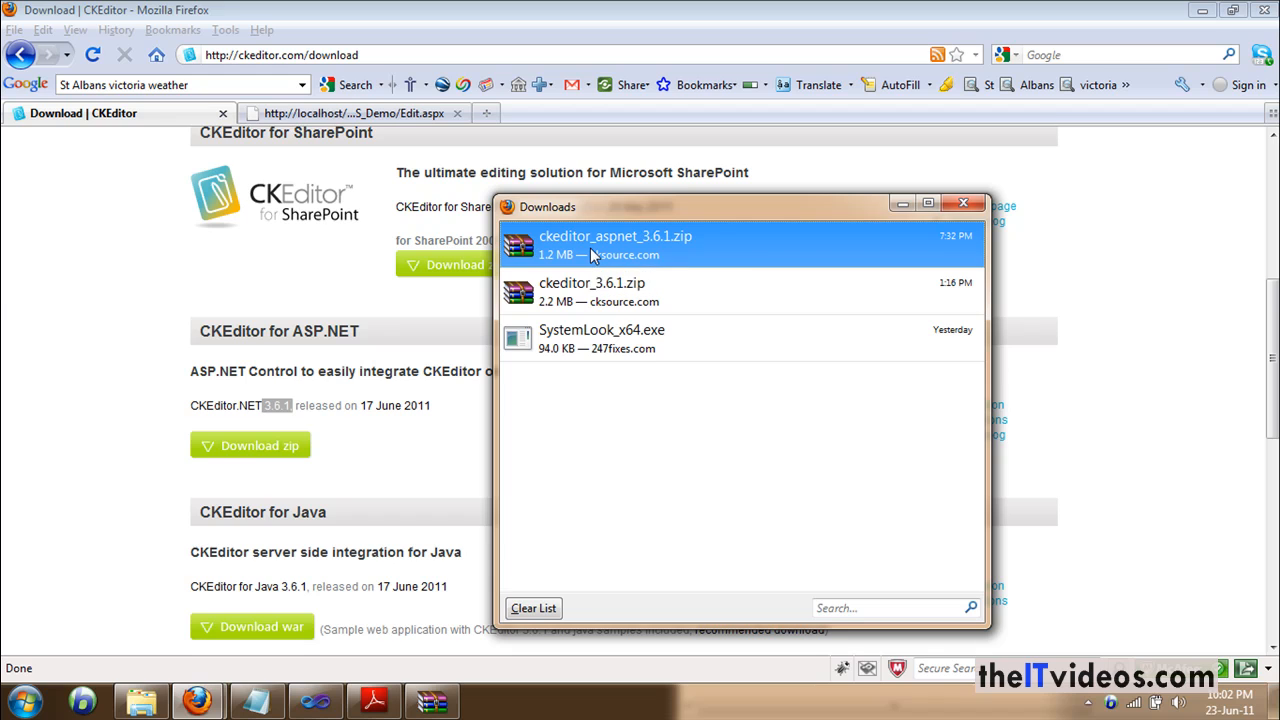
Step: Open ckeditor_aspnet_3.6.1.zip in WinRAR and browse bin\Release to CKEditor.NET.dll
{"action": "double_click", "coordinate": [615, 236]}
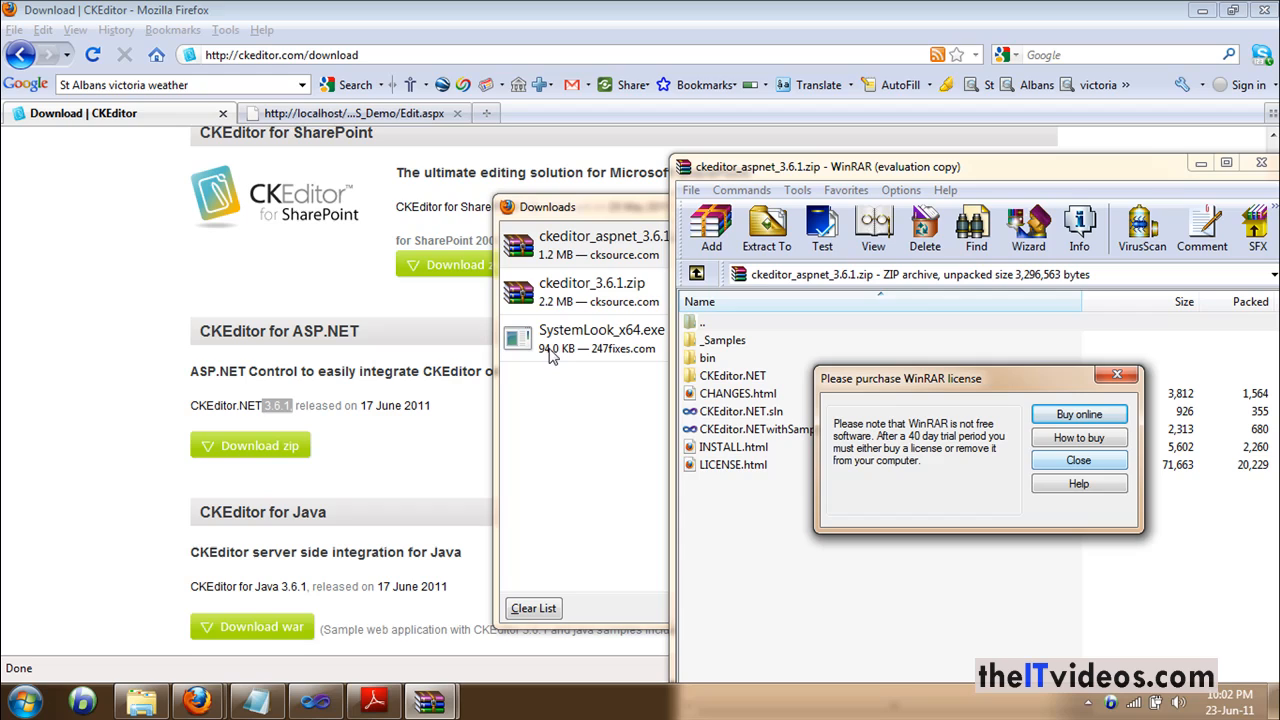
{"action": "left_click", "coordinate": [1078, 460]}
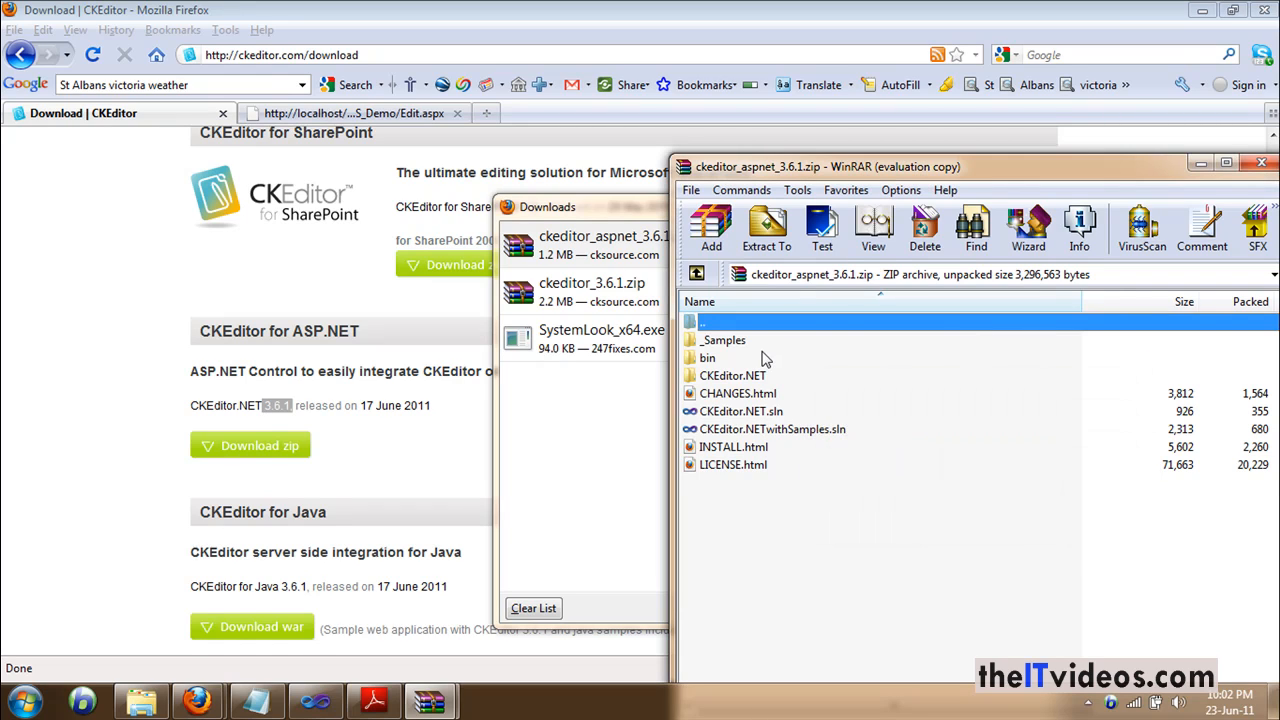
{"action": "left_click", "coordinate": [708, 358]}
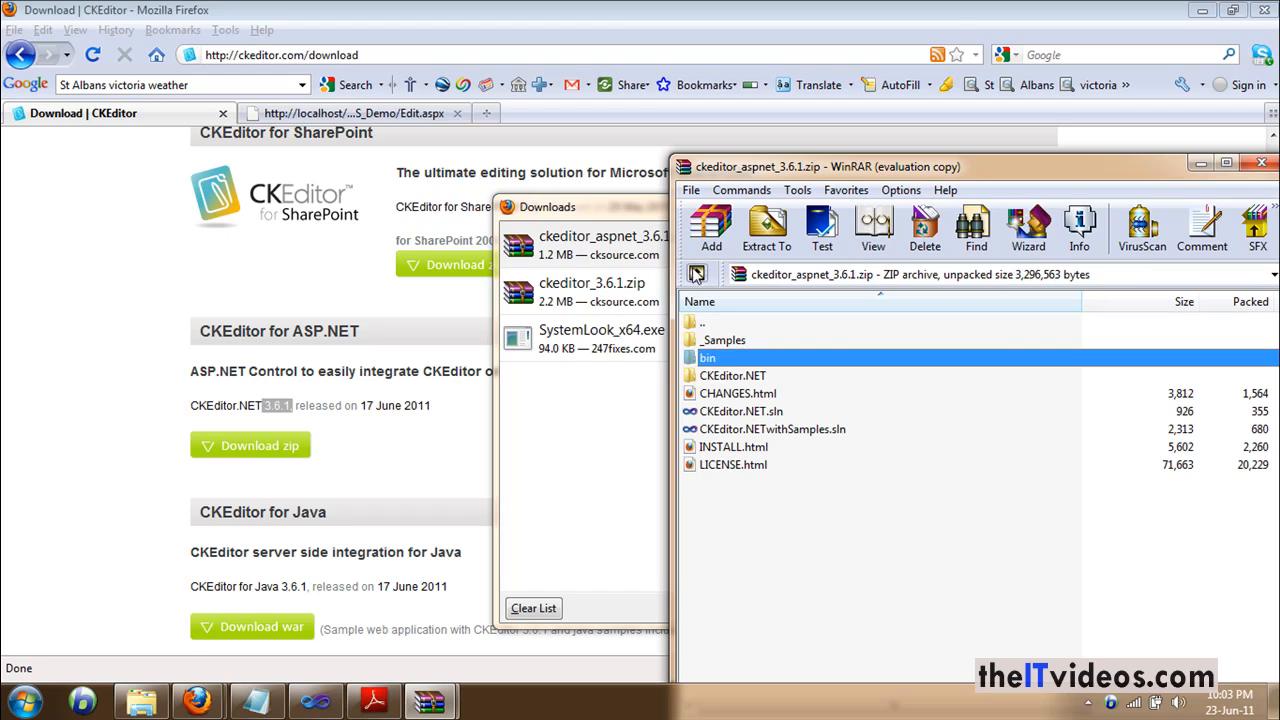
{"action": "double_click", "coordinate": [708, 357]}
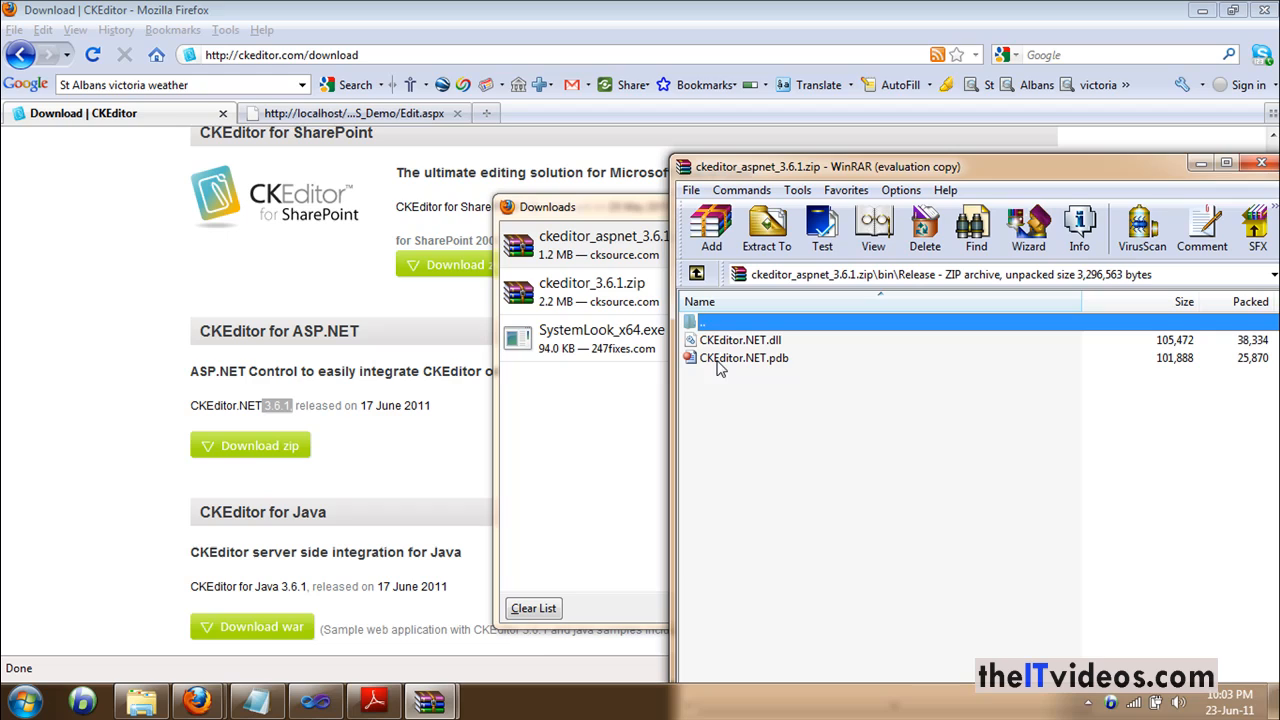
{"action": "left_click", "coordinate": [740, 340]}
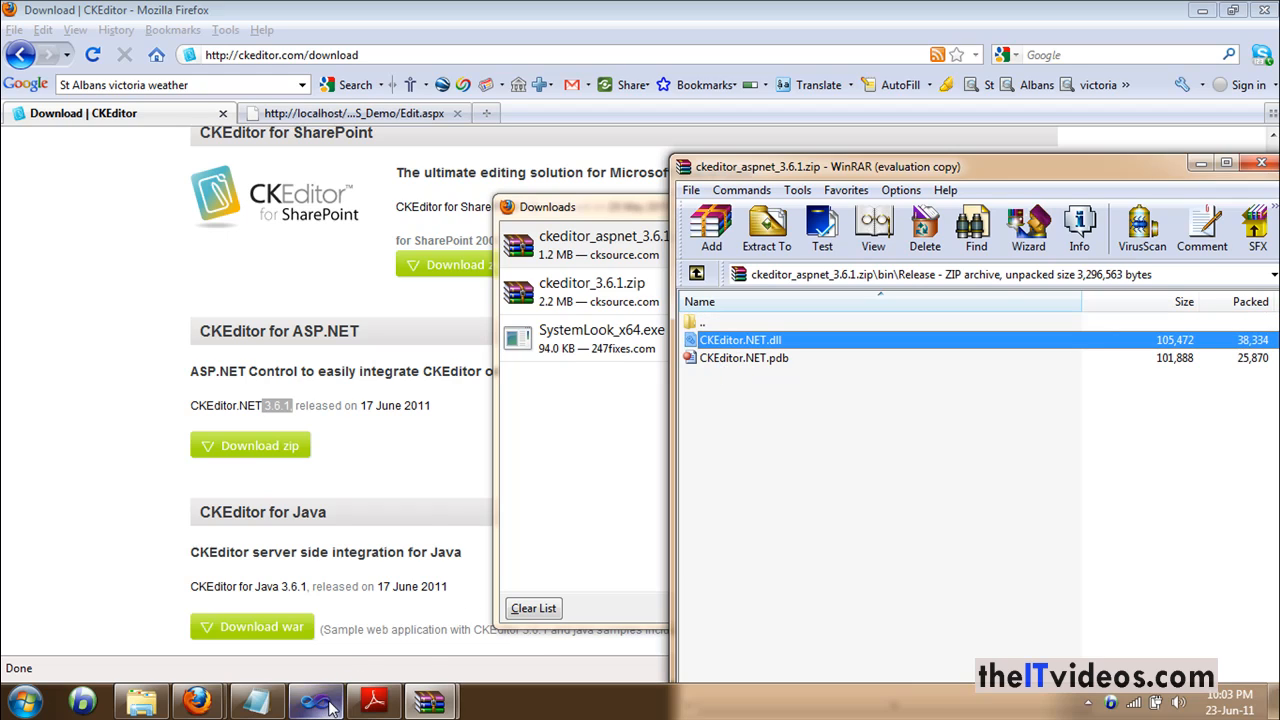
Step: Collapse the project's Bin folder, browse _Samples, and reopen the ckeditor_aspnet_3.6.1.zip archive
{"action": "left_click", "coordinate": [314, 700]}
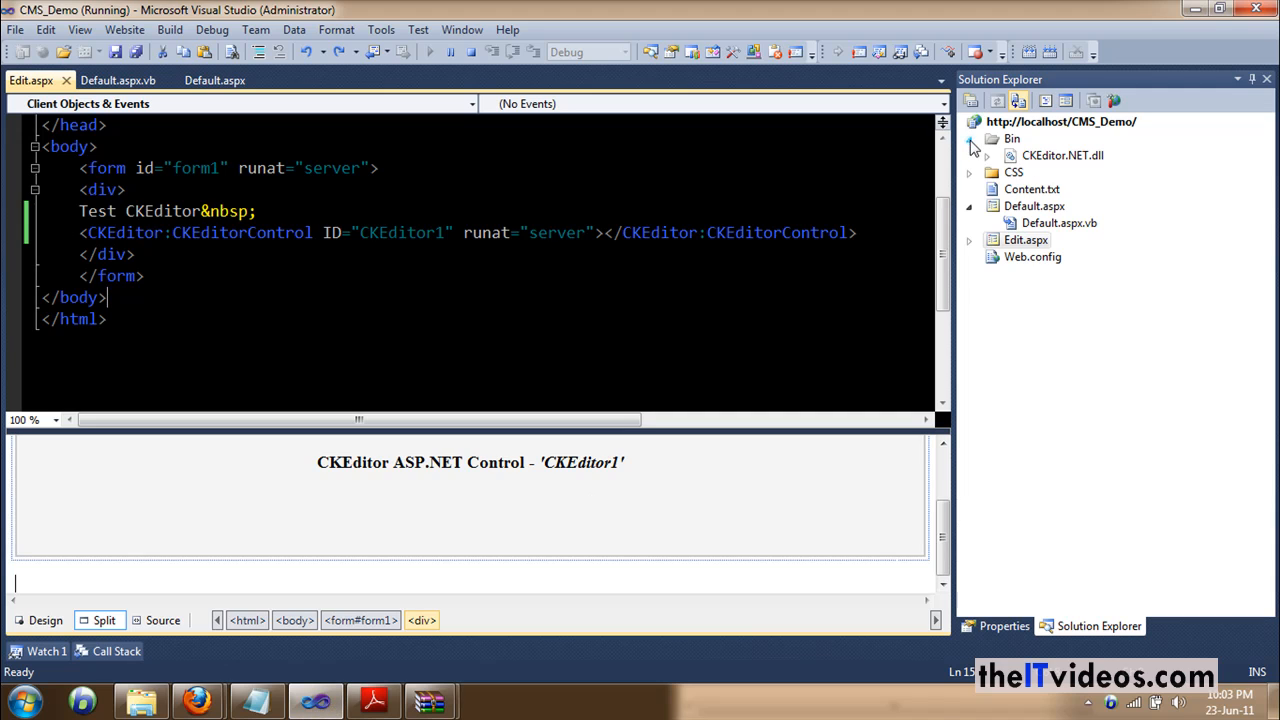
{"action": "left_click", "coordinate": [969, 138]}
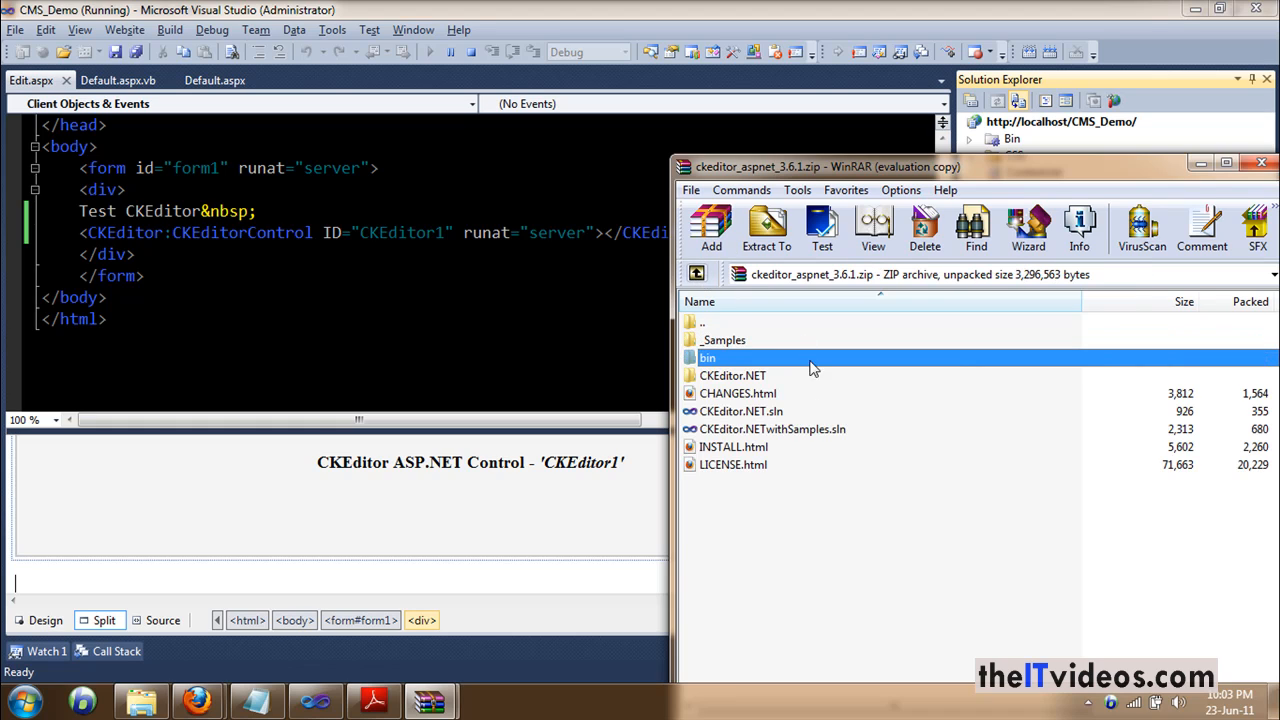
{"action": "mouse_move", "coordinate": [728, 348]}
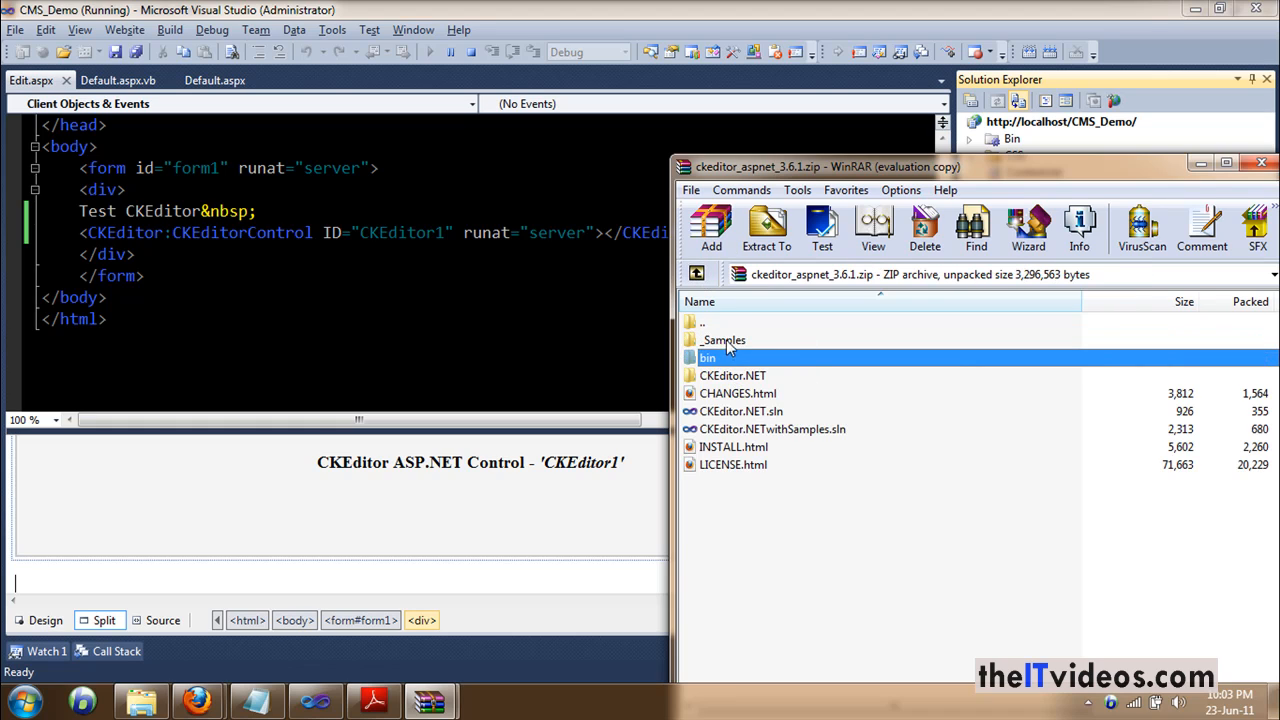
{"action": "double_click", "coordinate": [723, 340]}
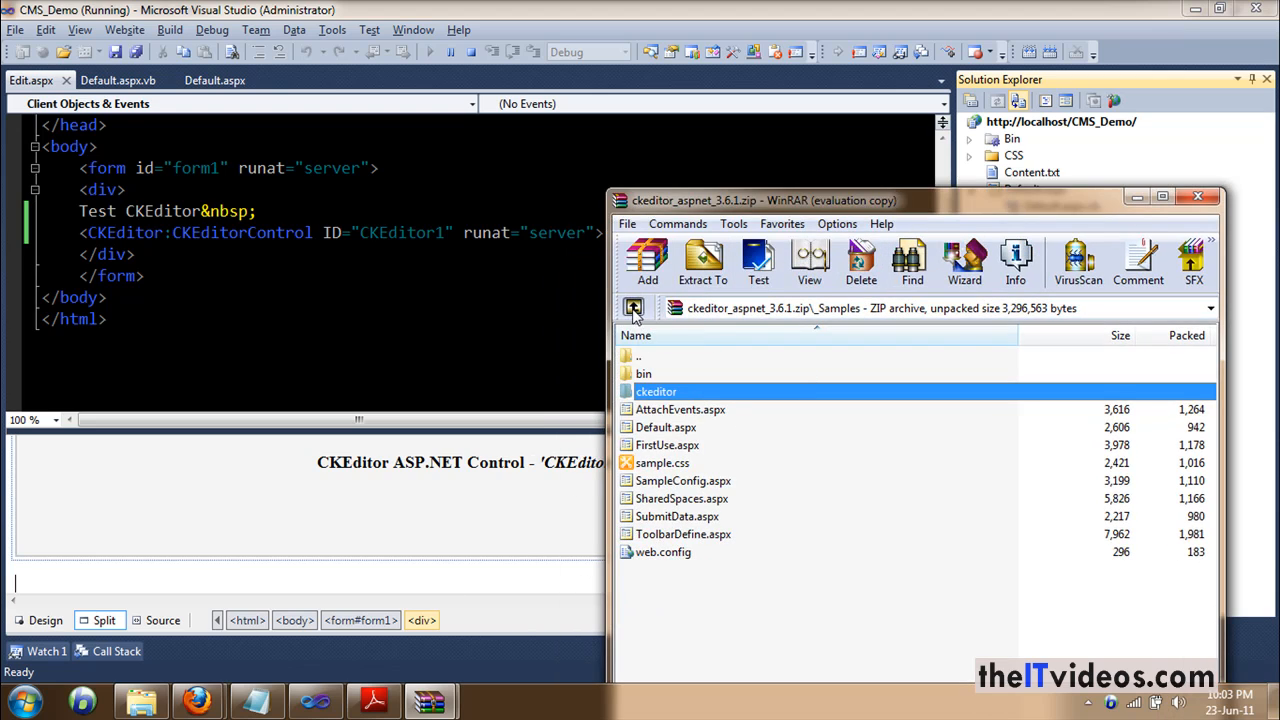
{"action": "left_click", "coordinate": [633, 307]}
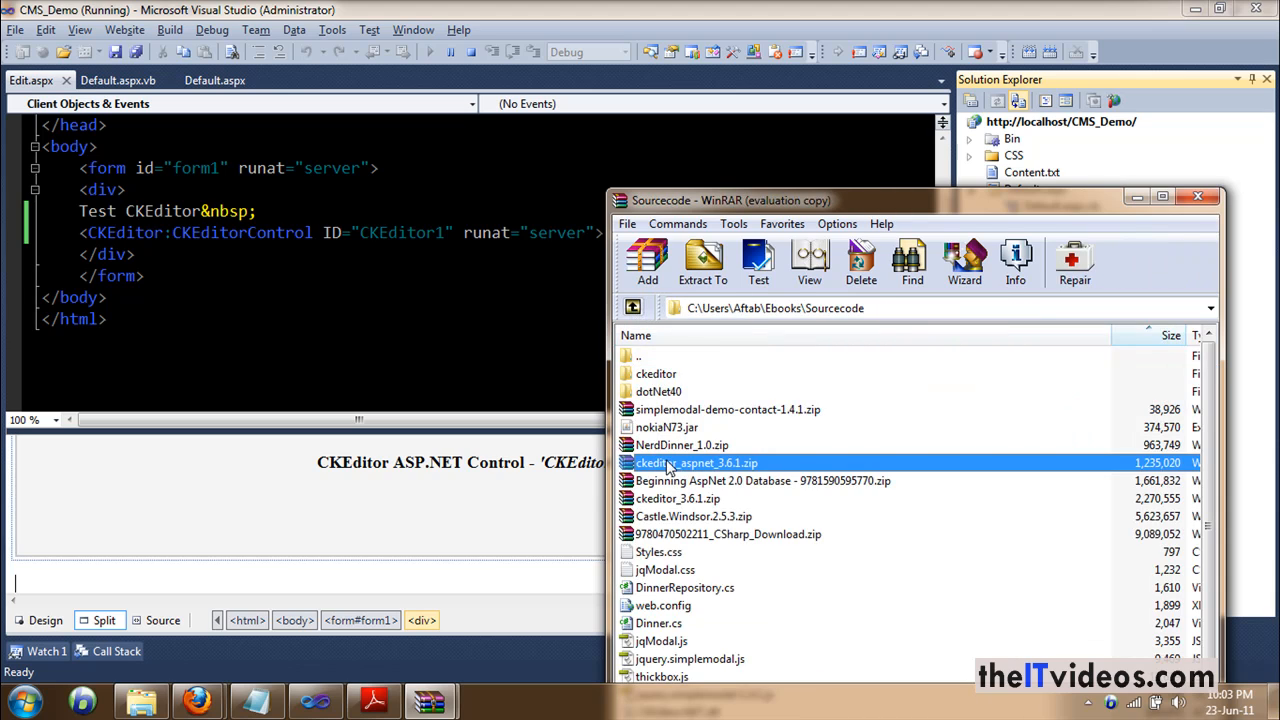
{"action": "double_click", "coordinate": [697, 462]}
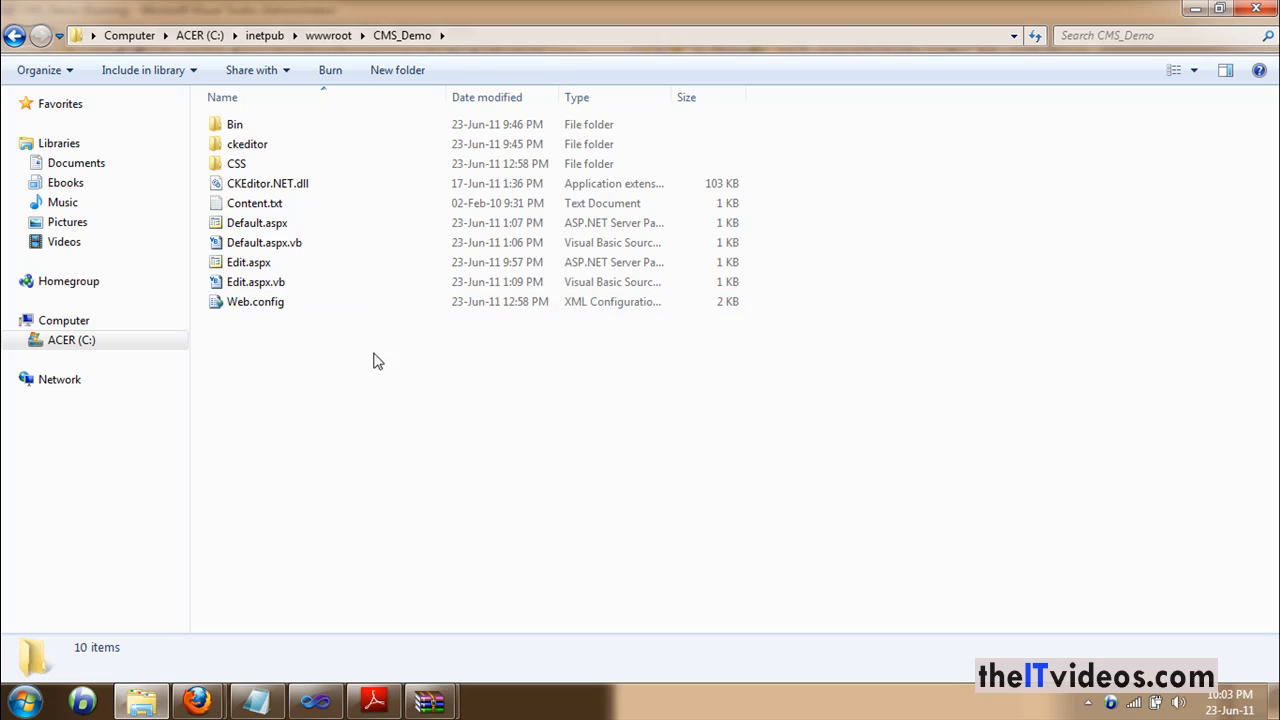
{"action": "mouse_move", "coordinate": [452, 101]}
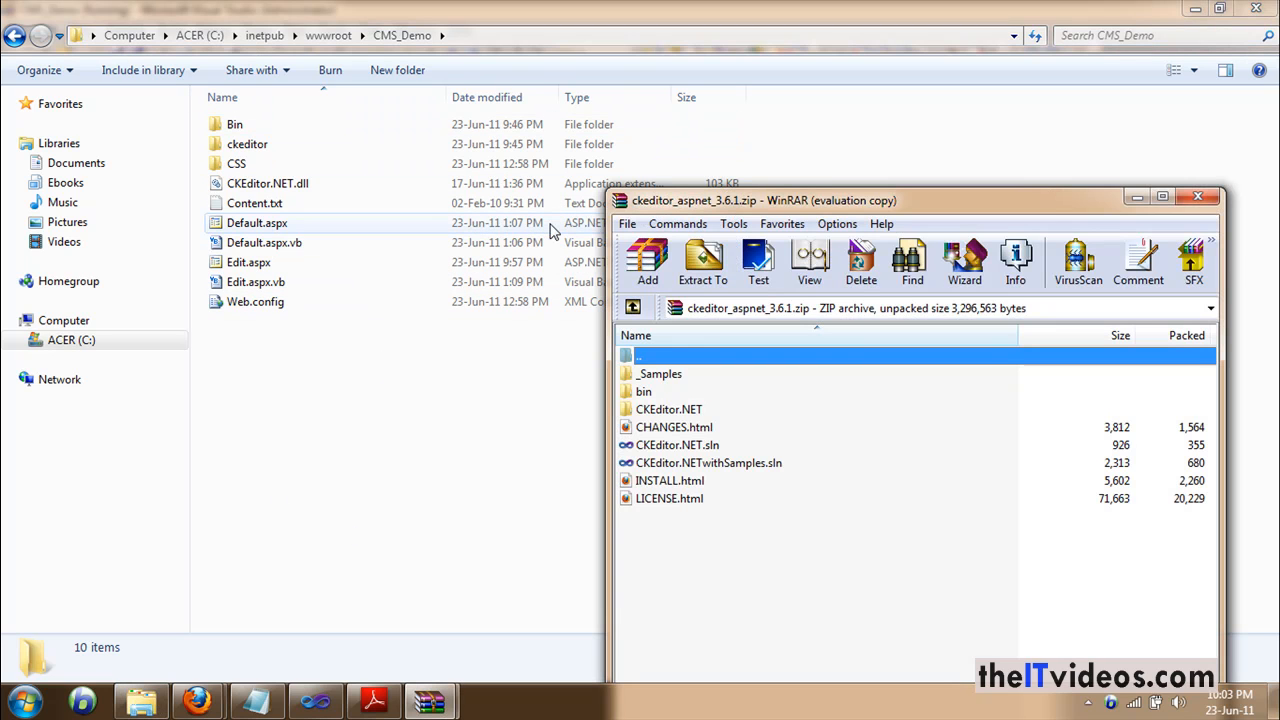
Step: Browse the archive's bin\Release folder and select CKEditor.NET.dll
{"action": "double_click", "coordinate": [643, 391]}
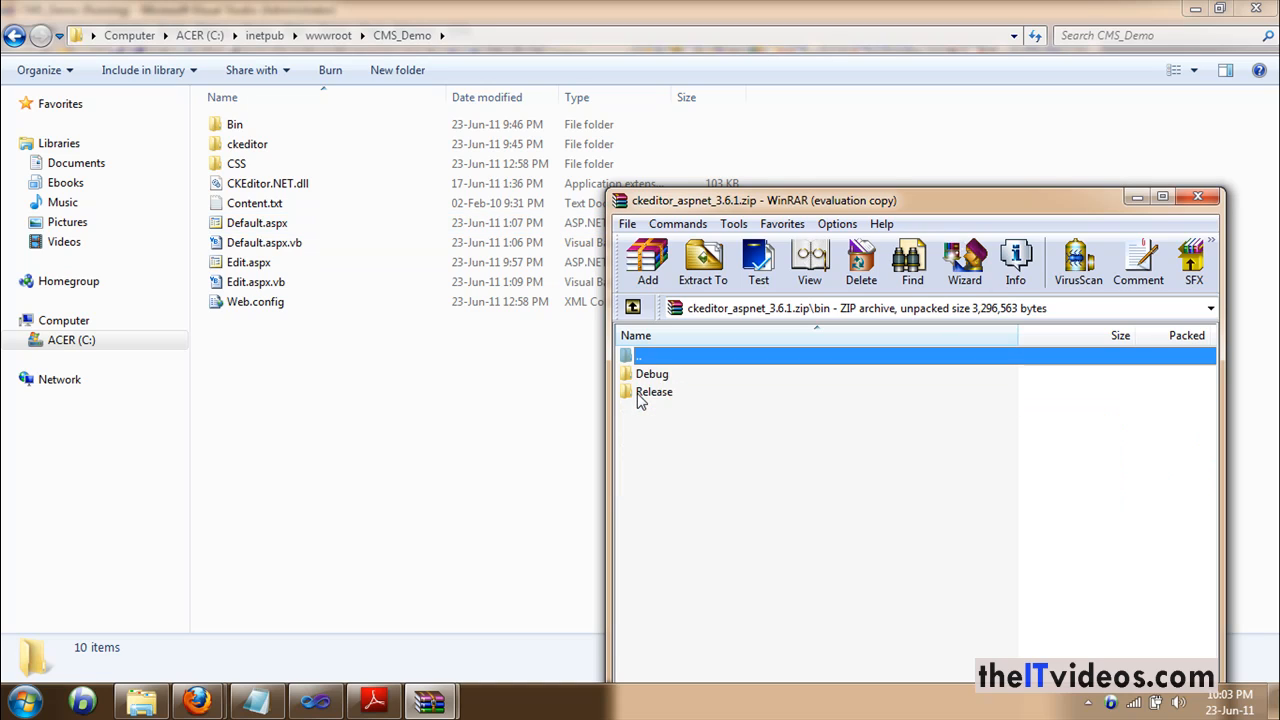
{"action": "double_click", "coordinate": [654, 391]}
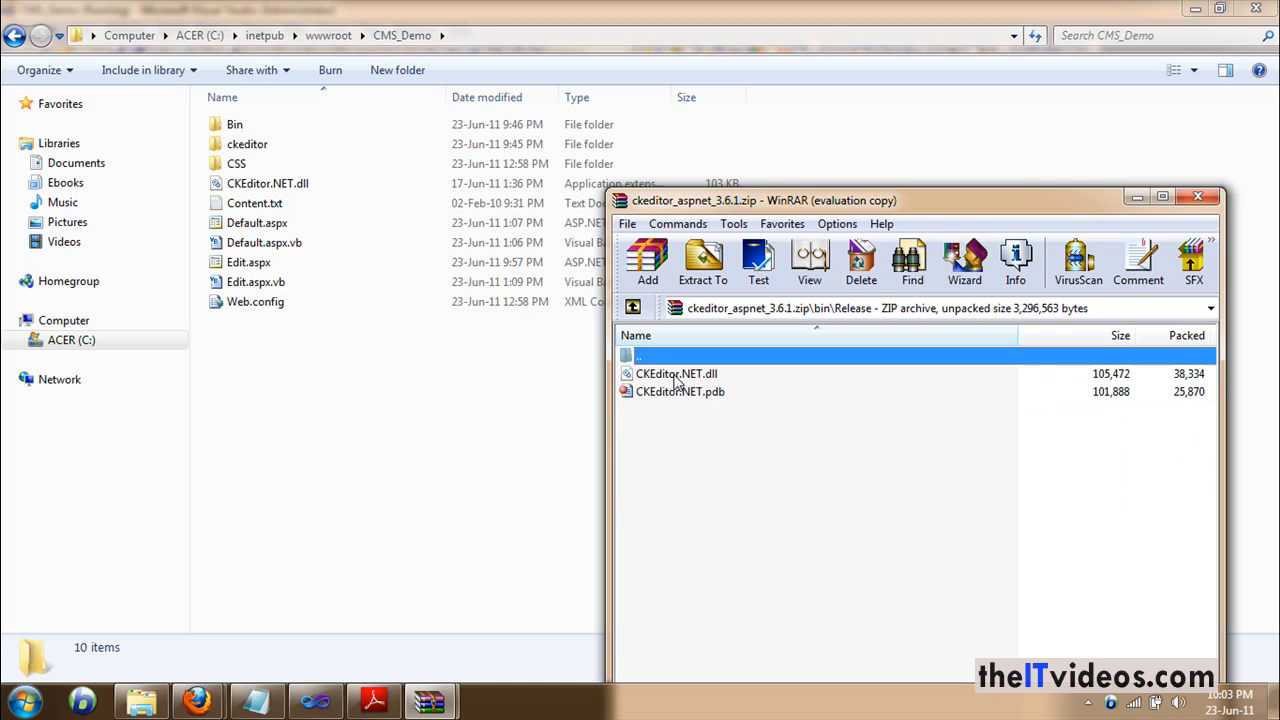
{"action": "left_click", "coordinate": [677, 373]}
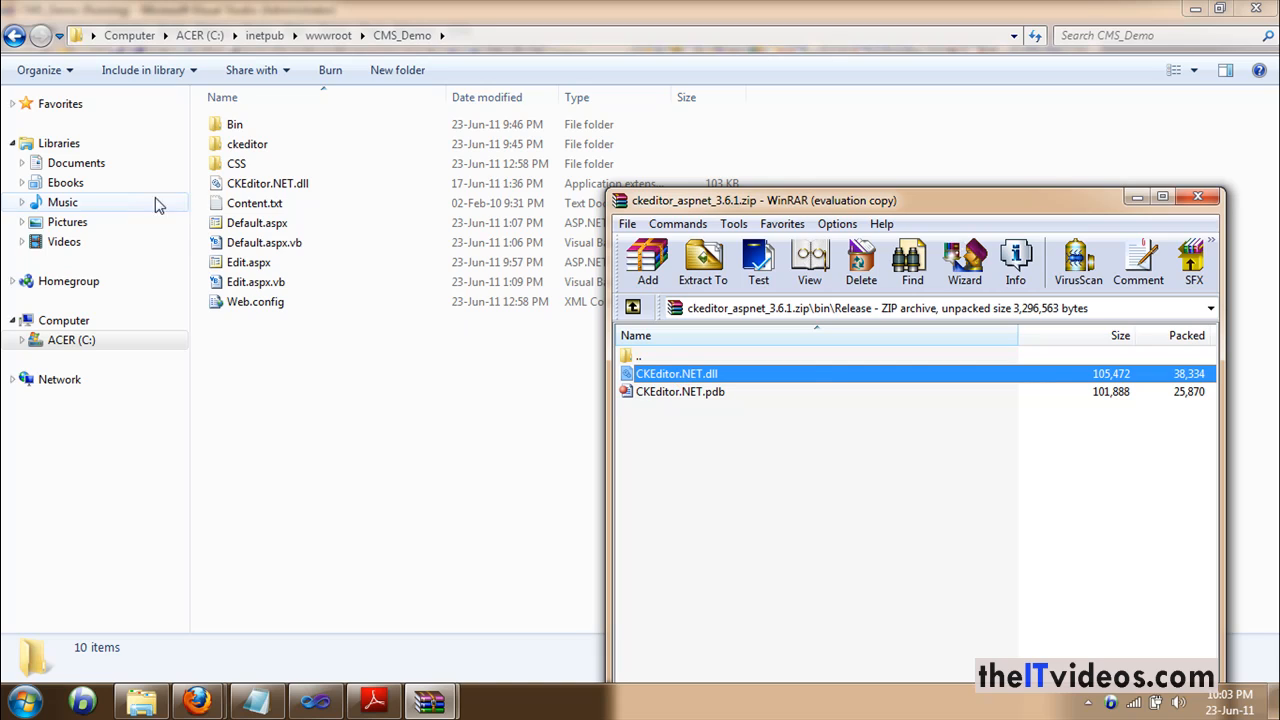
{"action": "mouse_move", "coordinate": [360, 70]}
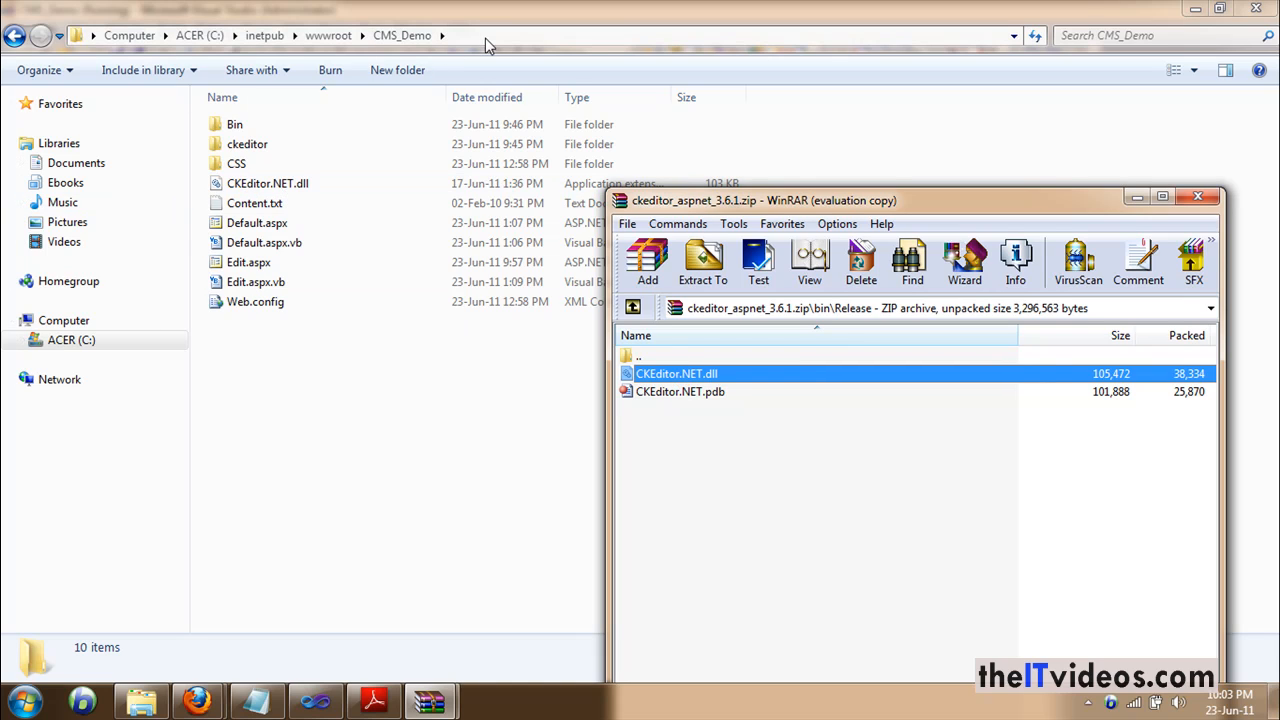
{"action": "mouse_move", "coordinate": [365, 222]}
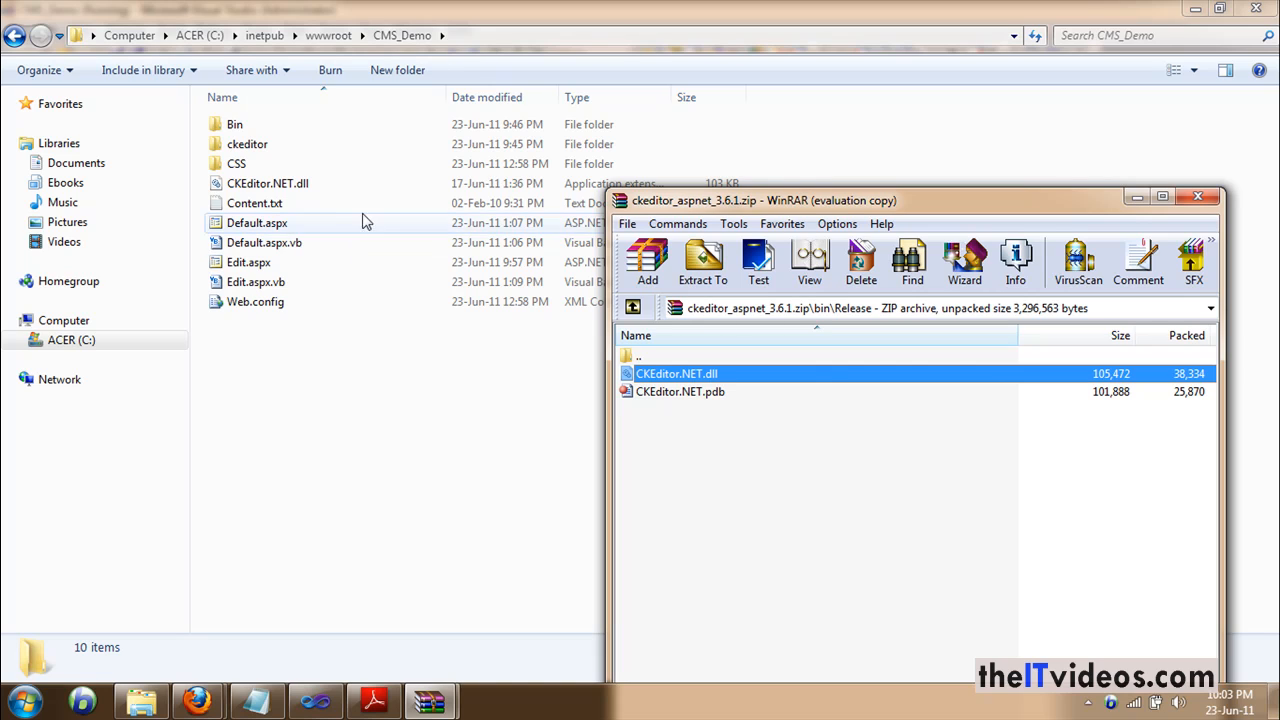
{"action": "mouse_move", "coordinate": [487, 378]}
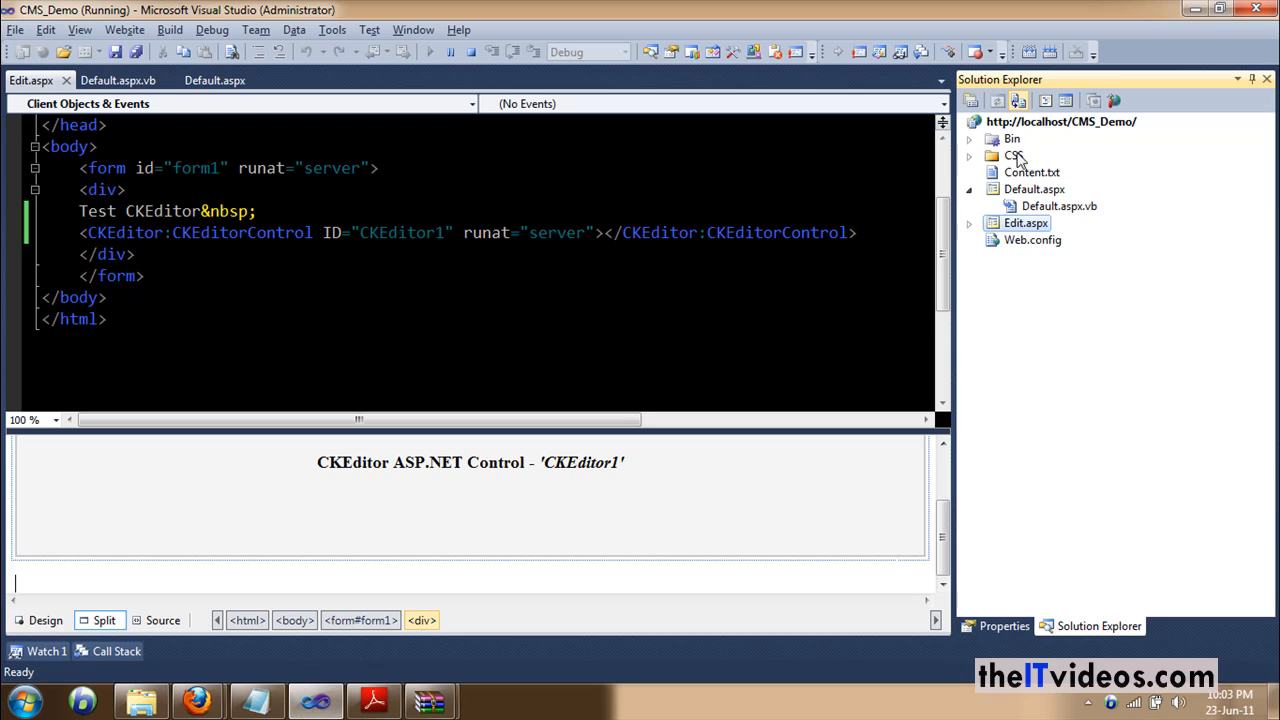
Step: Choose Add Reference from the CMS_Demo website's context menu in Solution Explorer
{"action": "left_click", "coordinate": [1014, 155]}
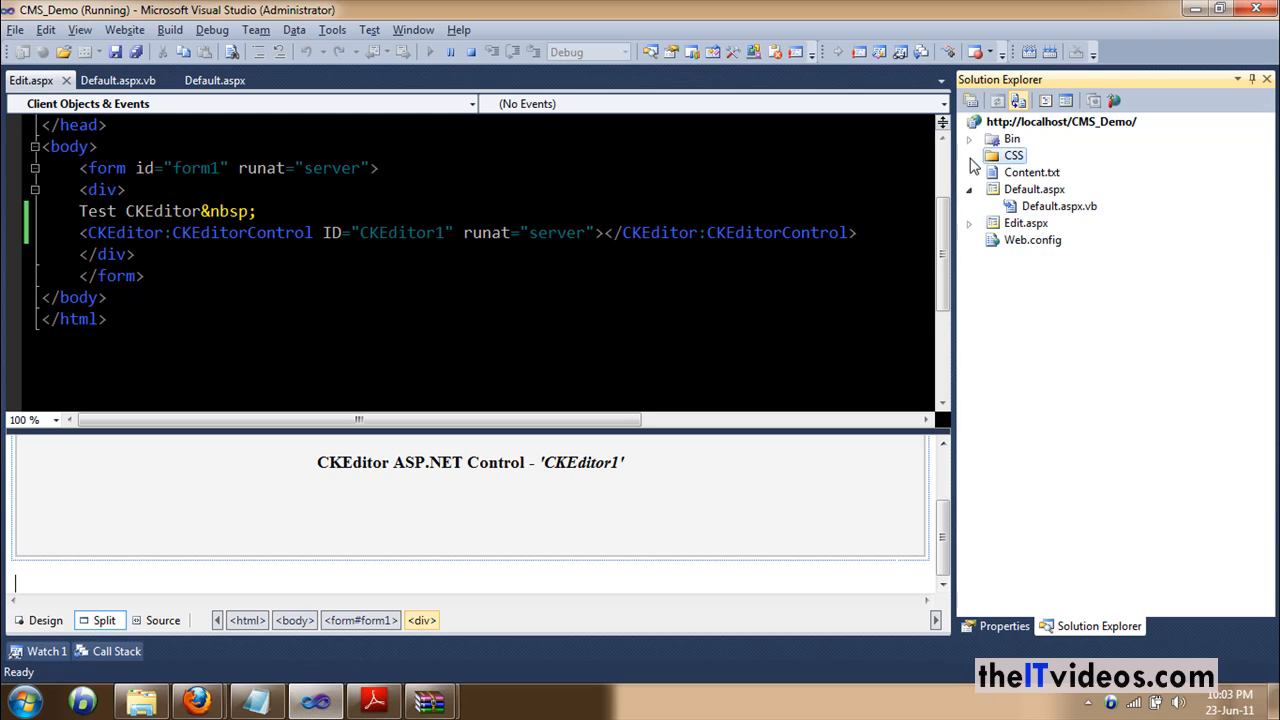
{"action": "left_click", "coordinate": [969, 189]}
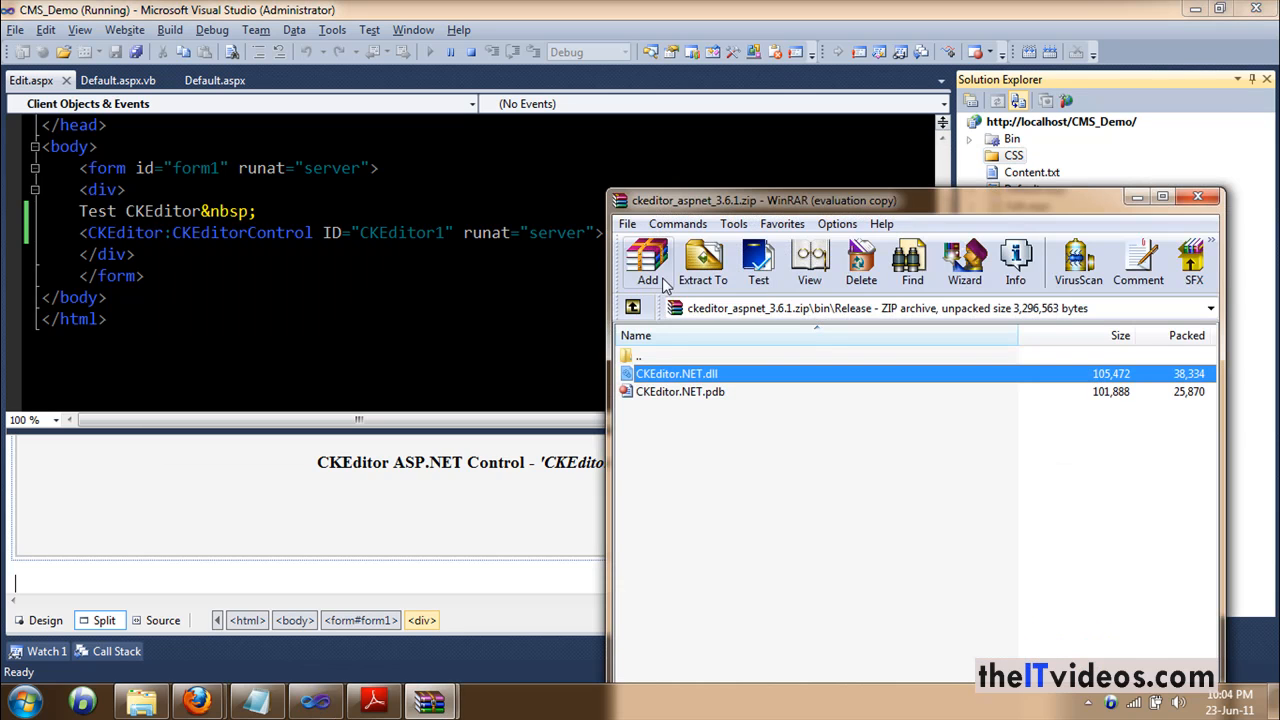
{"action": "mouse_move", "coordinate": [810, 207]}
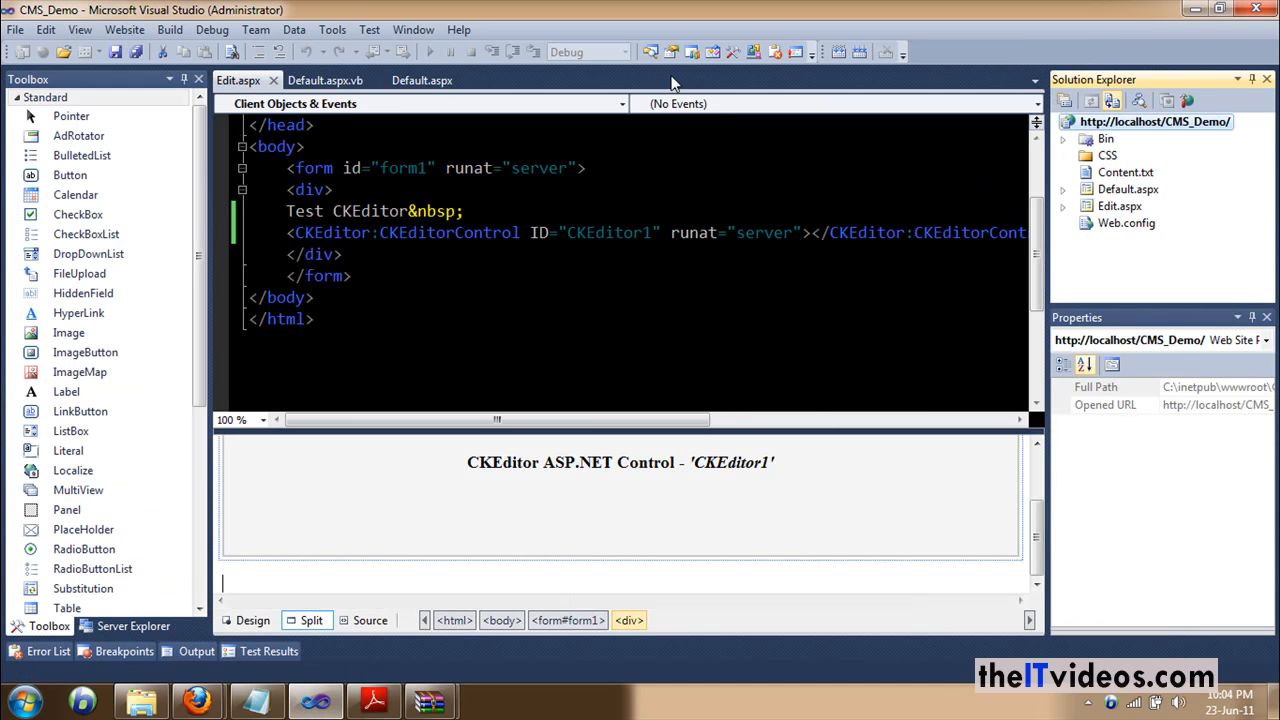
{"action": "right_click", "coordinate": [1155, 121]}
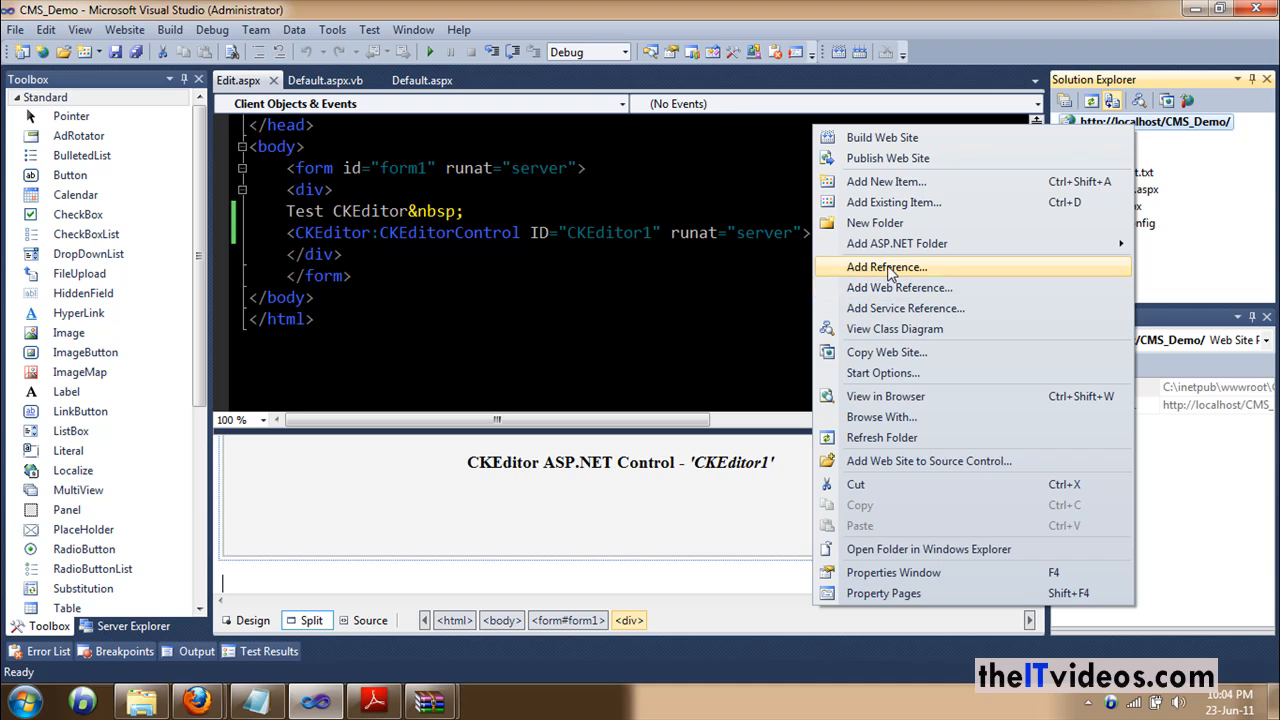
{"action": "left_click", "coordinate": [886, 266]}
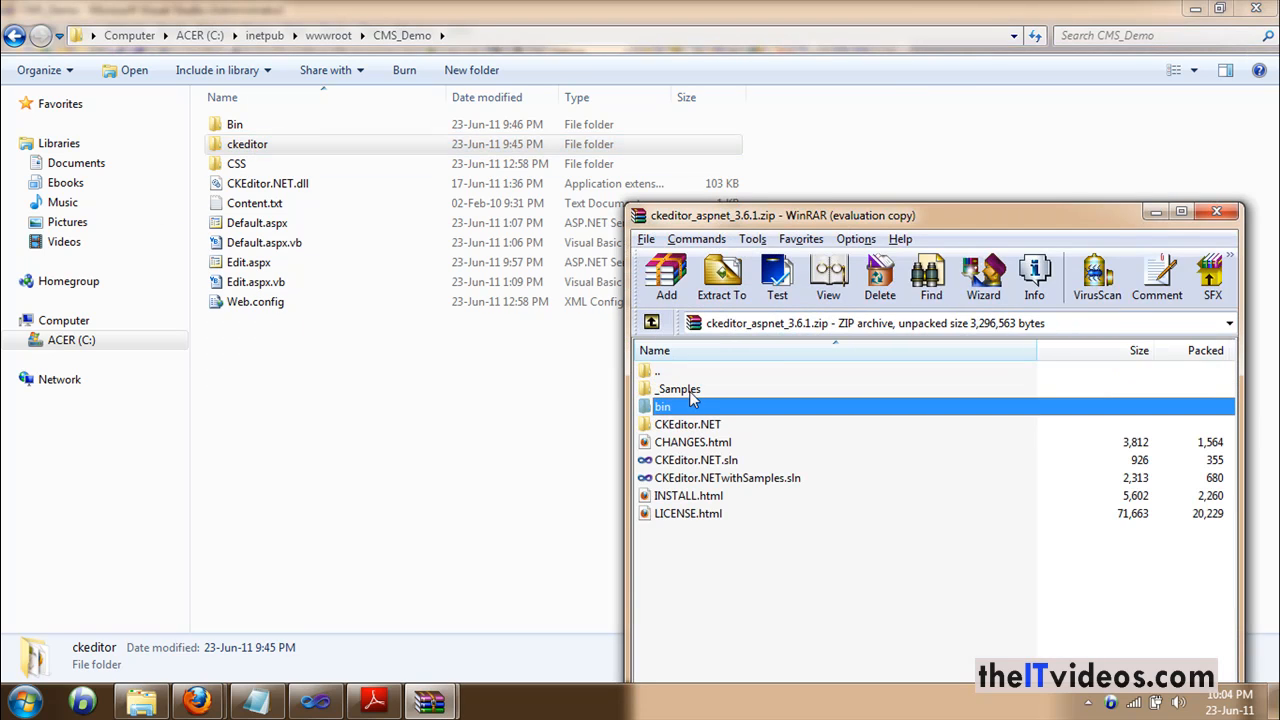
Step: Open the archive's _Samples, view CMS_Demo's files in Explorer, then return to Visual Studio
{"action": "double_click", "coordinate": [679, 389]}
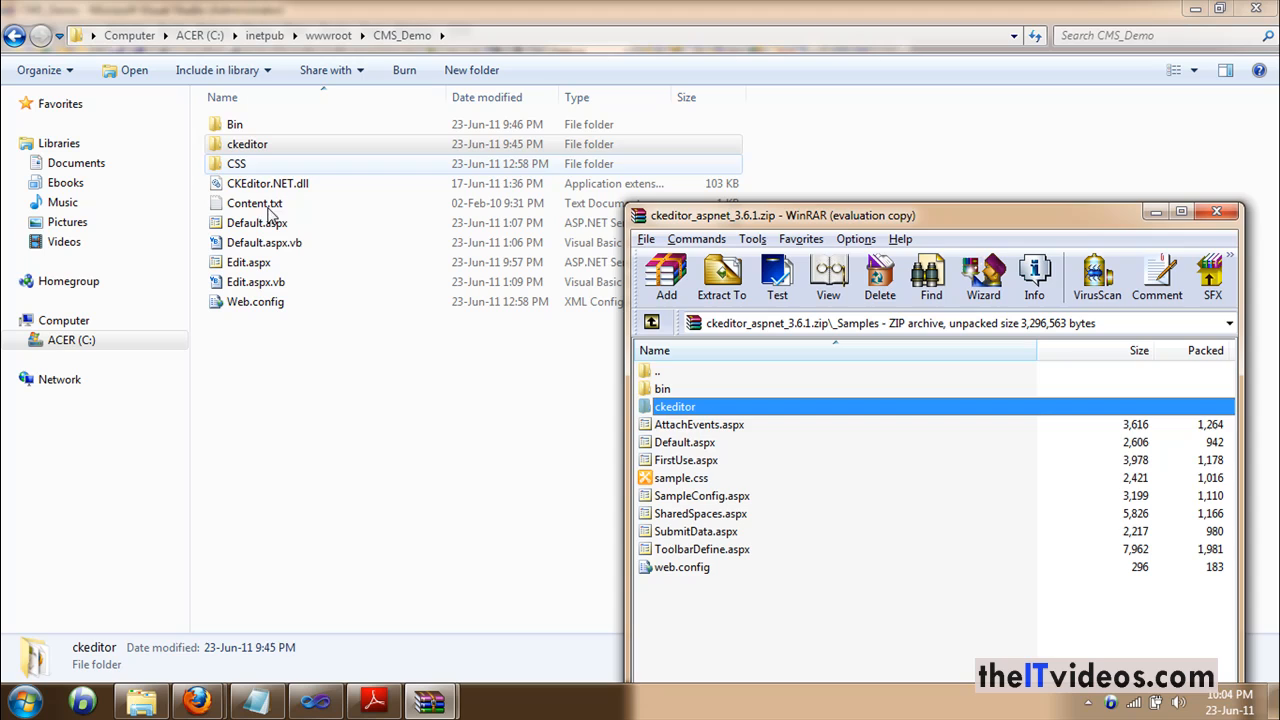
{"action": "left_click", "coordinate": [1216, 211]}
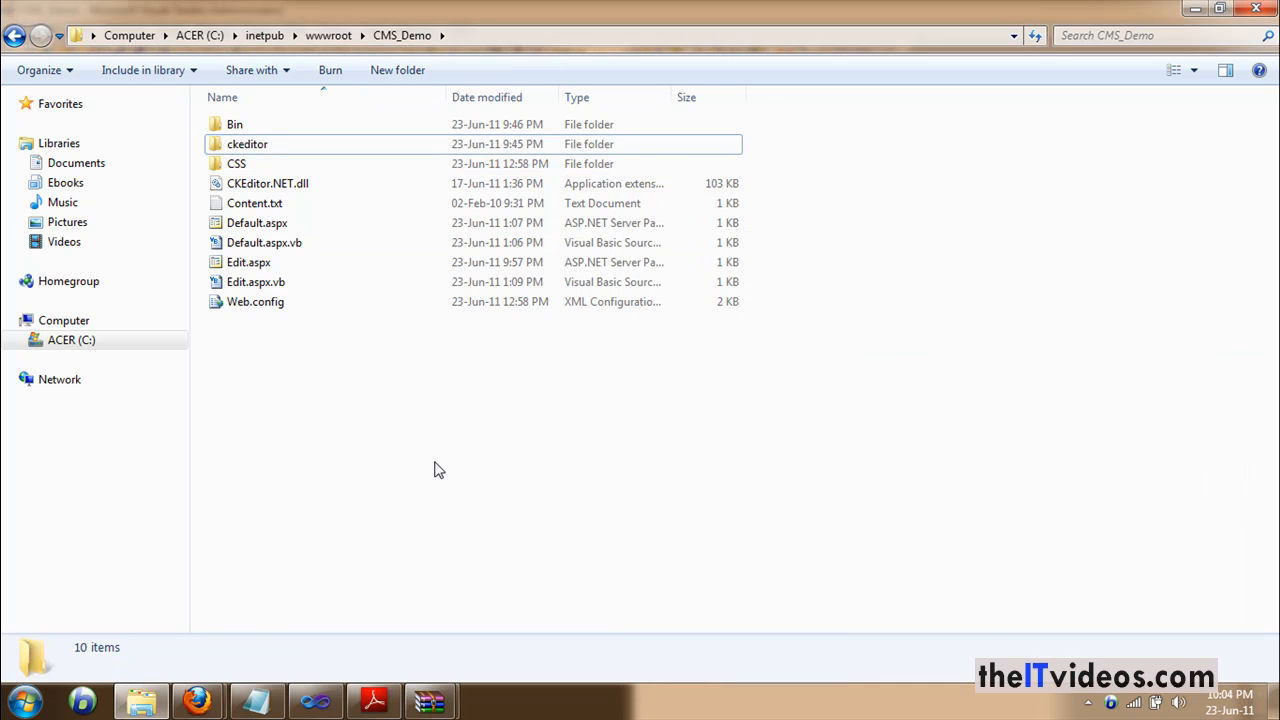
{"action": "key", "text": "alt+tab"}
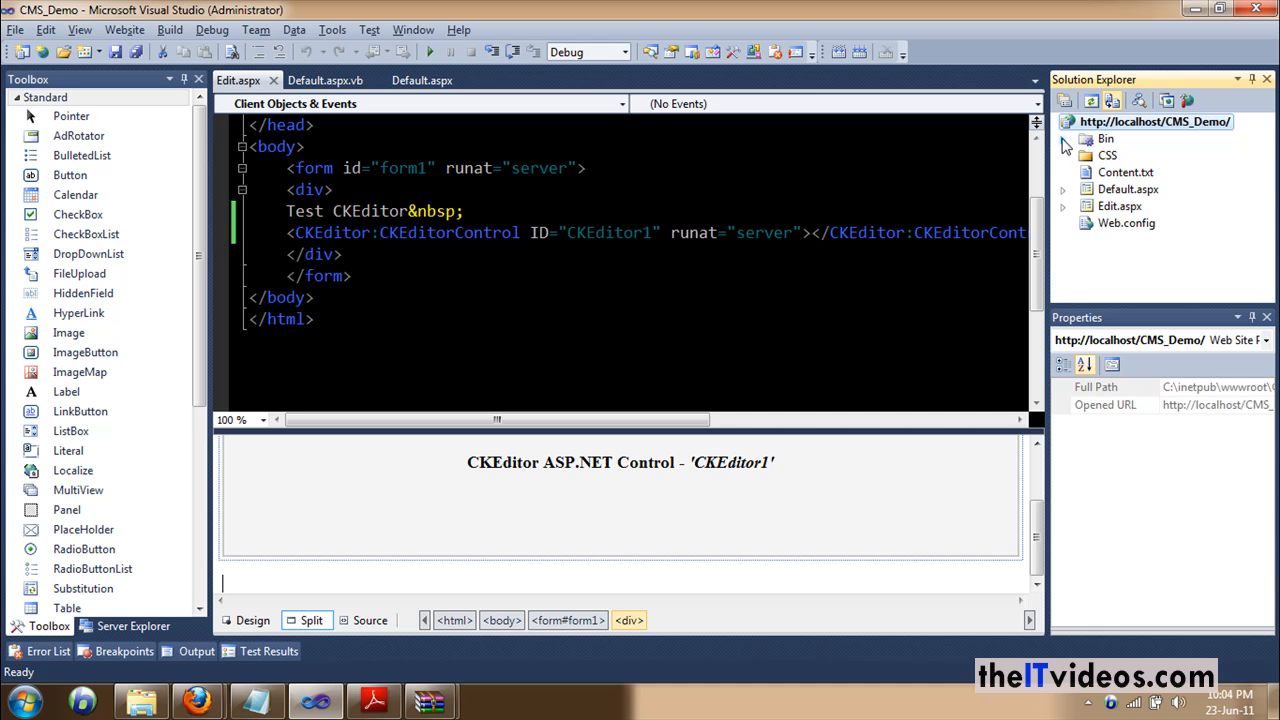
{"action": "right_click", "coordinate": [1155, 121]}
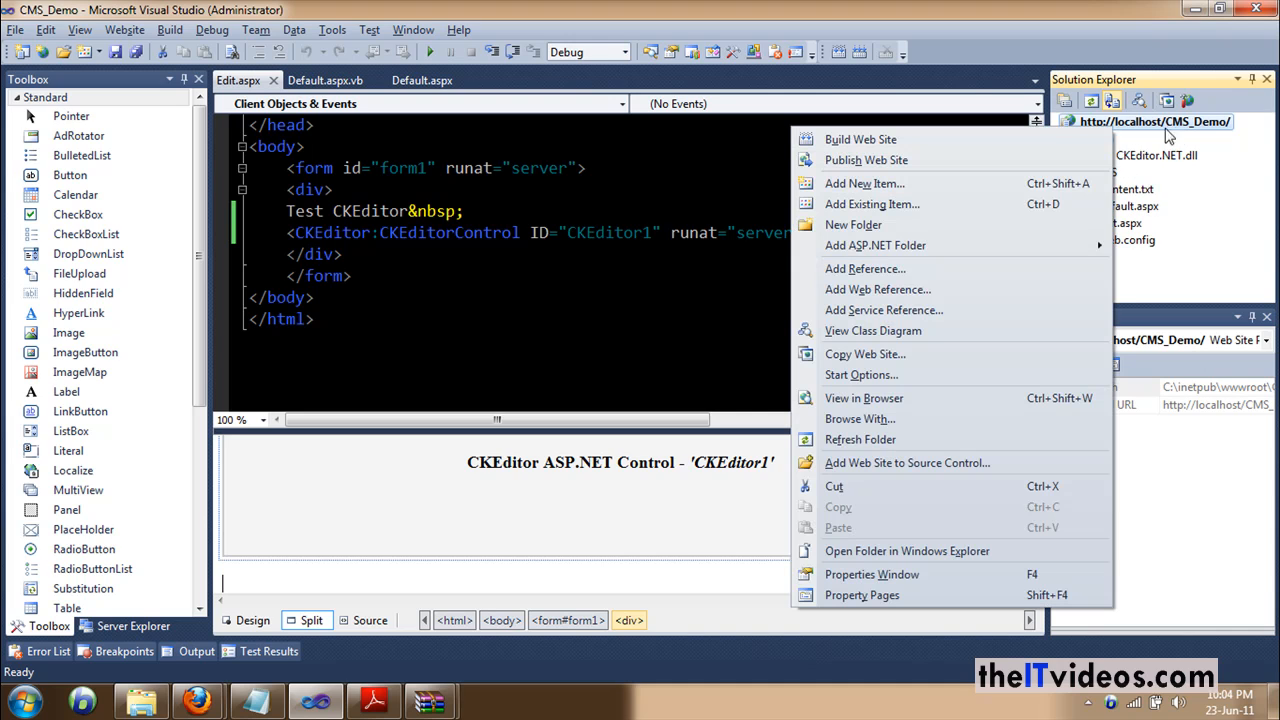
{"action": "mouse_move", "coordinate": [865, 268]}
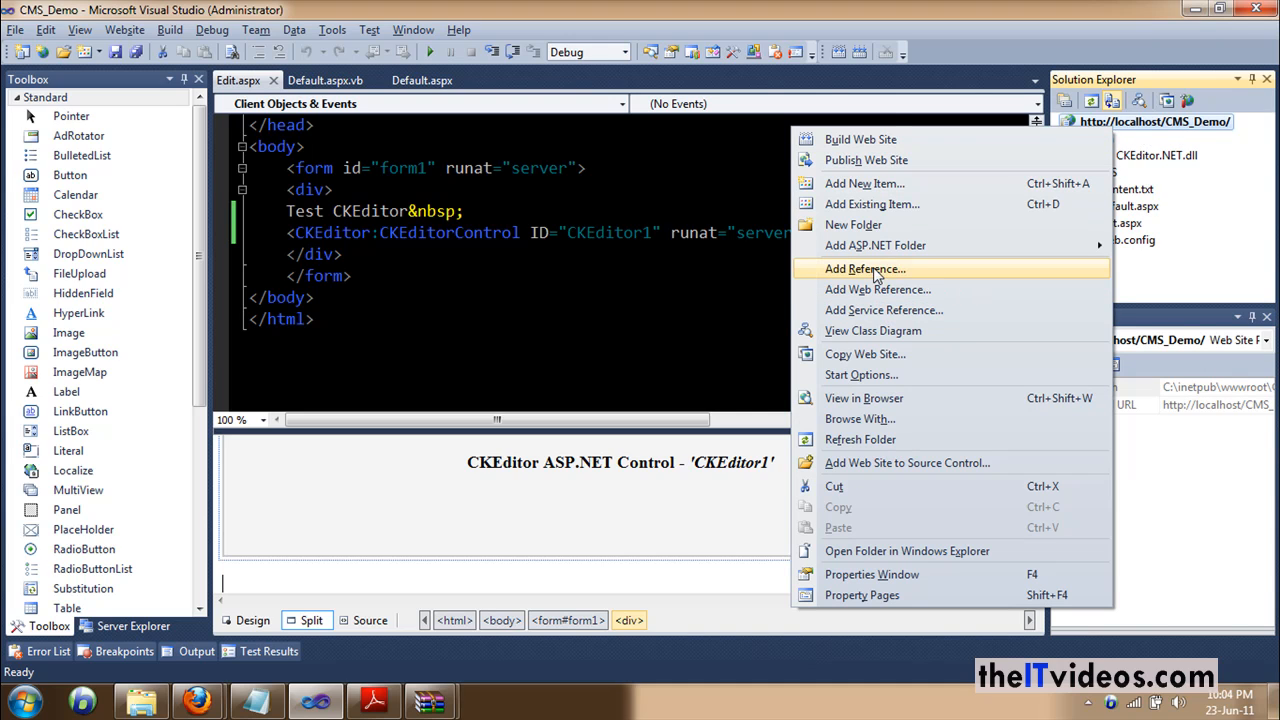
{"action": "left_click", "coordinate": [865, 268]}
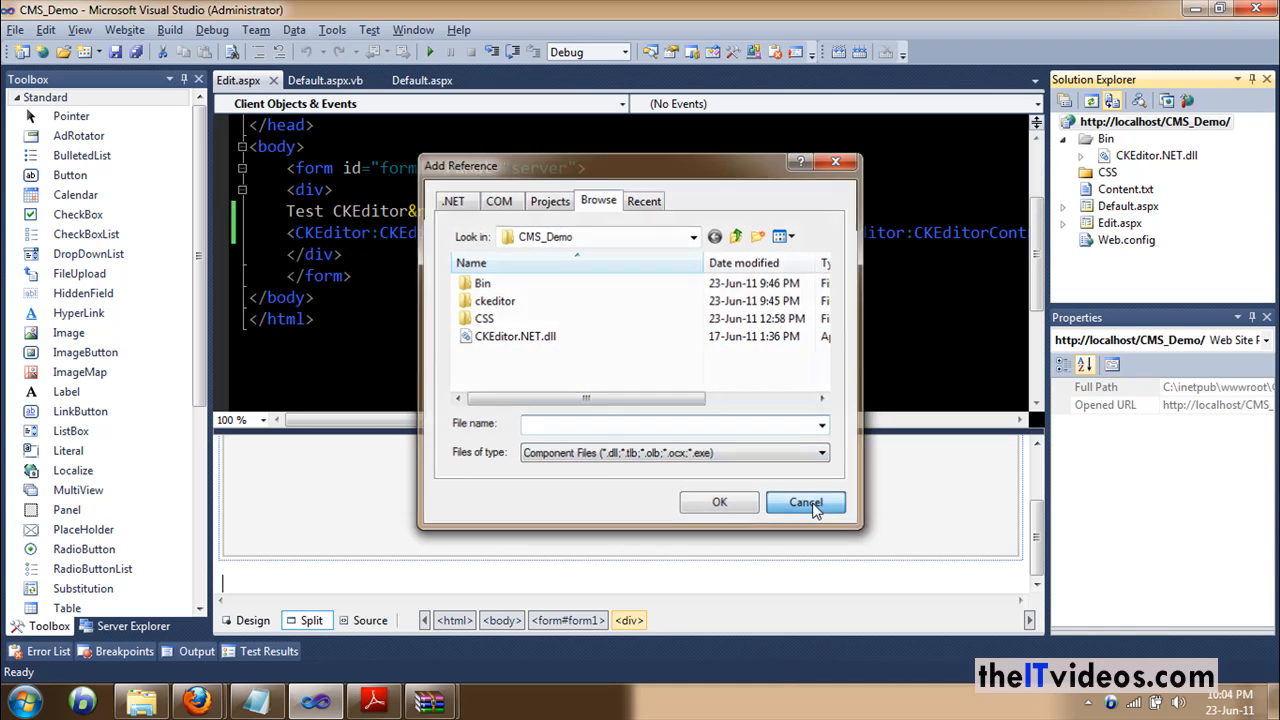
{"action": "left_click", "coordinate": [806, 502]}
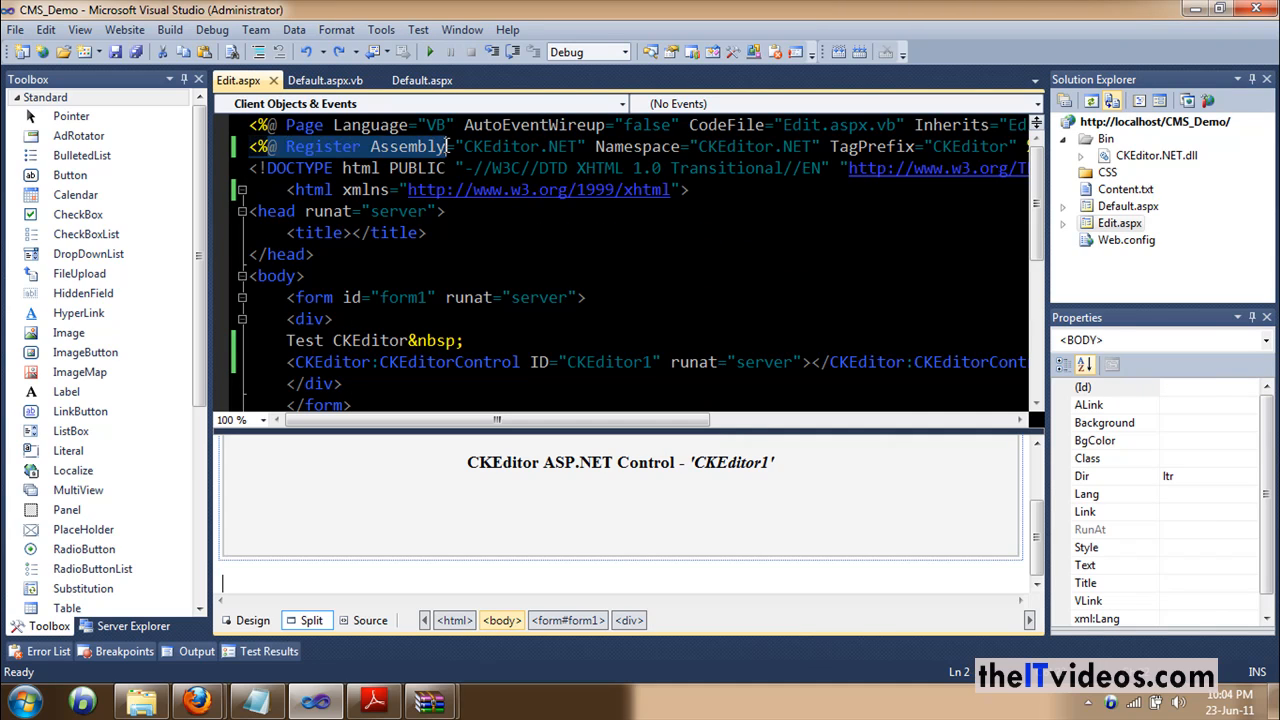
Step: Bring up the WinRAR archive and select INSTALL.html at its top level
{"action": "left_click", "coordinate": [480, 147]}
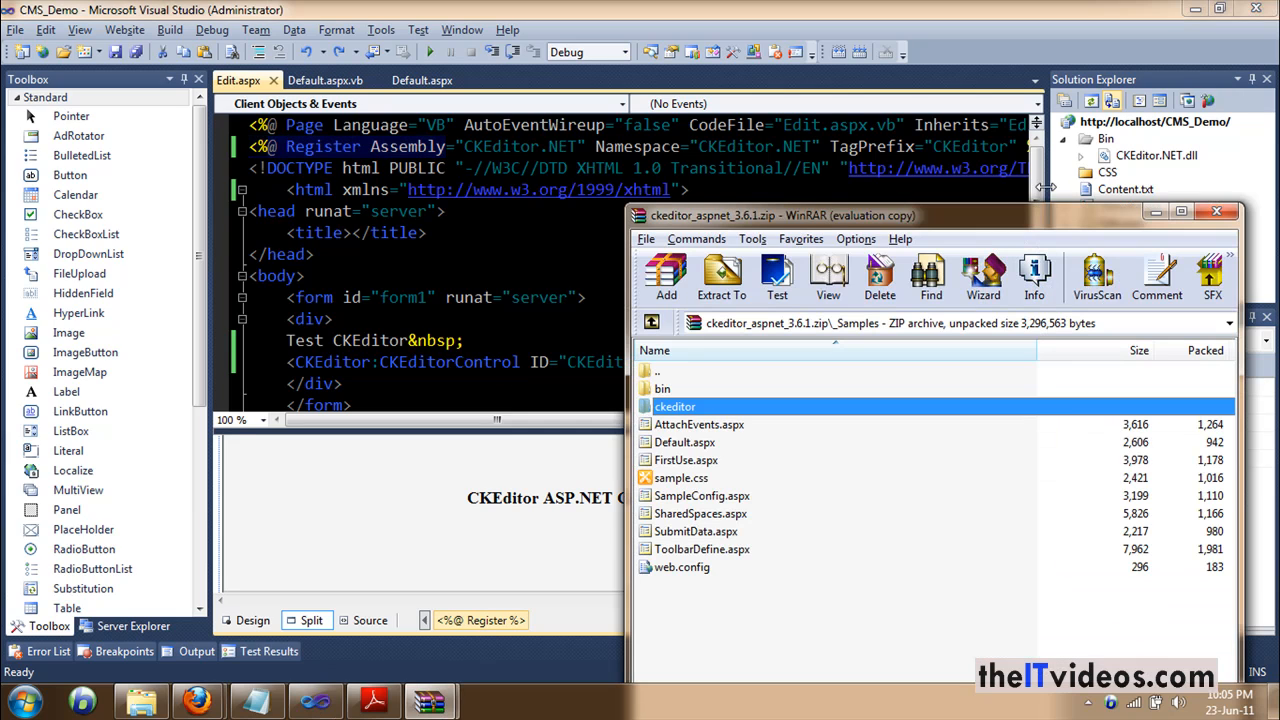
{"action": "mouse_move", "coordinate": [643, 368]}
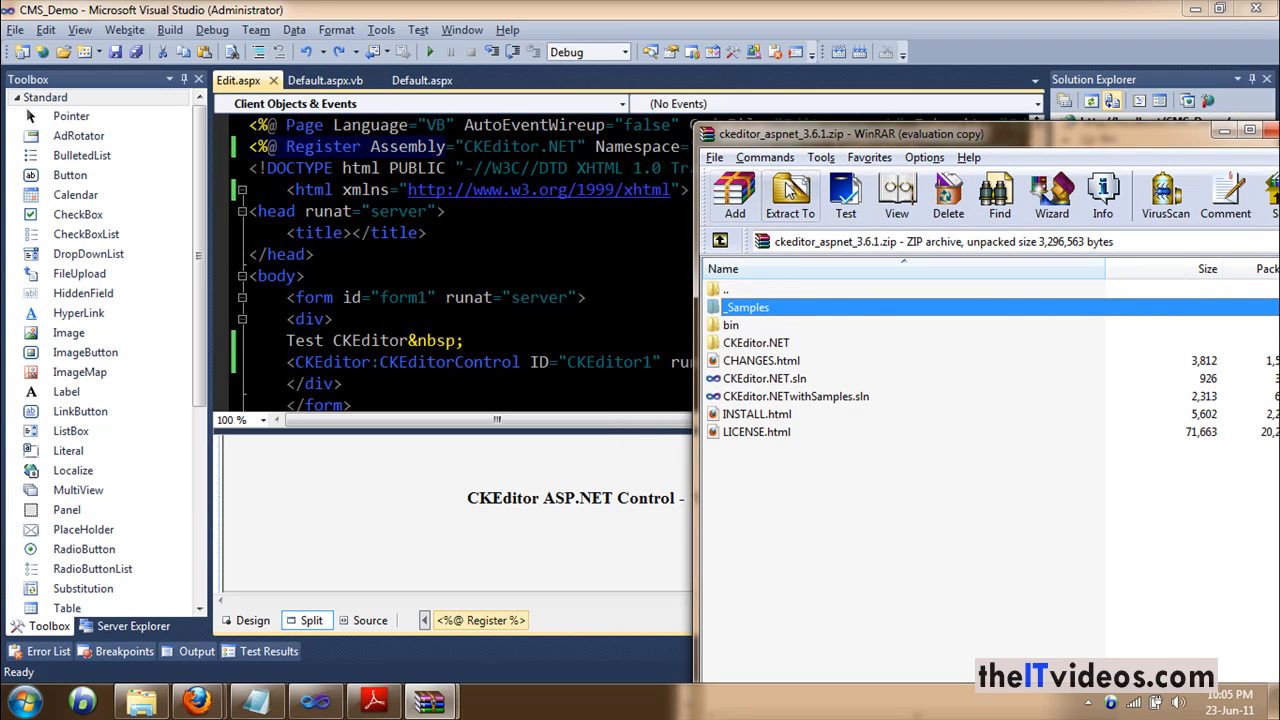
{"action": "left_click", "coordinate": [790, 195]}
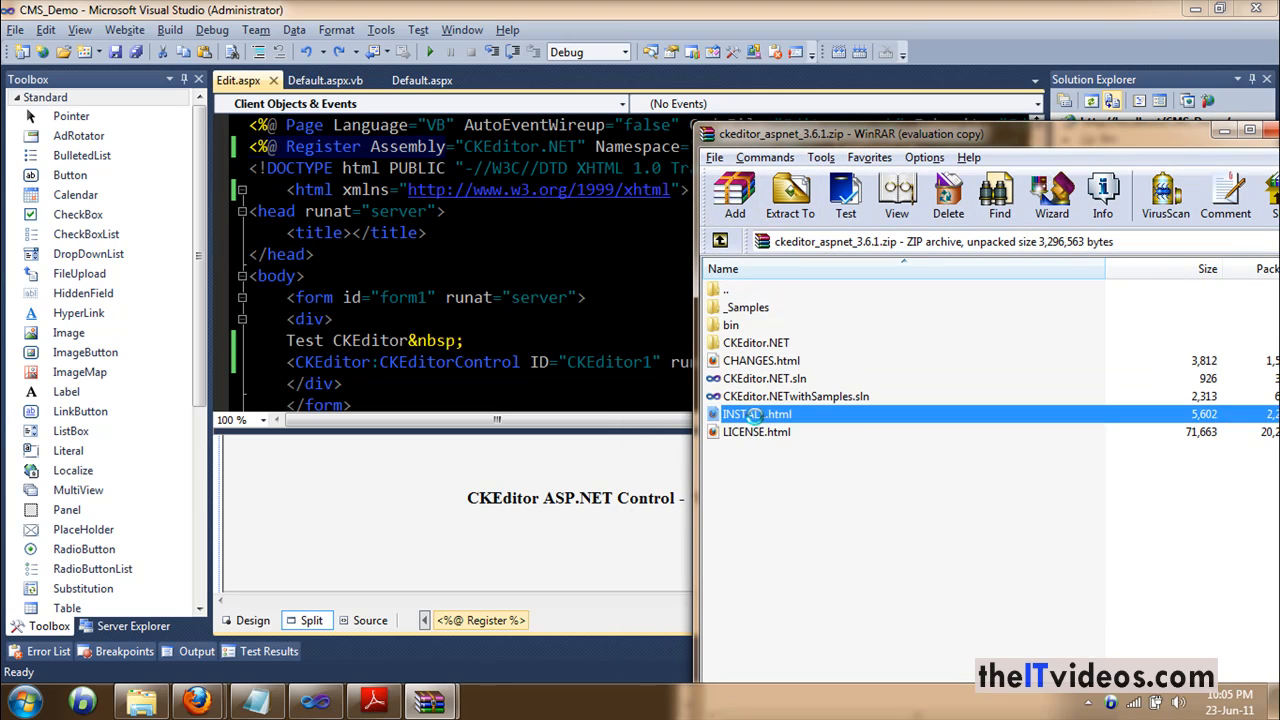
Step: Open INSTALL.html in Firefox and select the Register Assembly directive line
{"action": "double_click", "coordinate": [752, 413]}
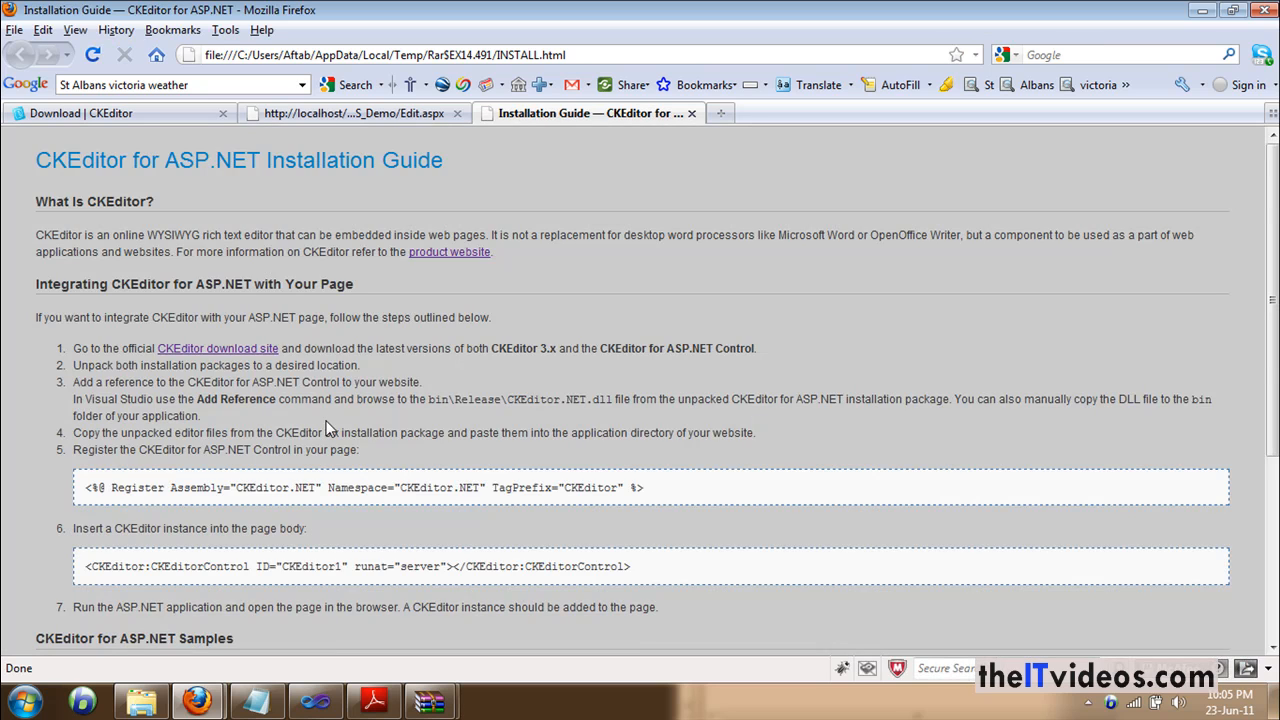
{"action": "scroll", "scroll_direction": "down", "scroll_amount": 3}
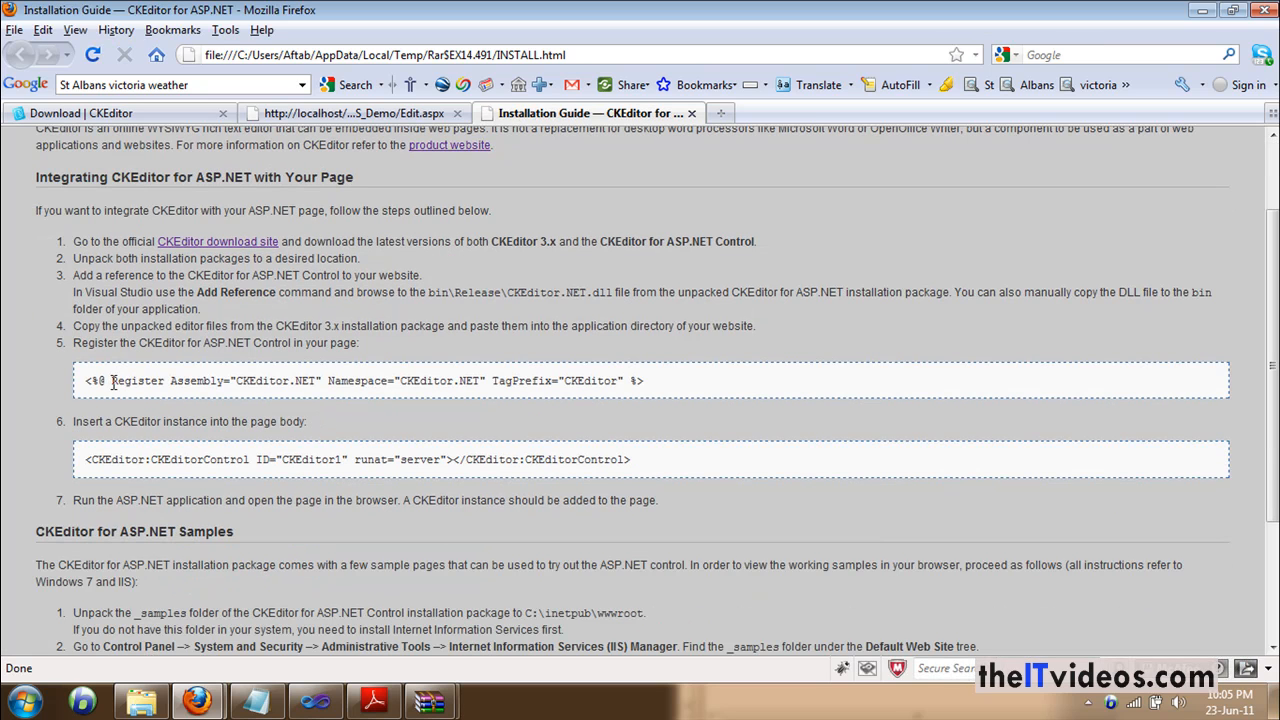
{"action": "triple_click", "coordinate": [360, 380]}
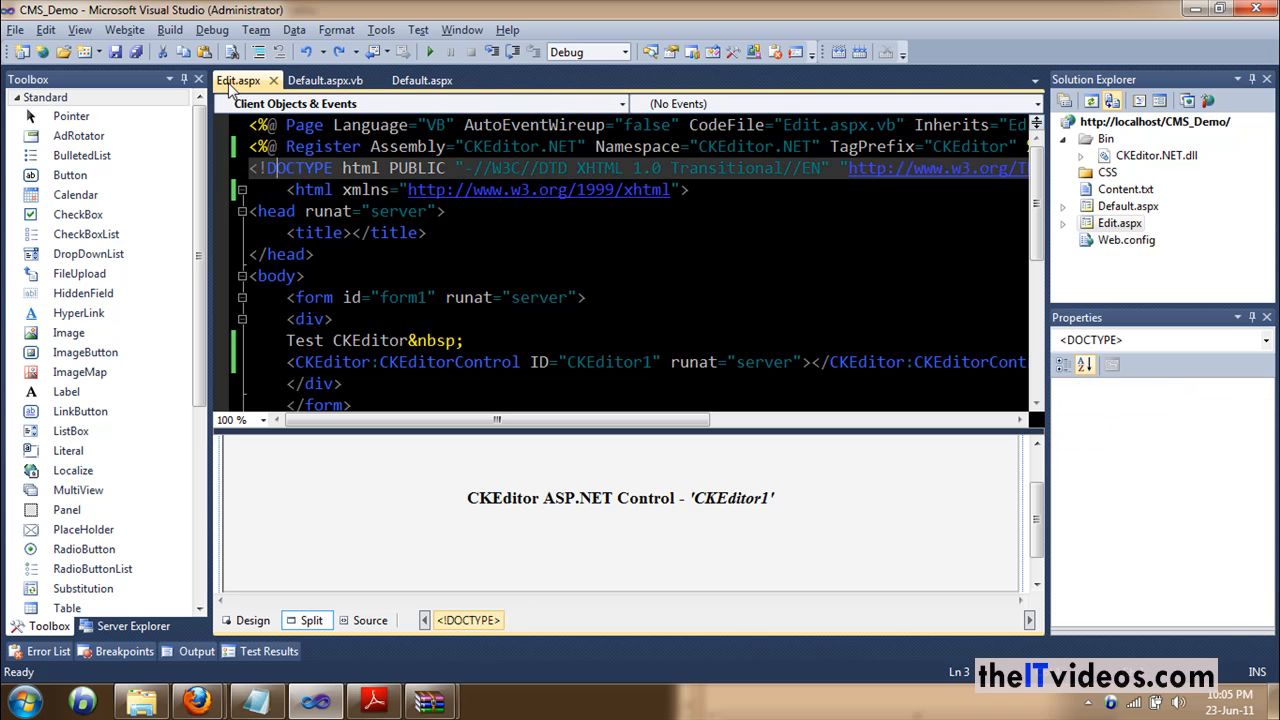
{"action": "mouse_move", "coordinate": [237, 80]}
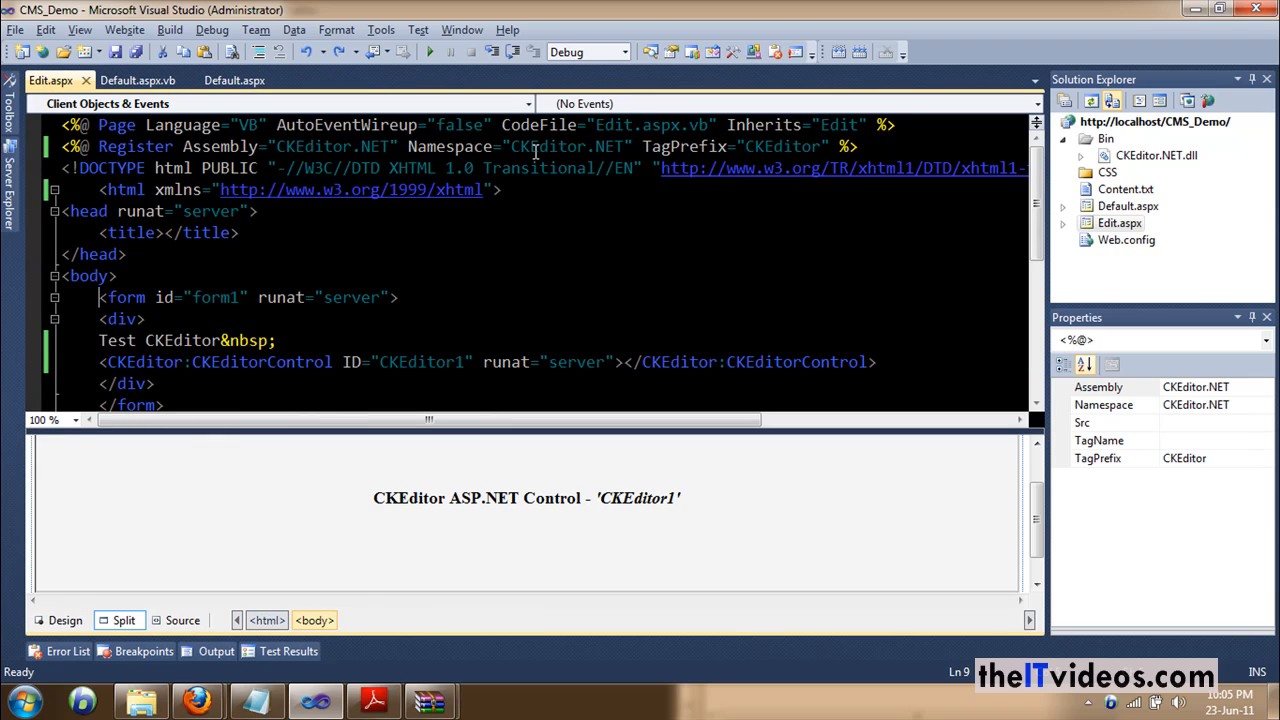
Step: Inspect the Register directive and CKEditor1 control properties in Edit.aspx
{"action": "left_click", "coordinate": [525, 498]}
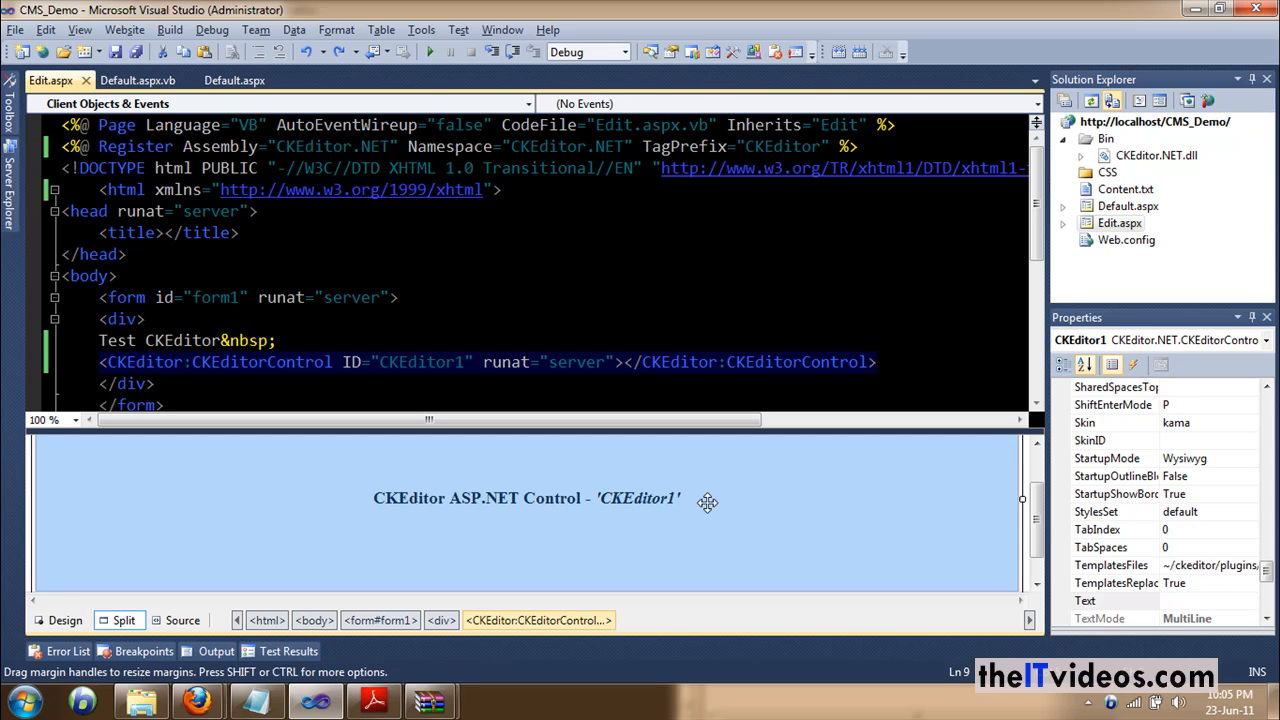
{"action": "left_click", "coordinate": [197, 700]}
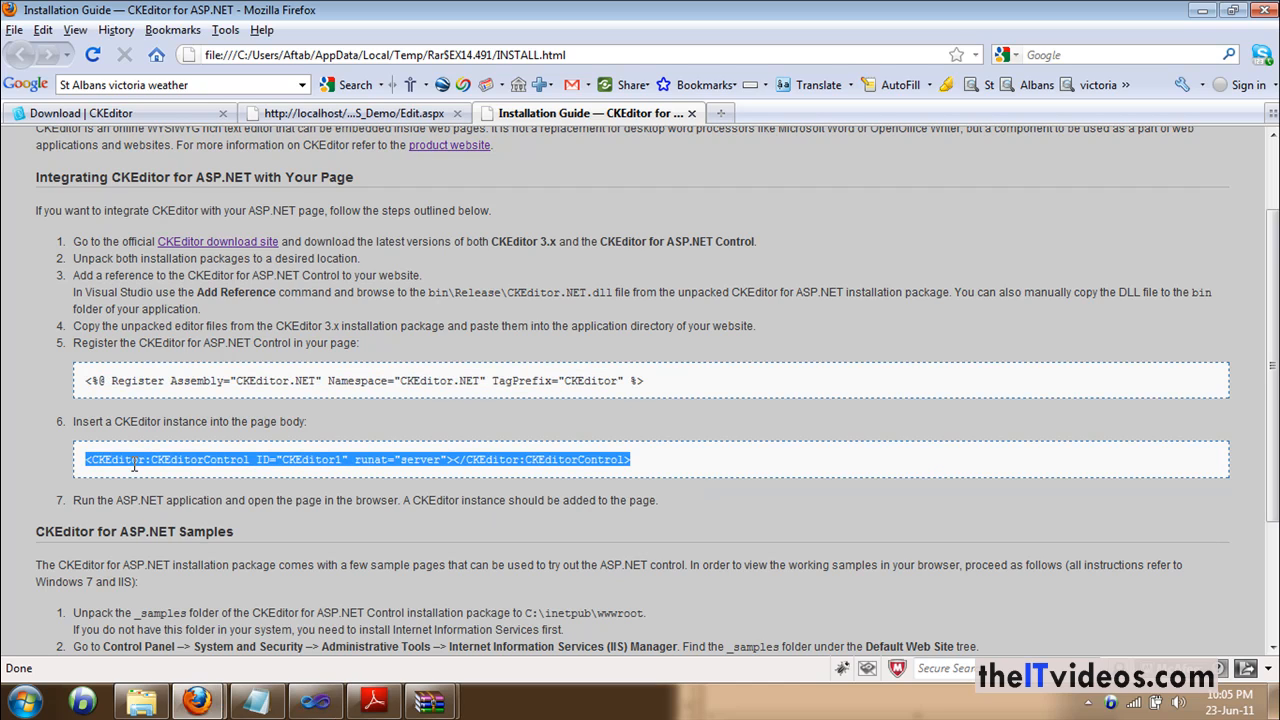
{"action": "mouse_move", "coordinate": [100, 422]}
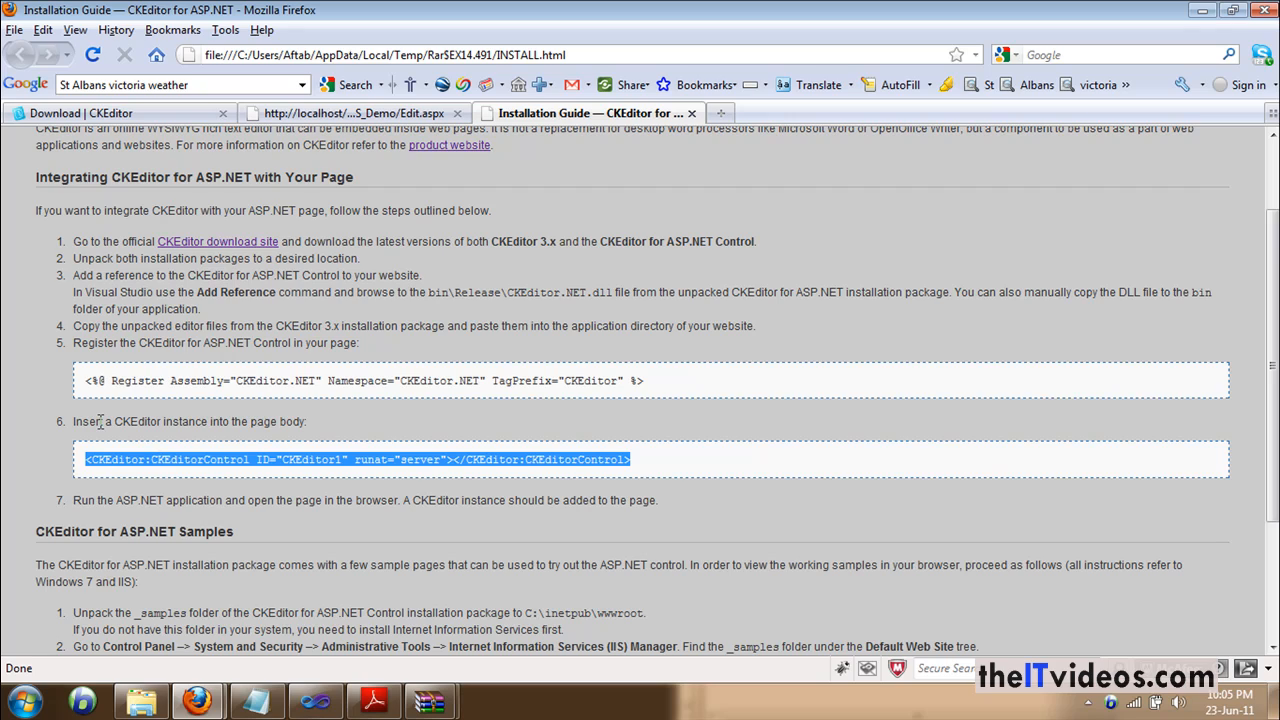
{"action": "mouse_move", "coordinate": [193, 426]}
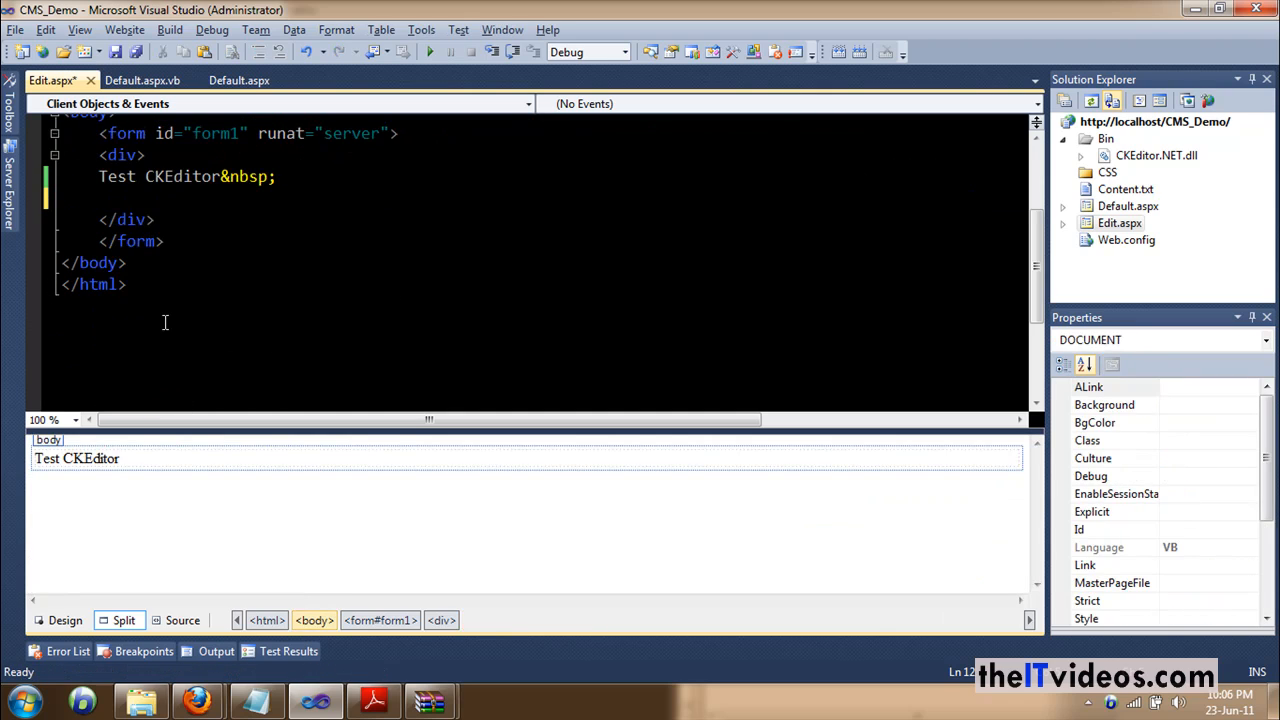
Step: Retype the CKEditor1 CKEditorControl tag in Edit.aspx and start debugging the website
{"action": "type", "text": "<CKEditor:CKEditorControl ID=\"CKEditor1\" runat=\"server\"></CKEditor:CKEditorControl>"}
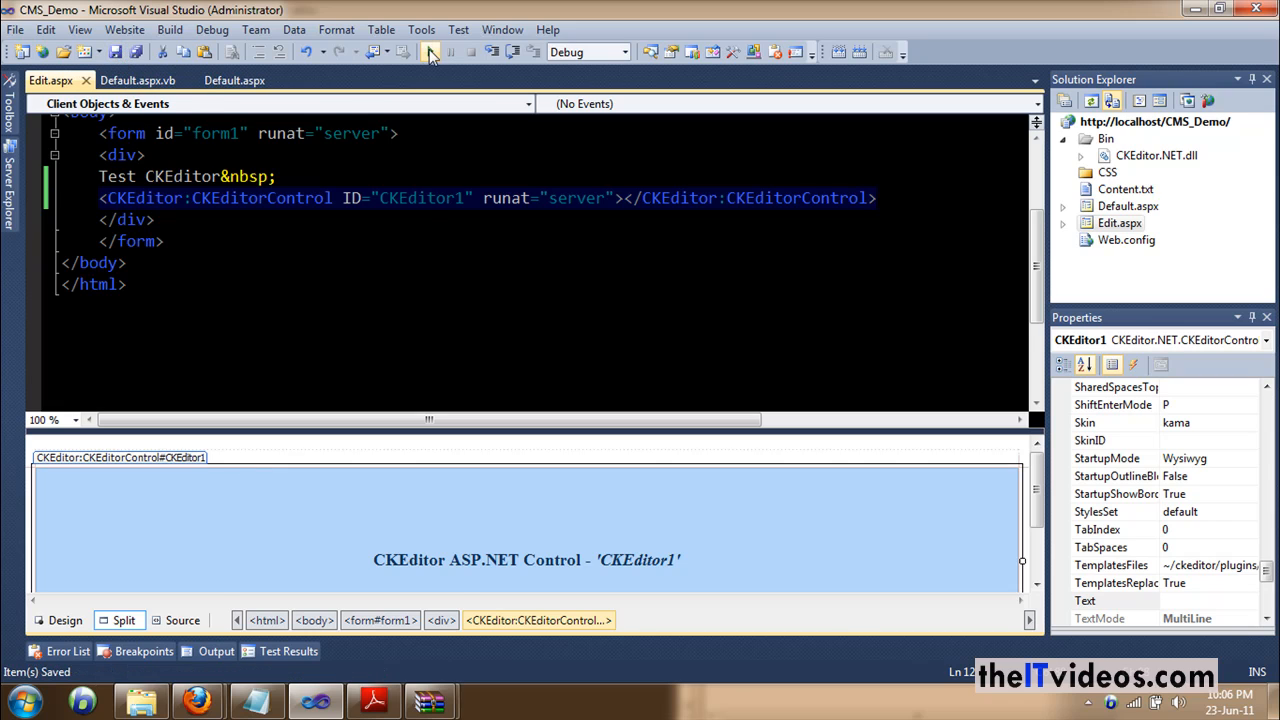
{"action": "left_click", "coordinate": [429, 52]}
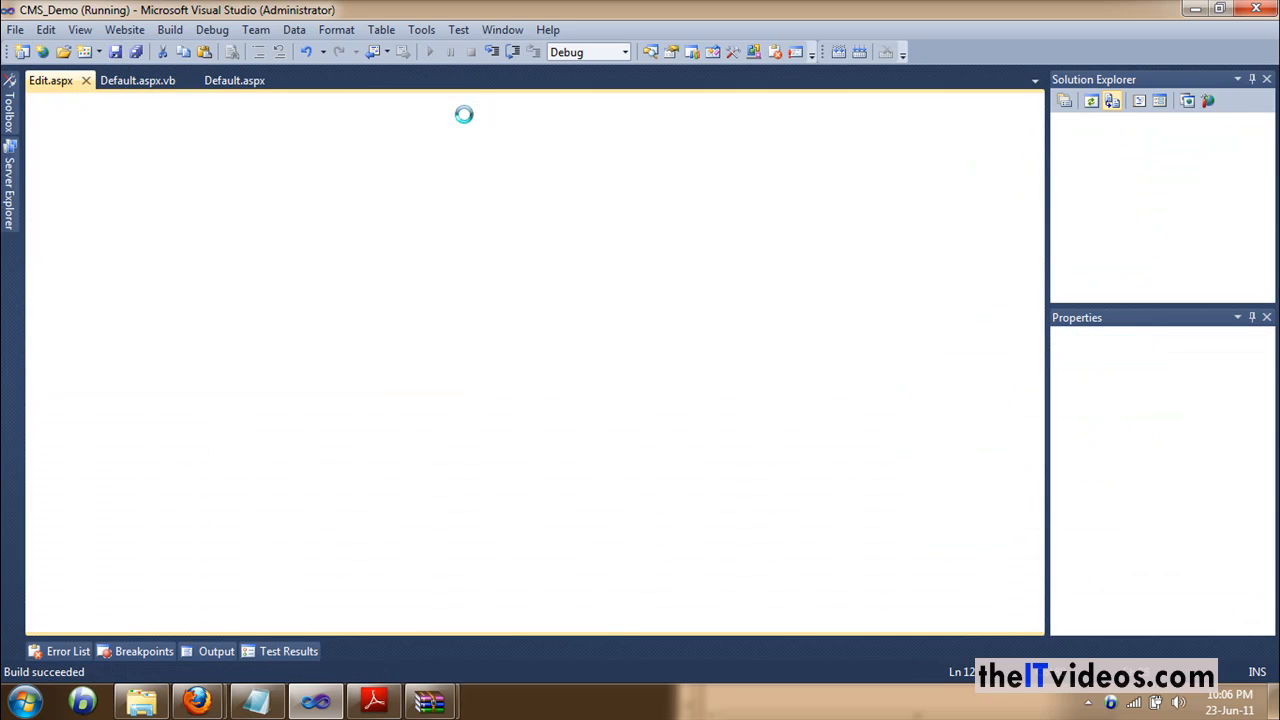
{"action": "left_click", "coordinate": [196, 700]}
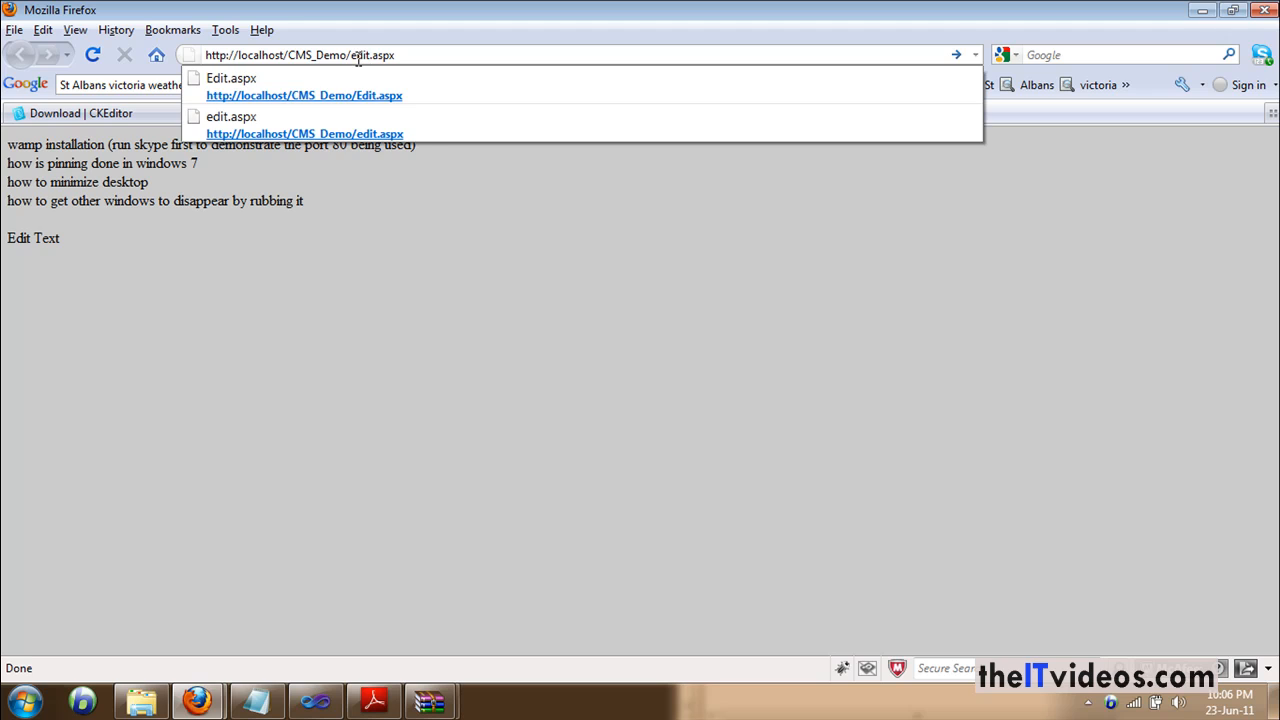
{"action": "left_click", "coordinate": [304, 133]}
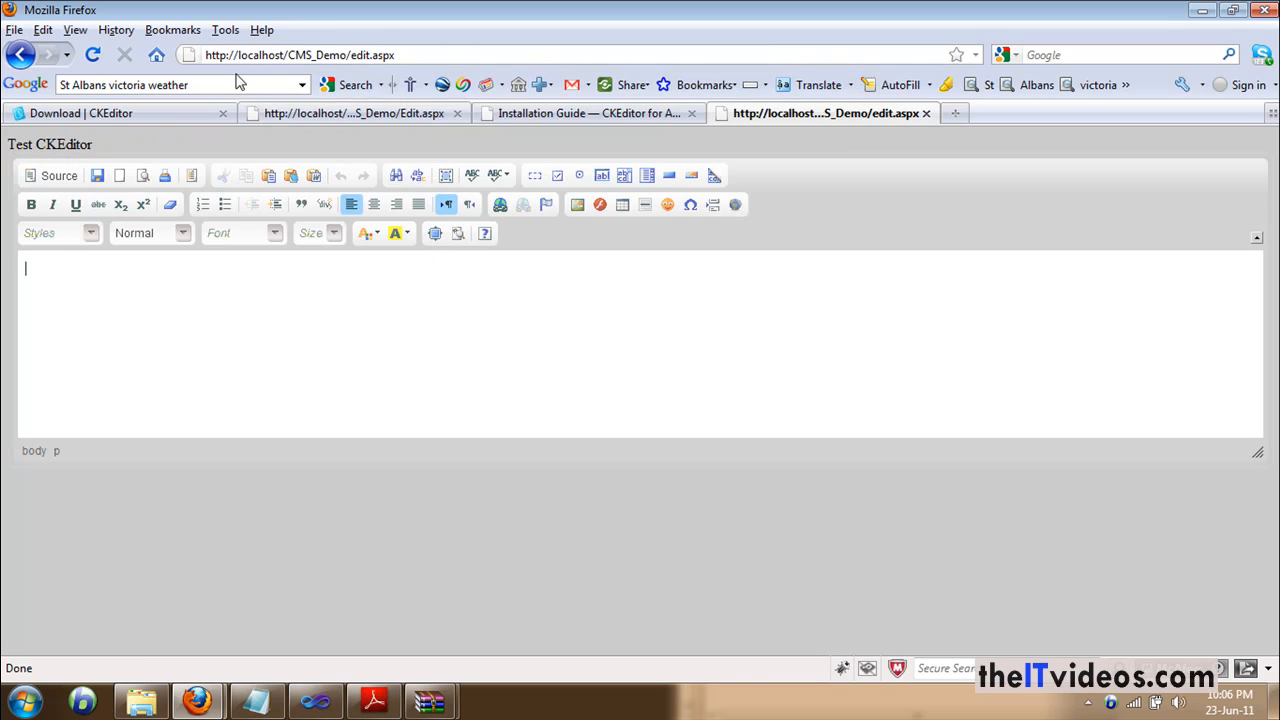
{"action": "mouse_move", "coordinate": [237, 336]}
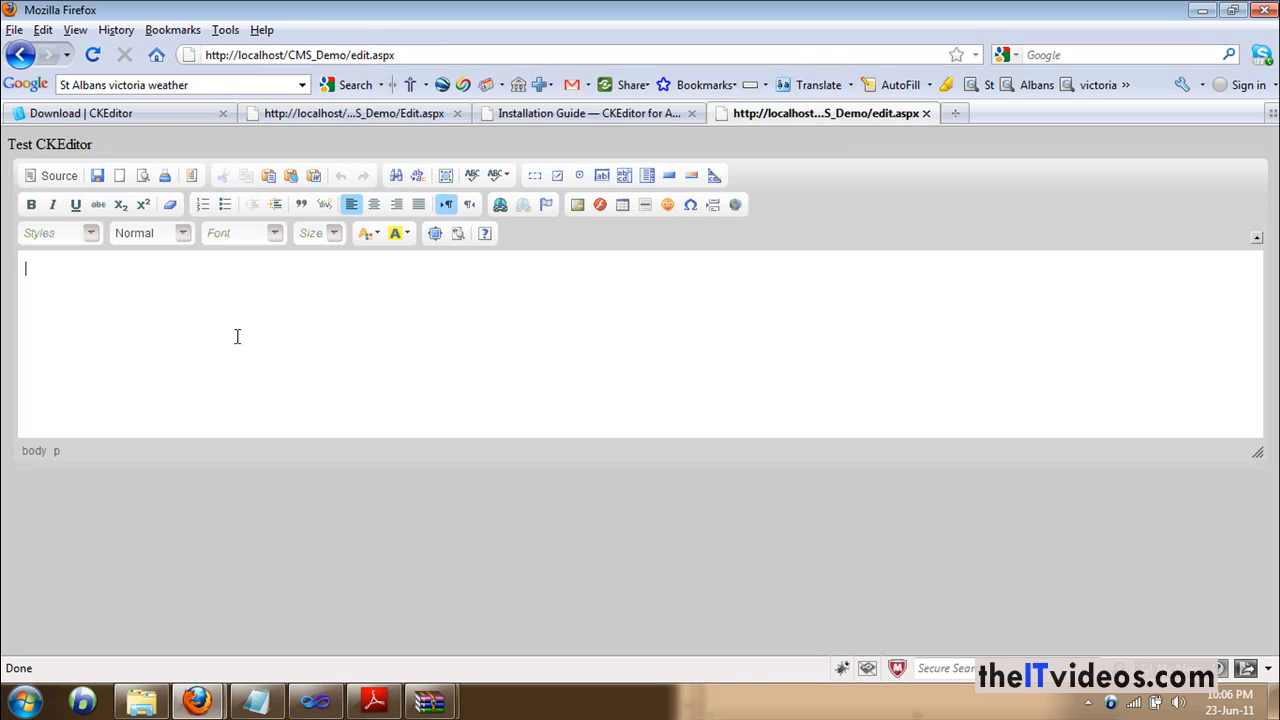